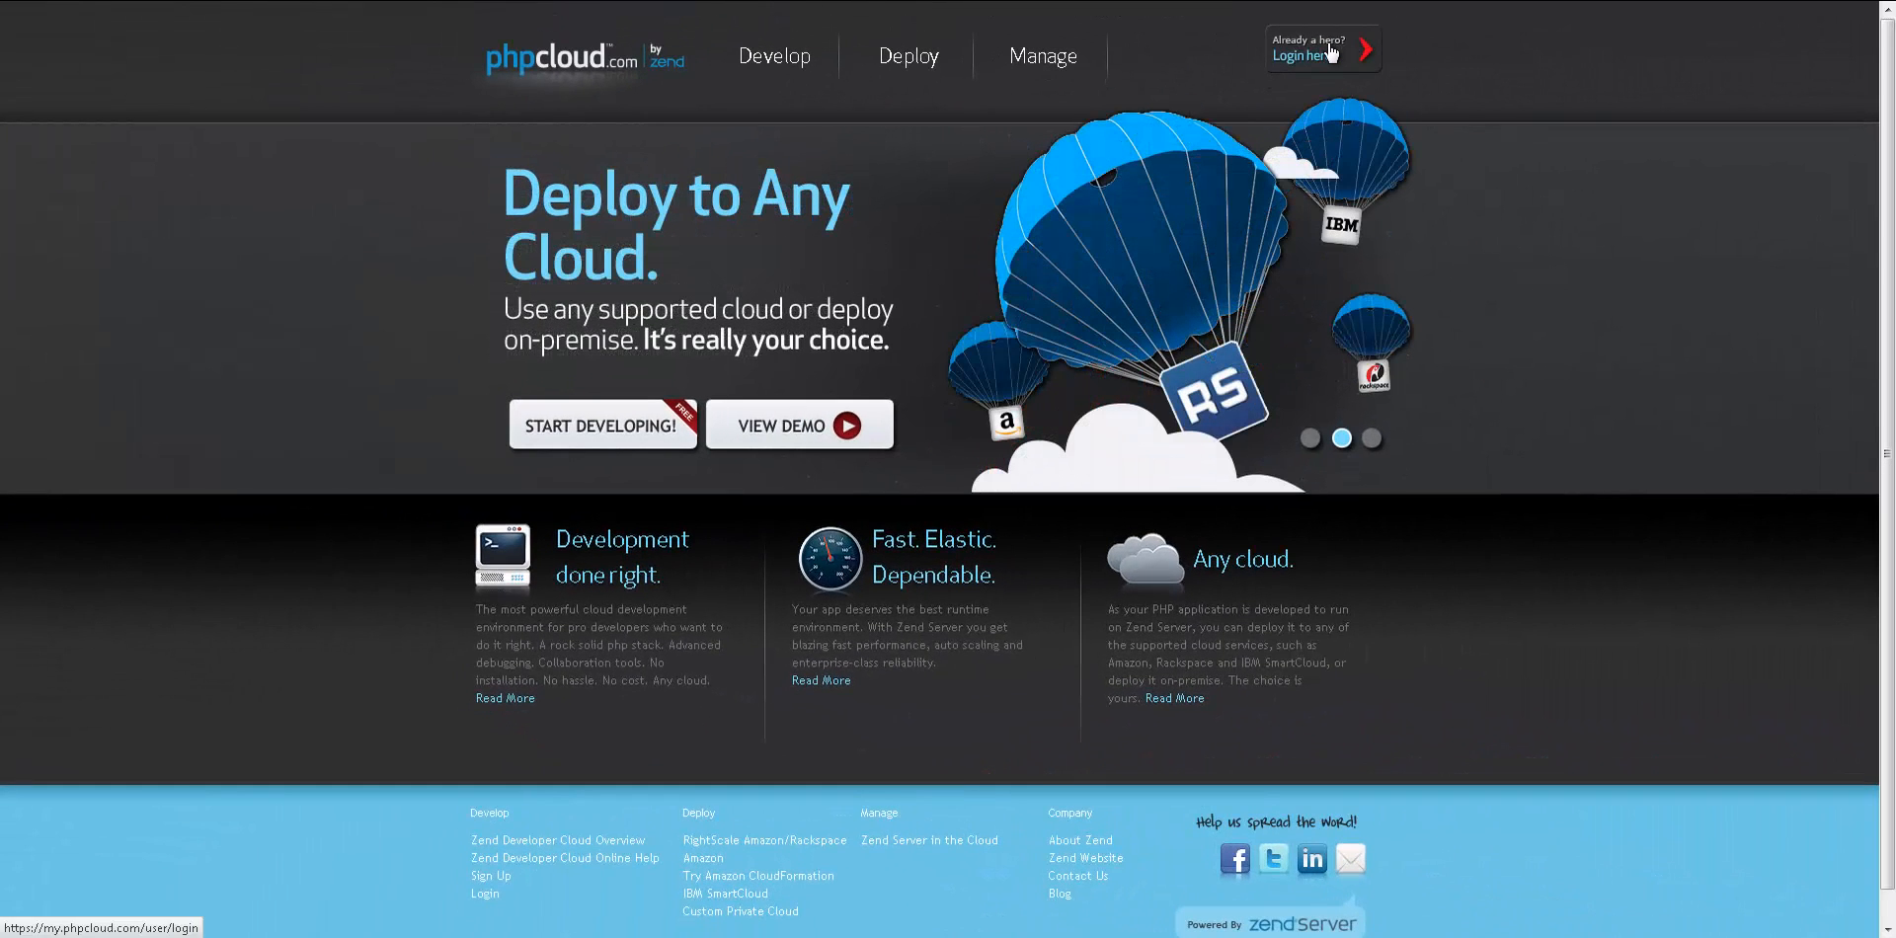
Step: Log in to Zend Developer Cloud with the zend.com account credentials
left_click(1306, 55)
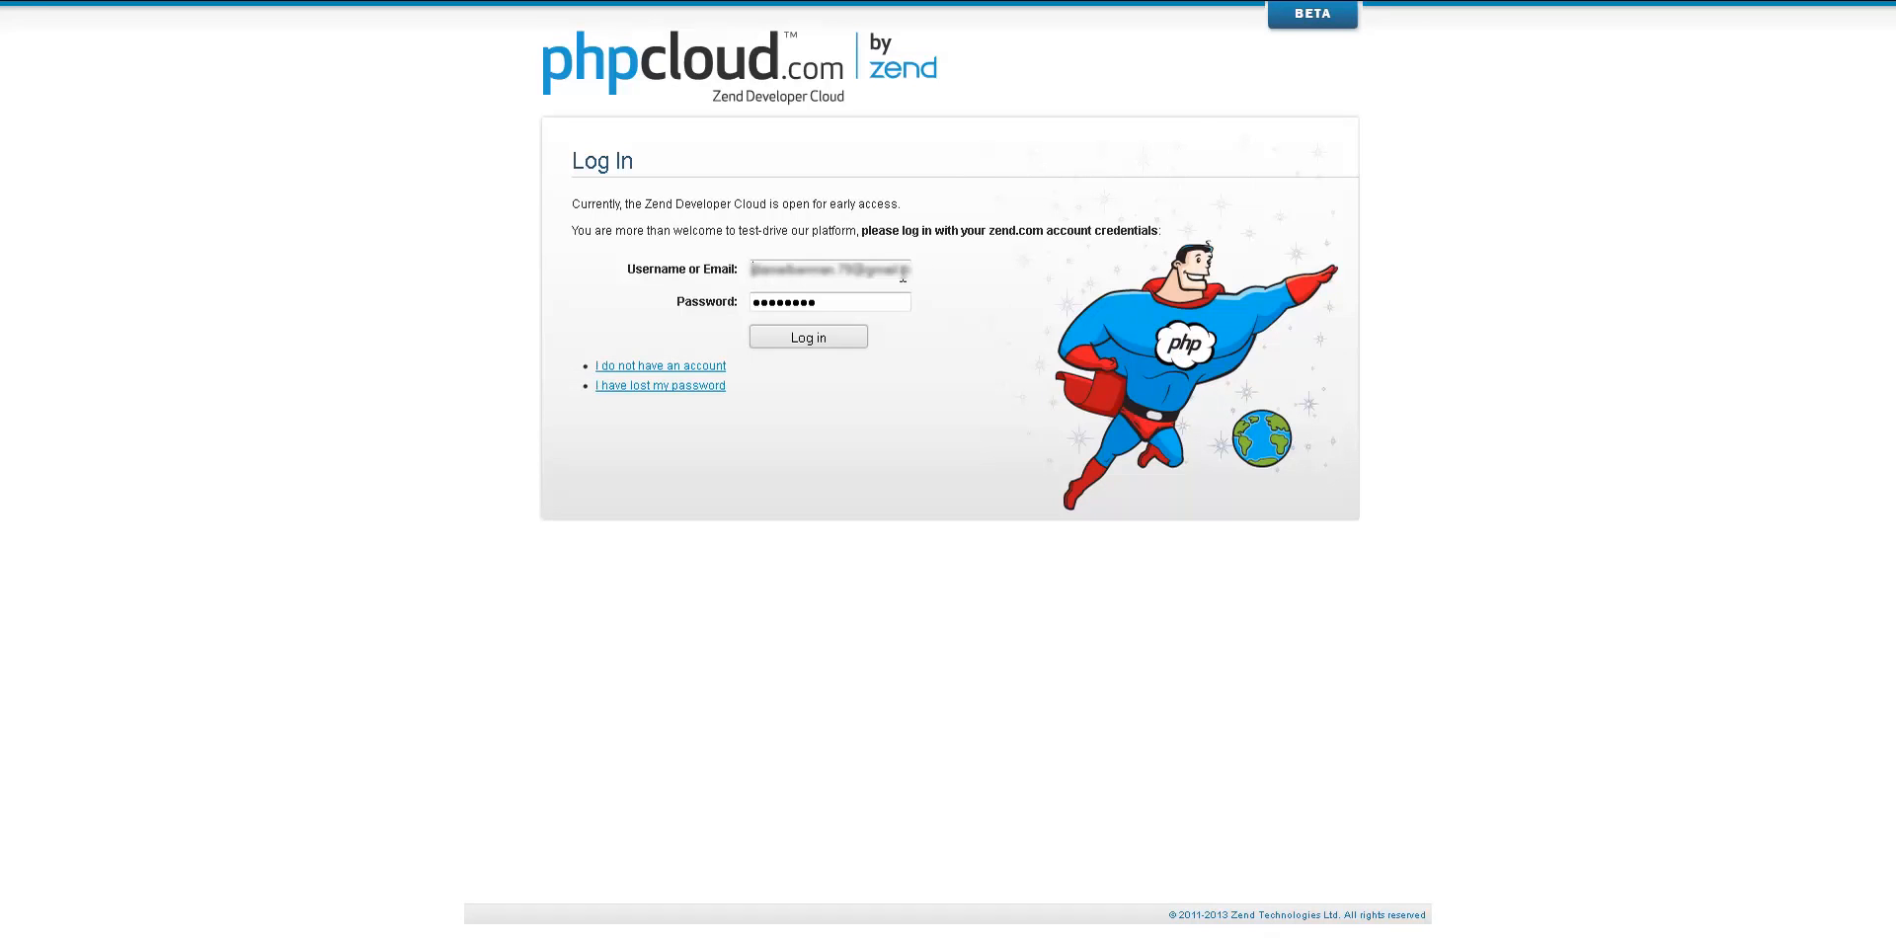
left_click(806, 335)
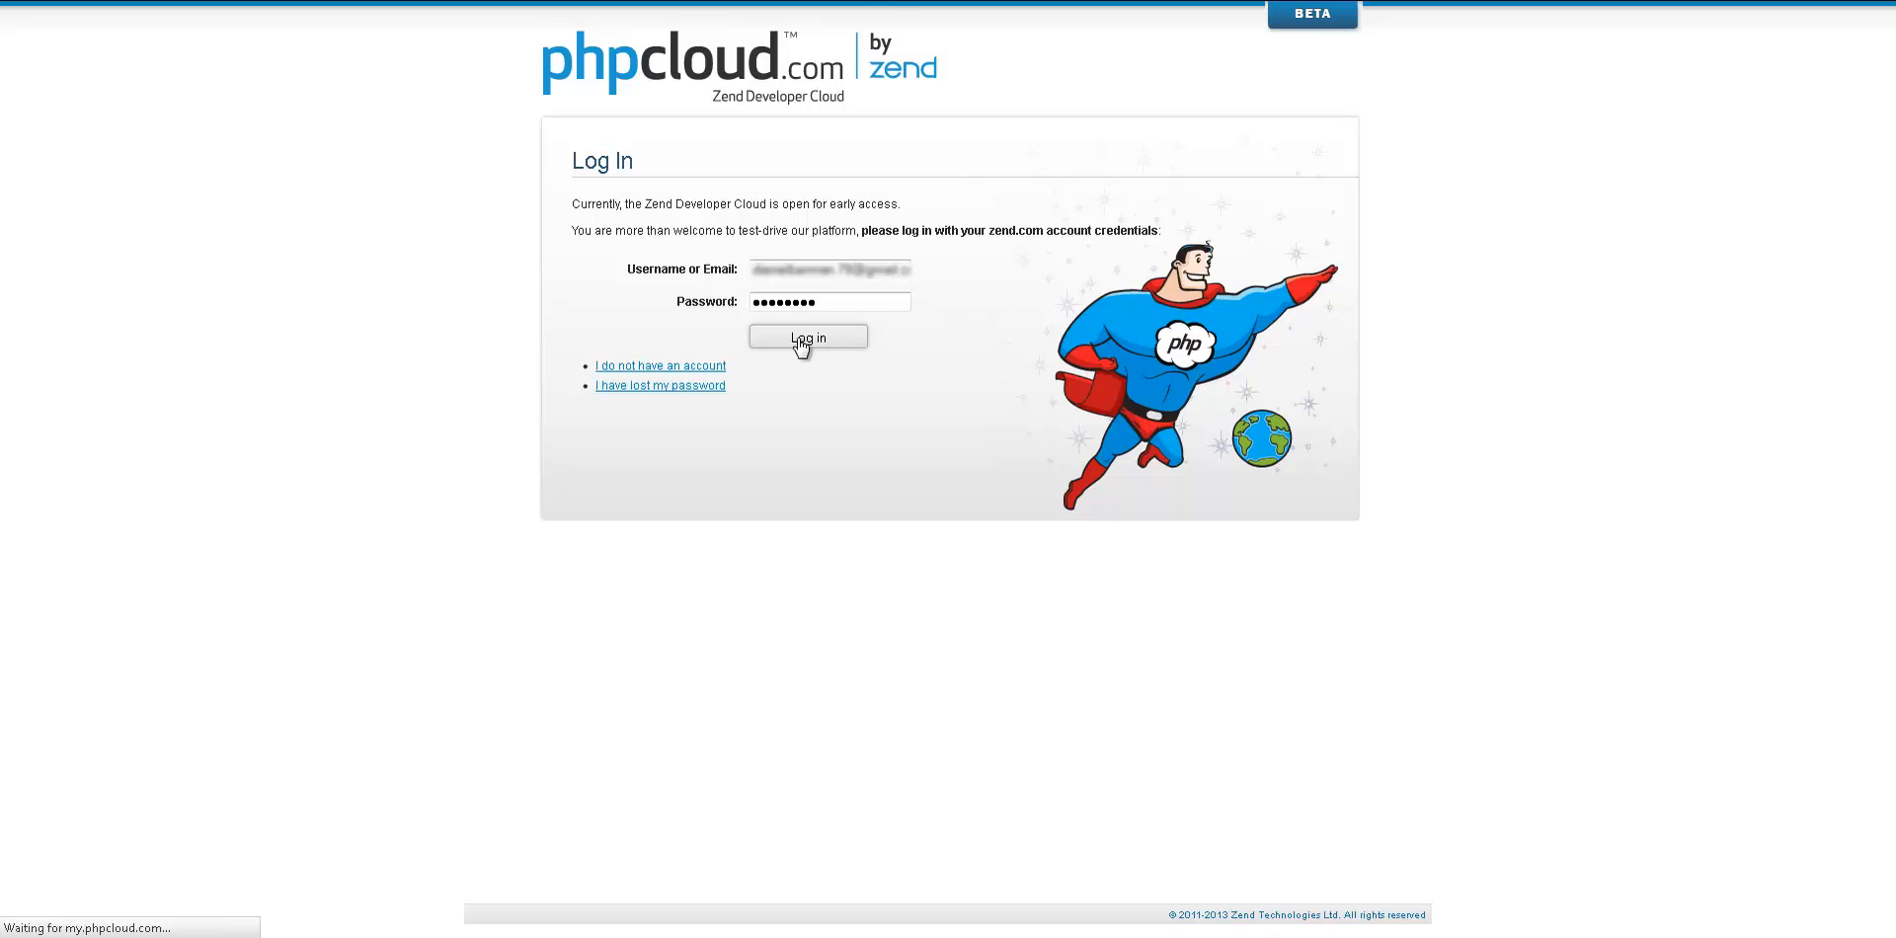
left_click(808, 337)
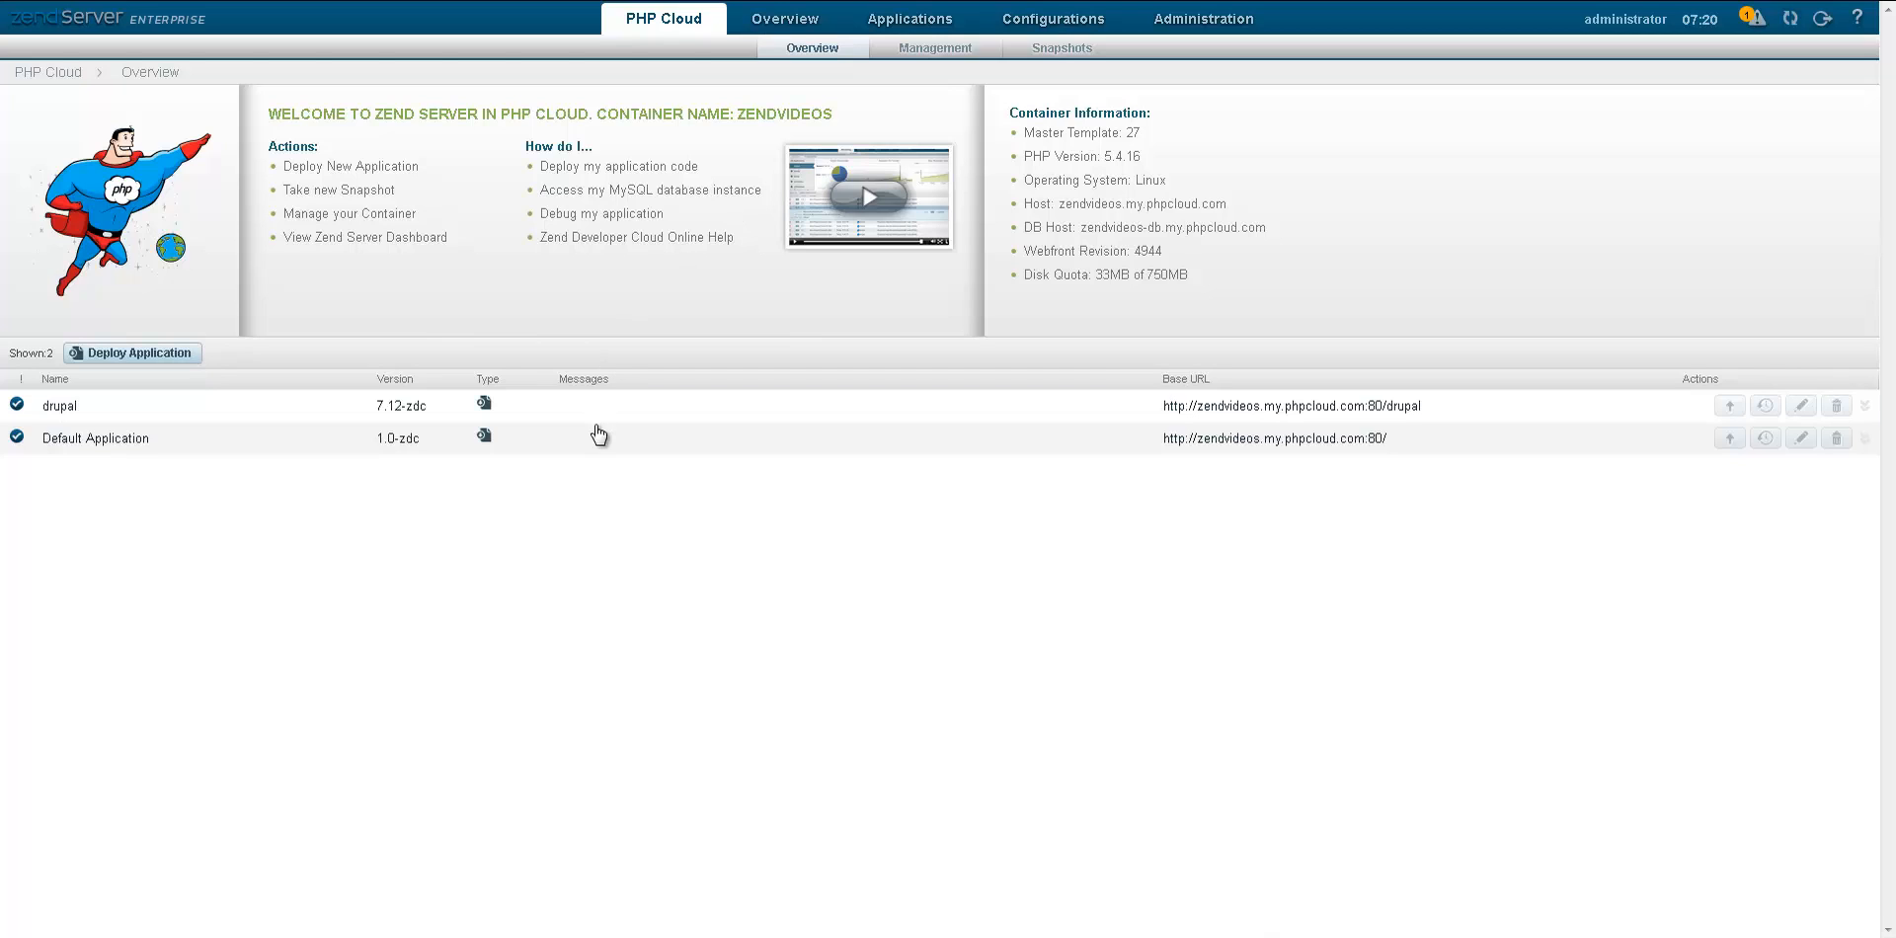
Step: Expand the Default Application row and view its Git repository details
left_click(94, 438)
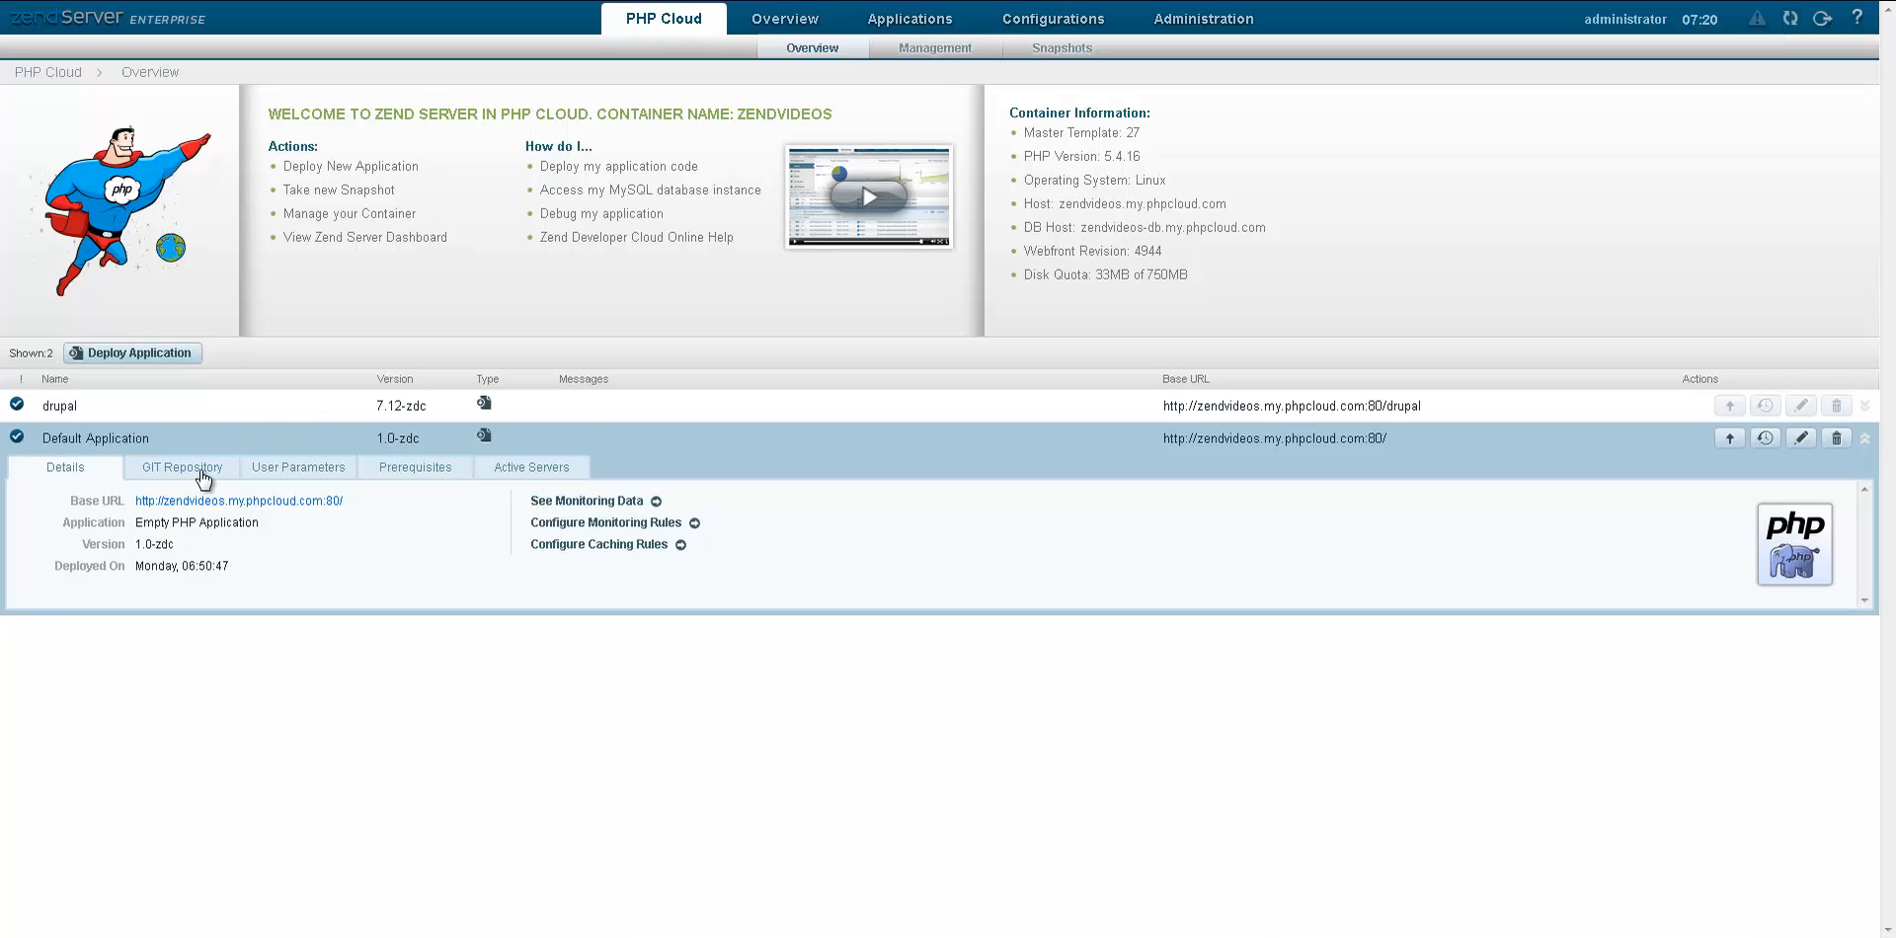
left_click(182, 466)
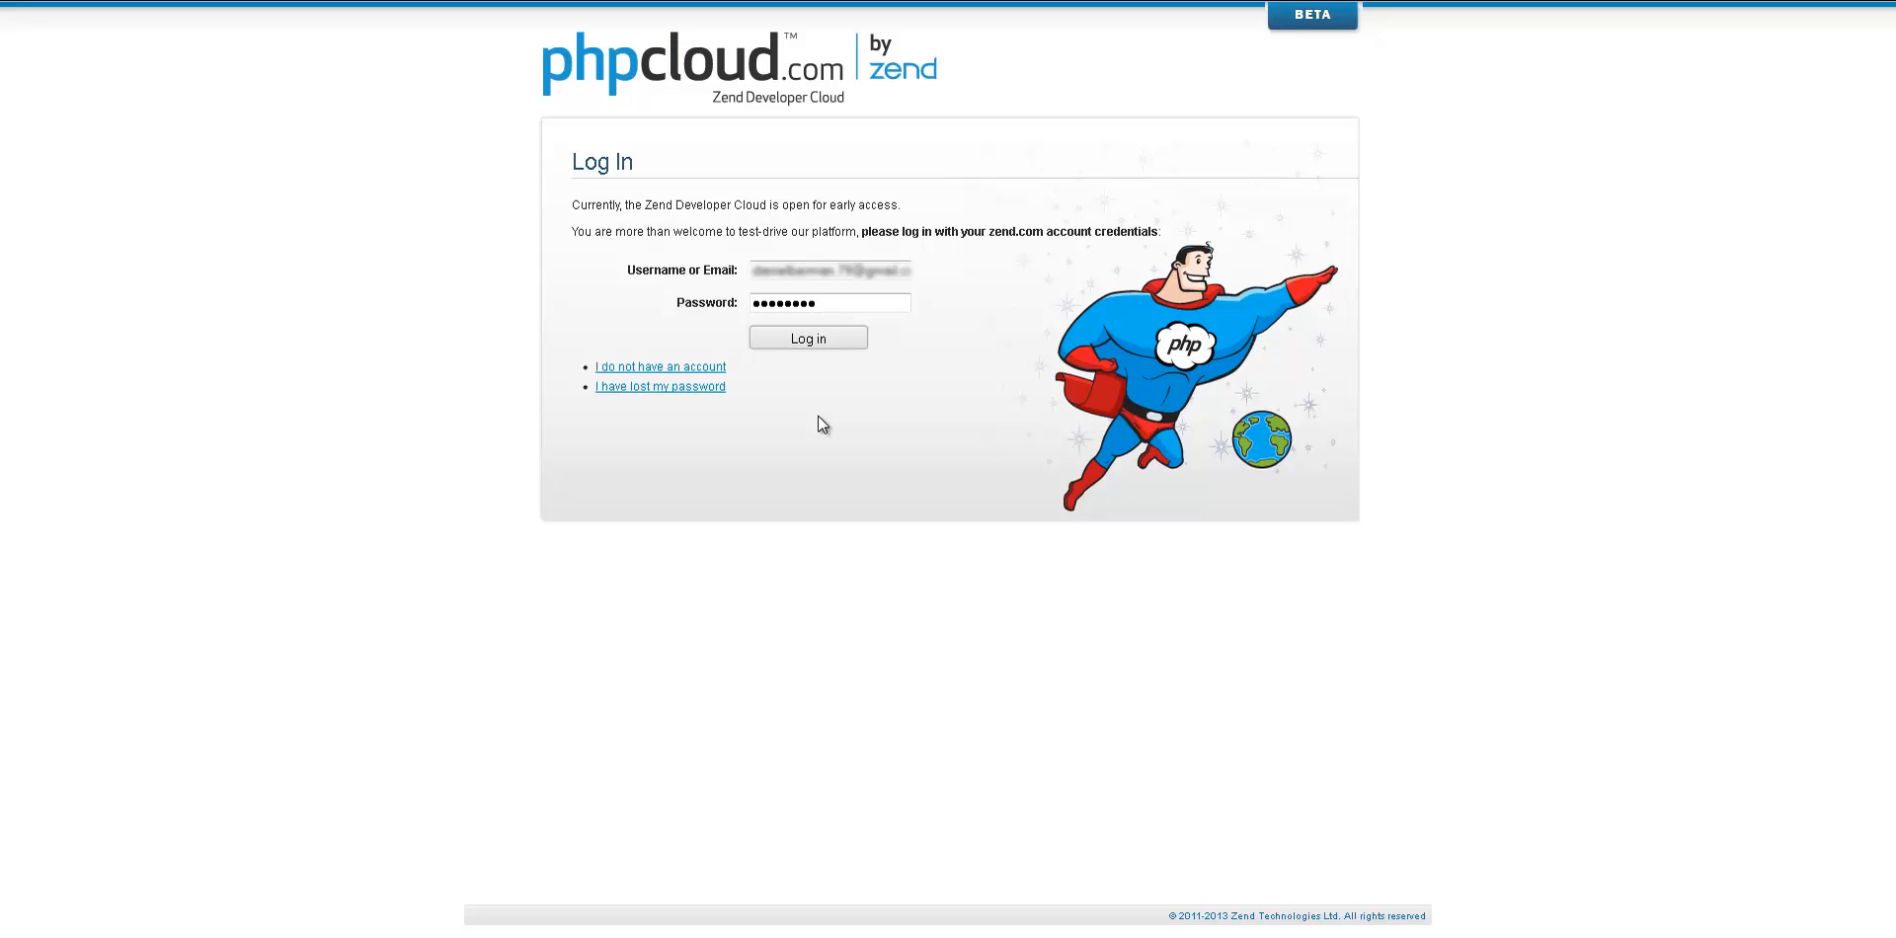
Step: Log in again and start getting a free PHP environment via Start Now
left_click(808, 338)
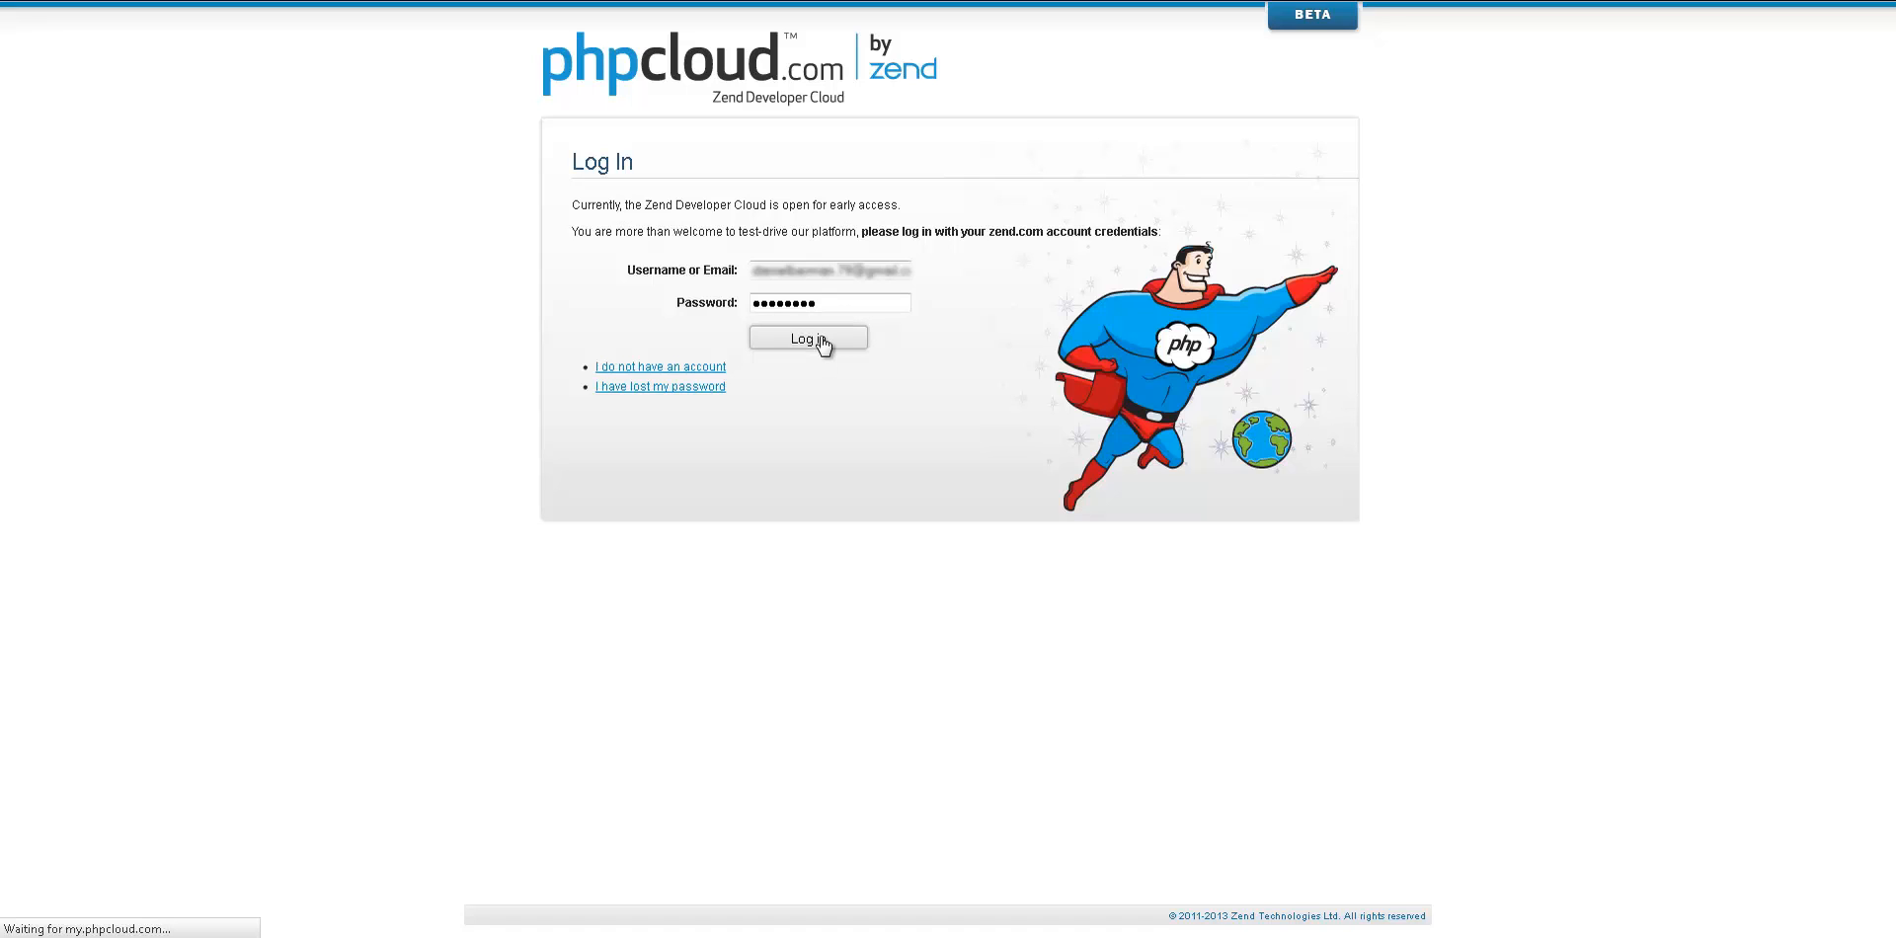
left_click(807, 337)
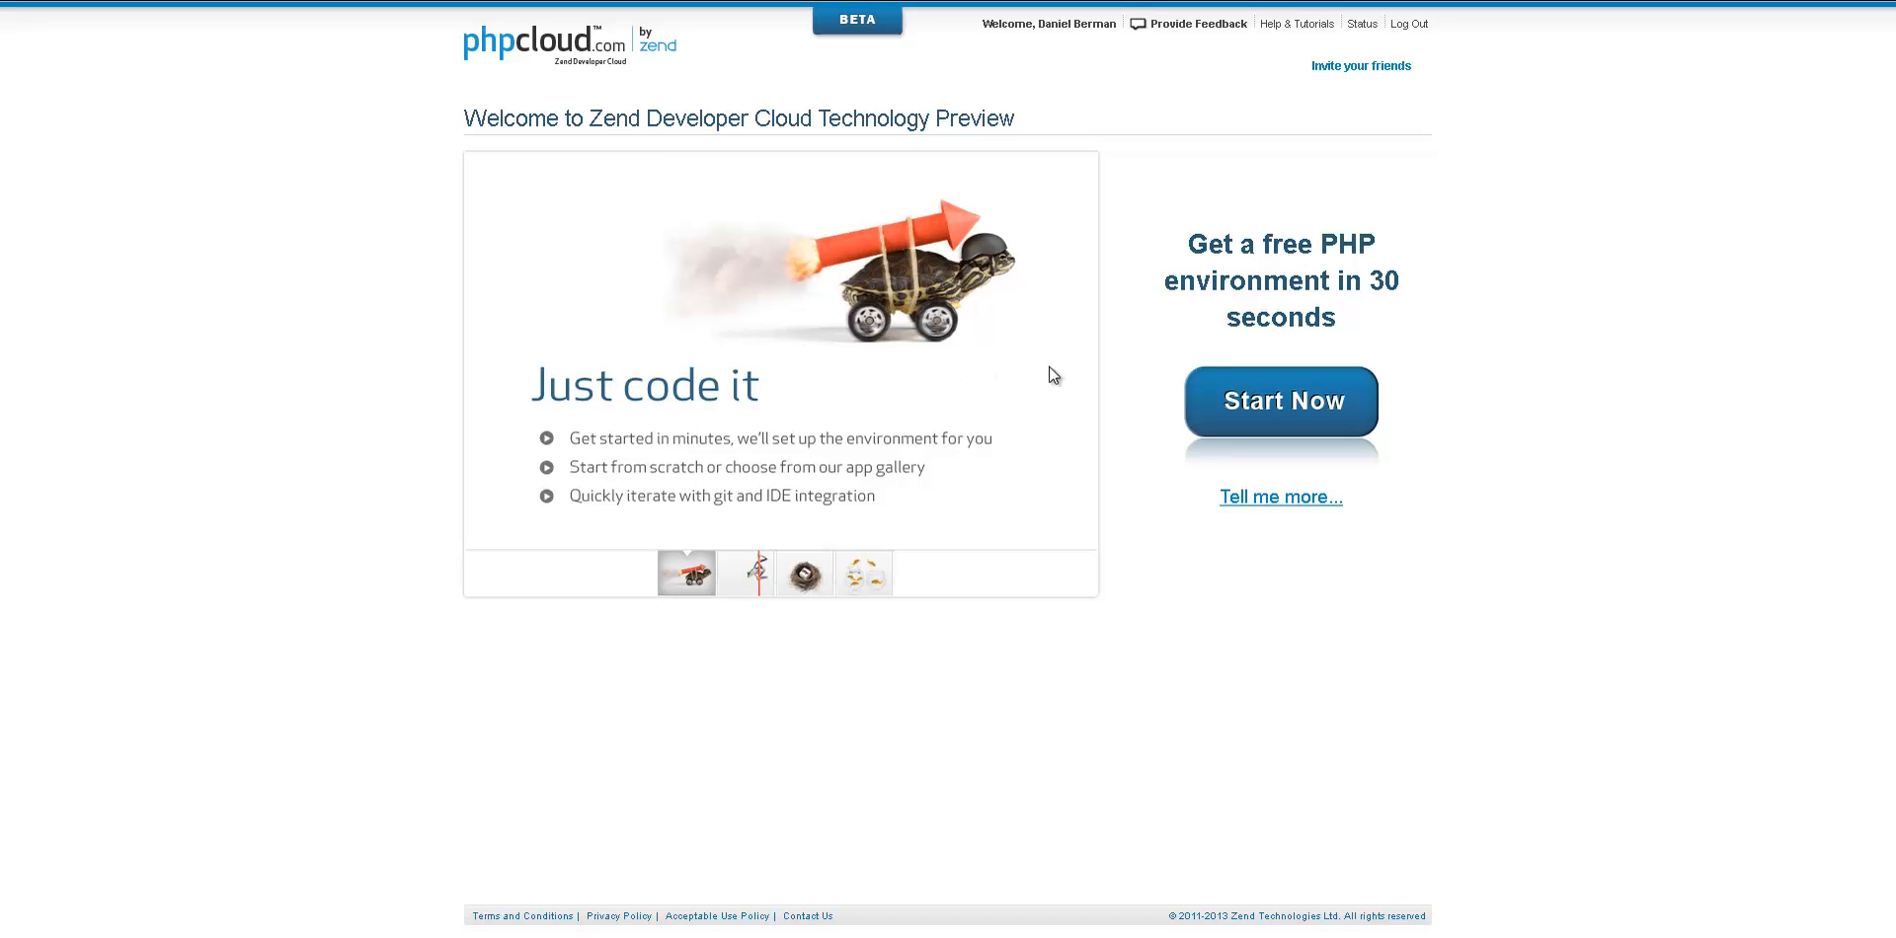
left_click(1280, 401)
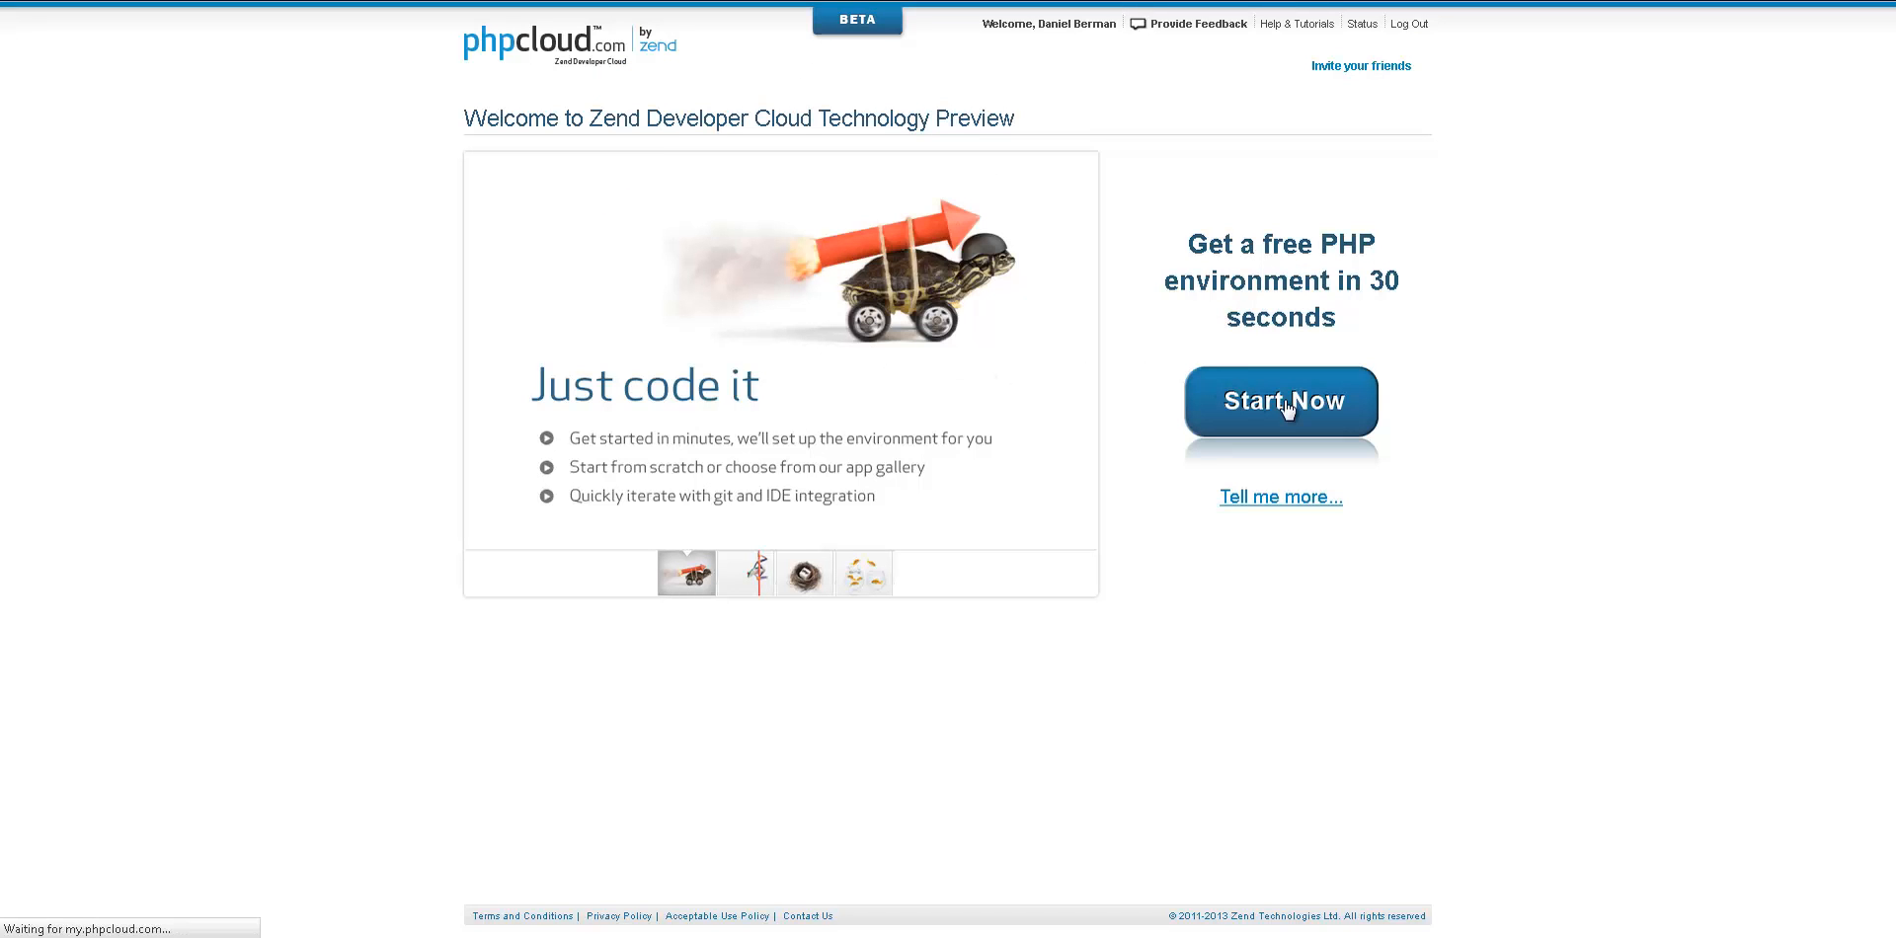
left_click(1280, 401)
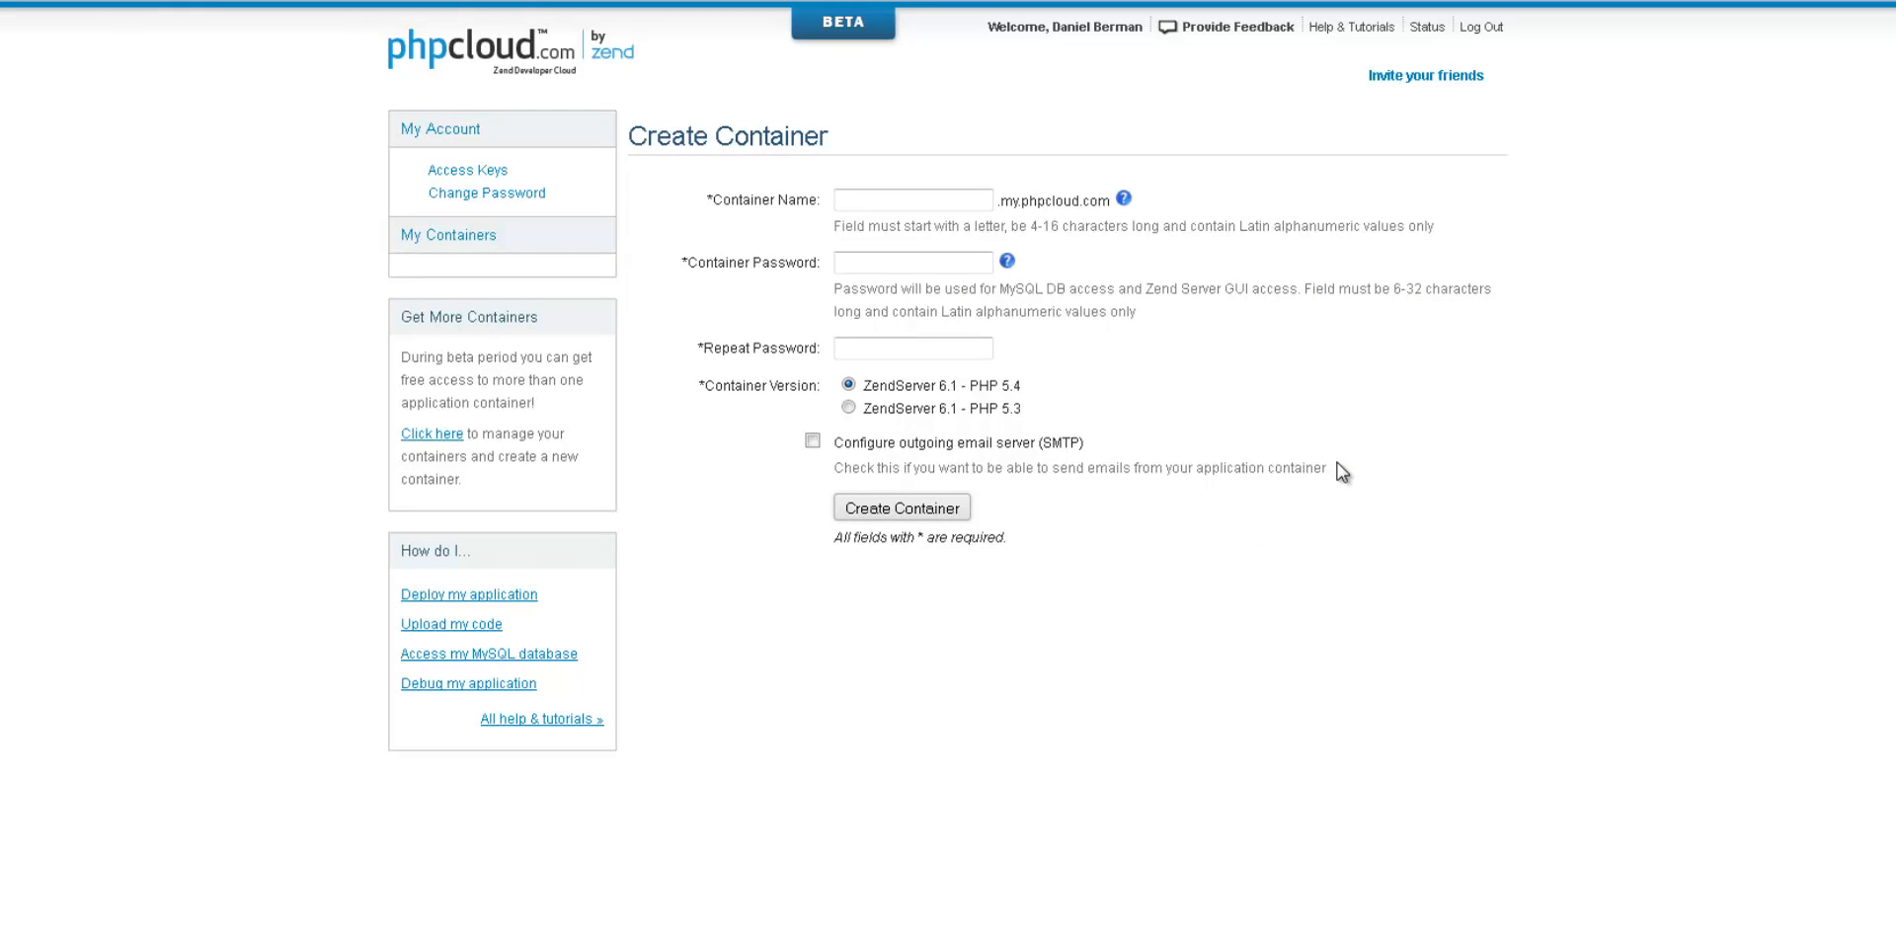
Step: Name the new container 'zendvideos'
left_click(913, 199)
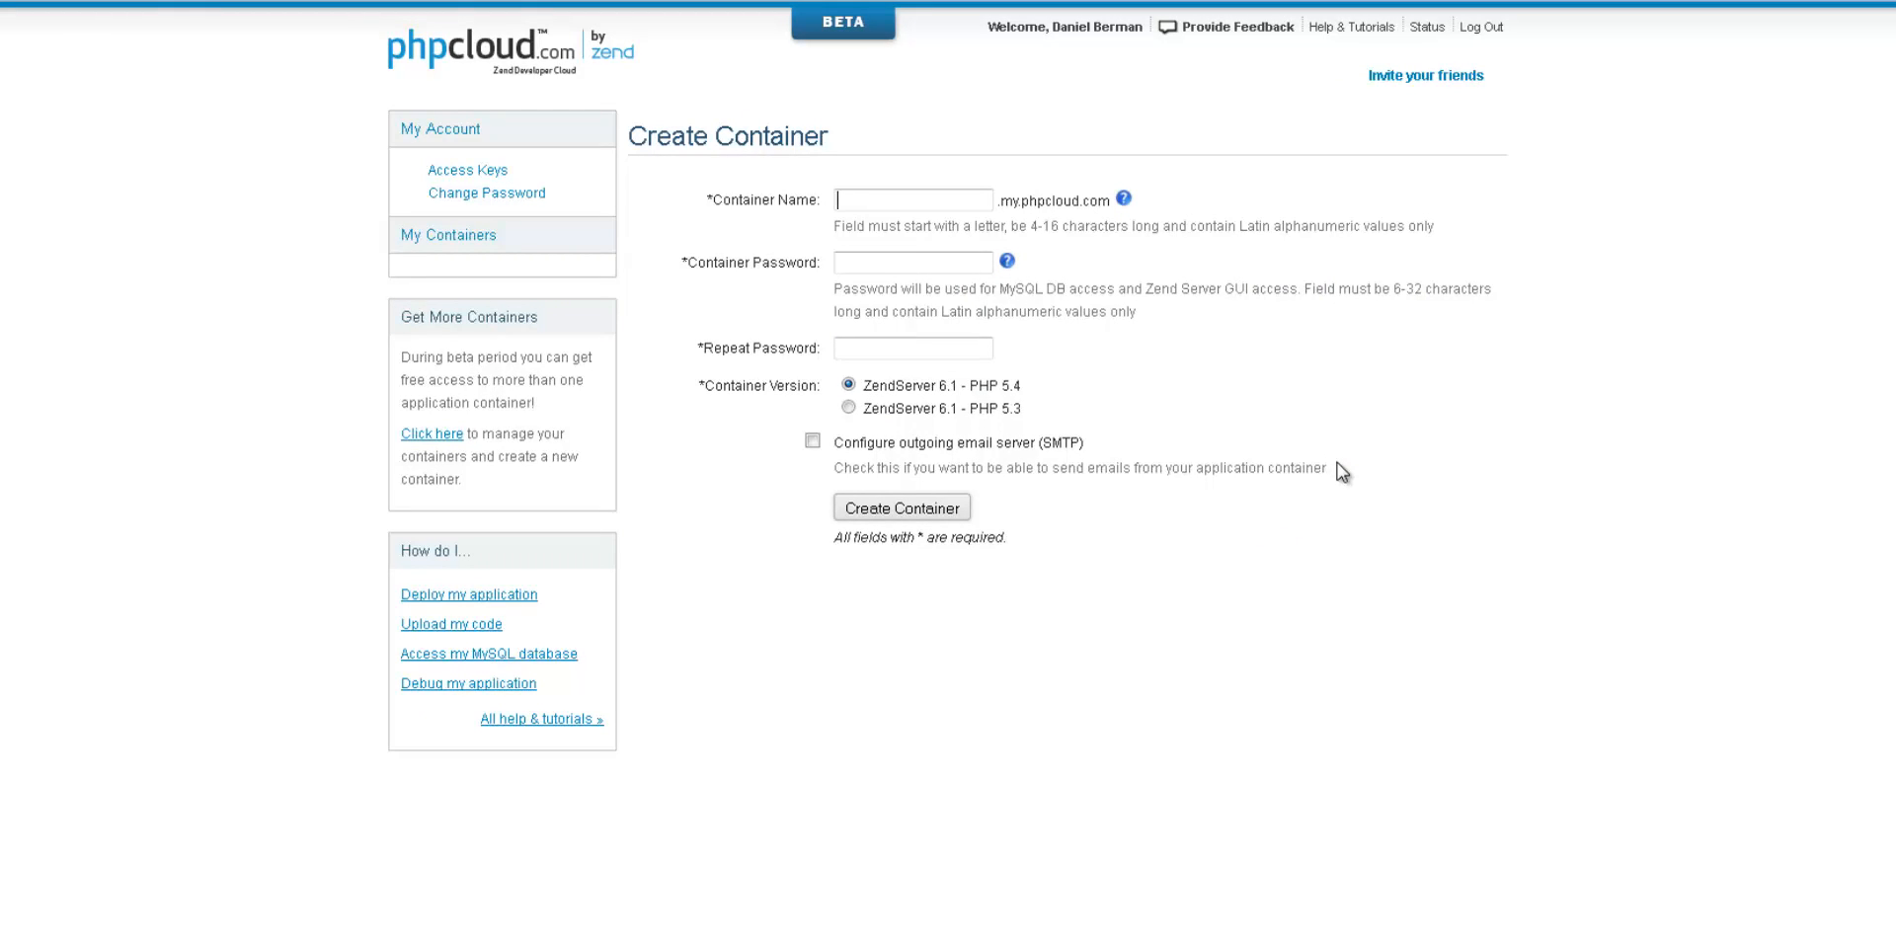
type("z")
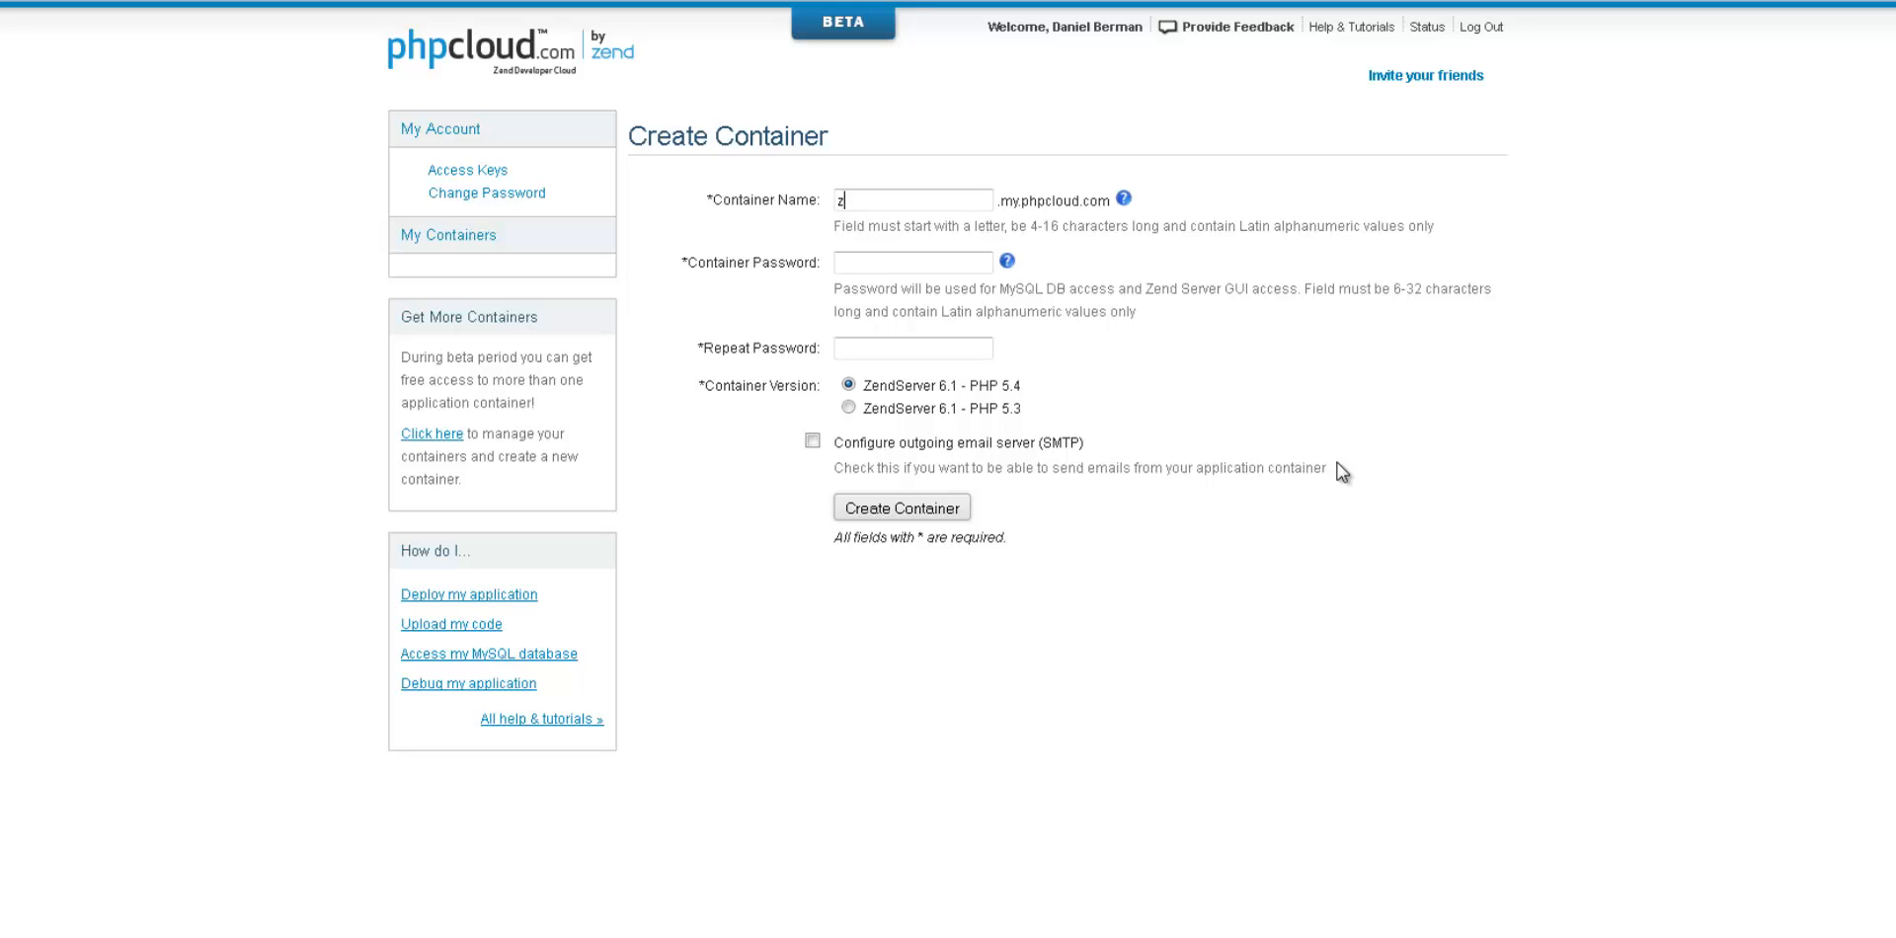
type("endvideos")
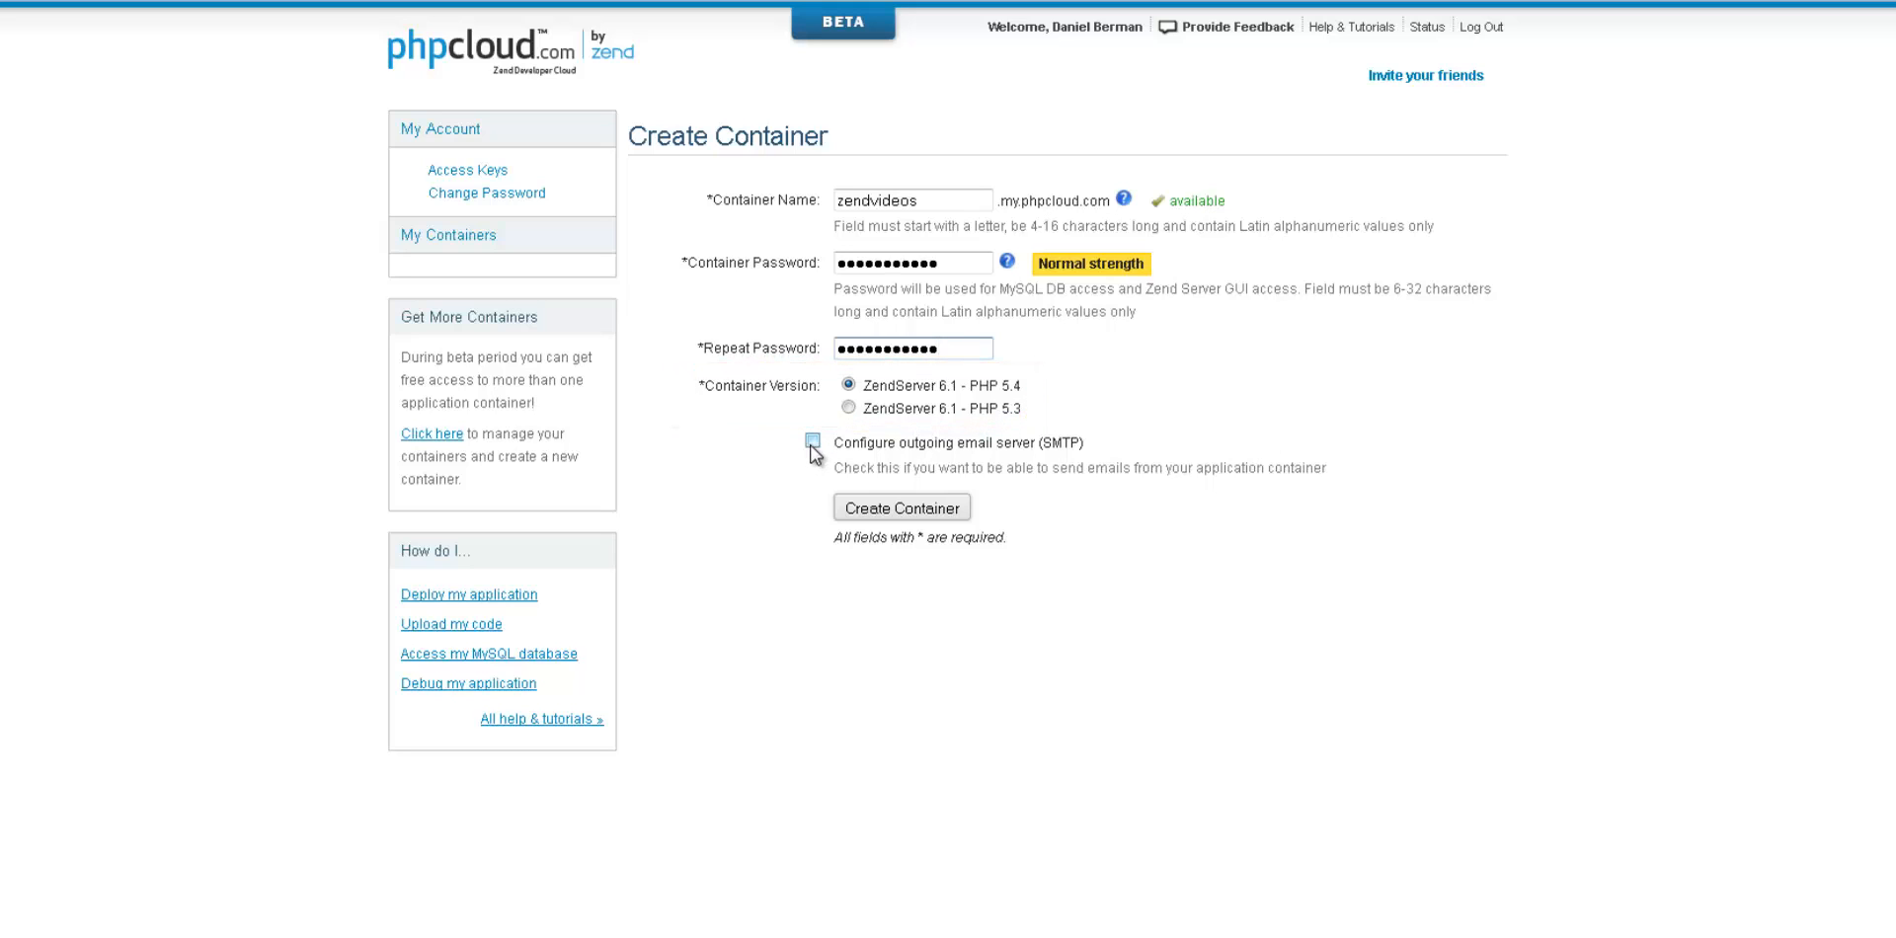
Step: Leave outgoing SMTP email off and submit the zendvideos container on PHP 5.4 for creation
left_click(812, 441)
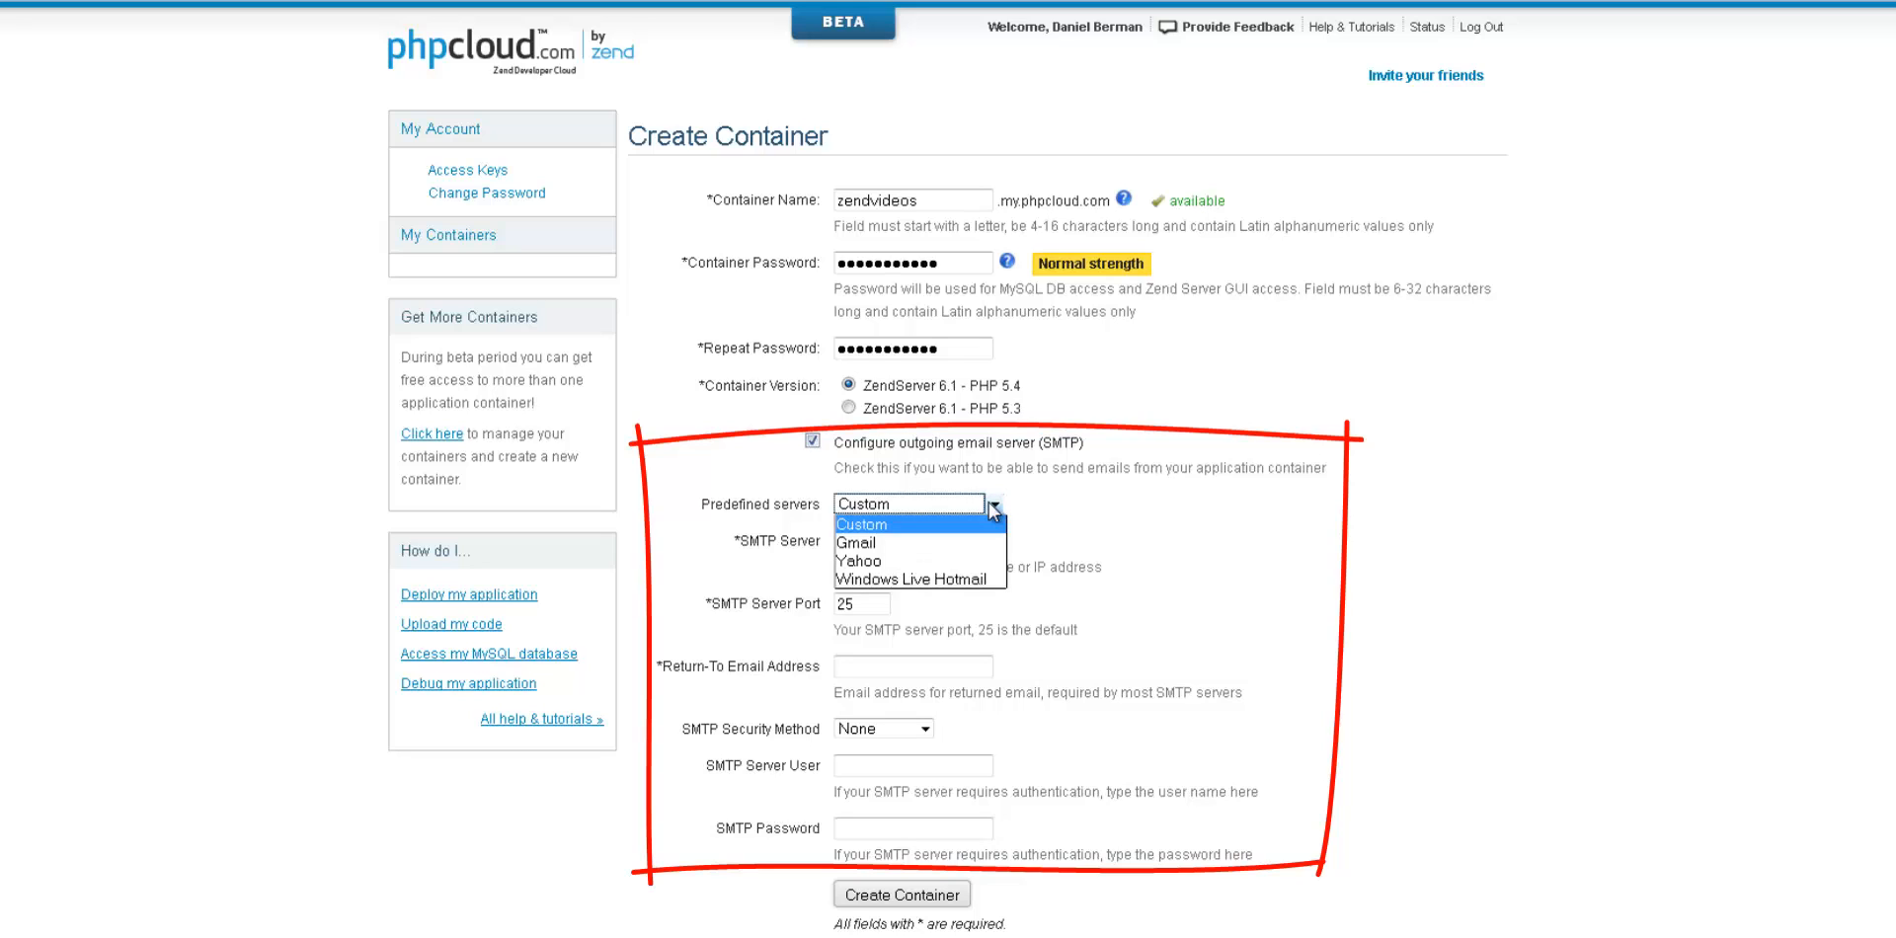
left_click(918, 504)
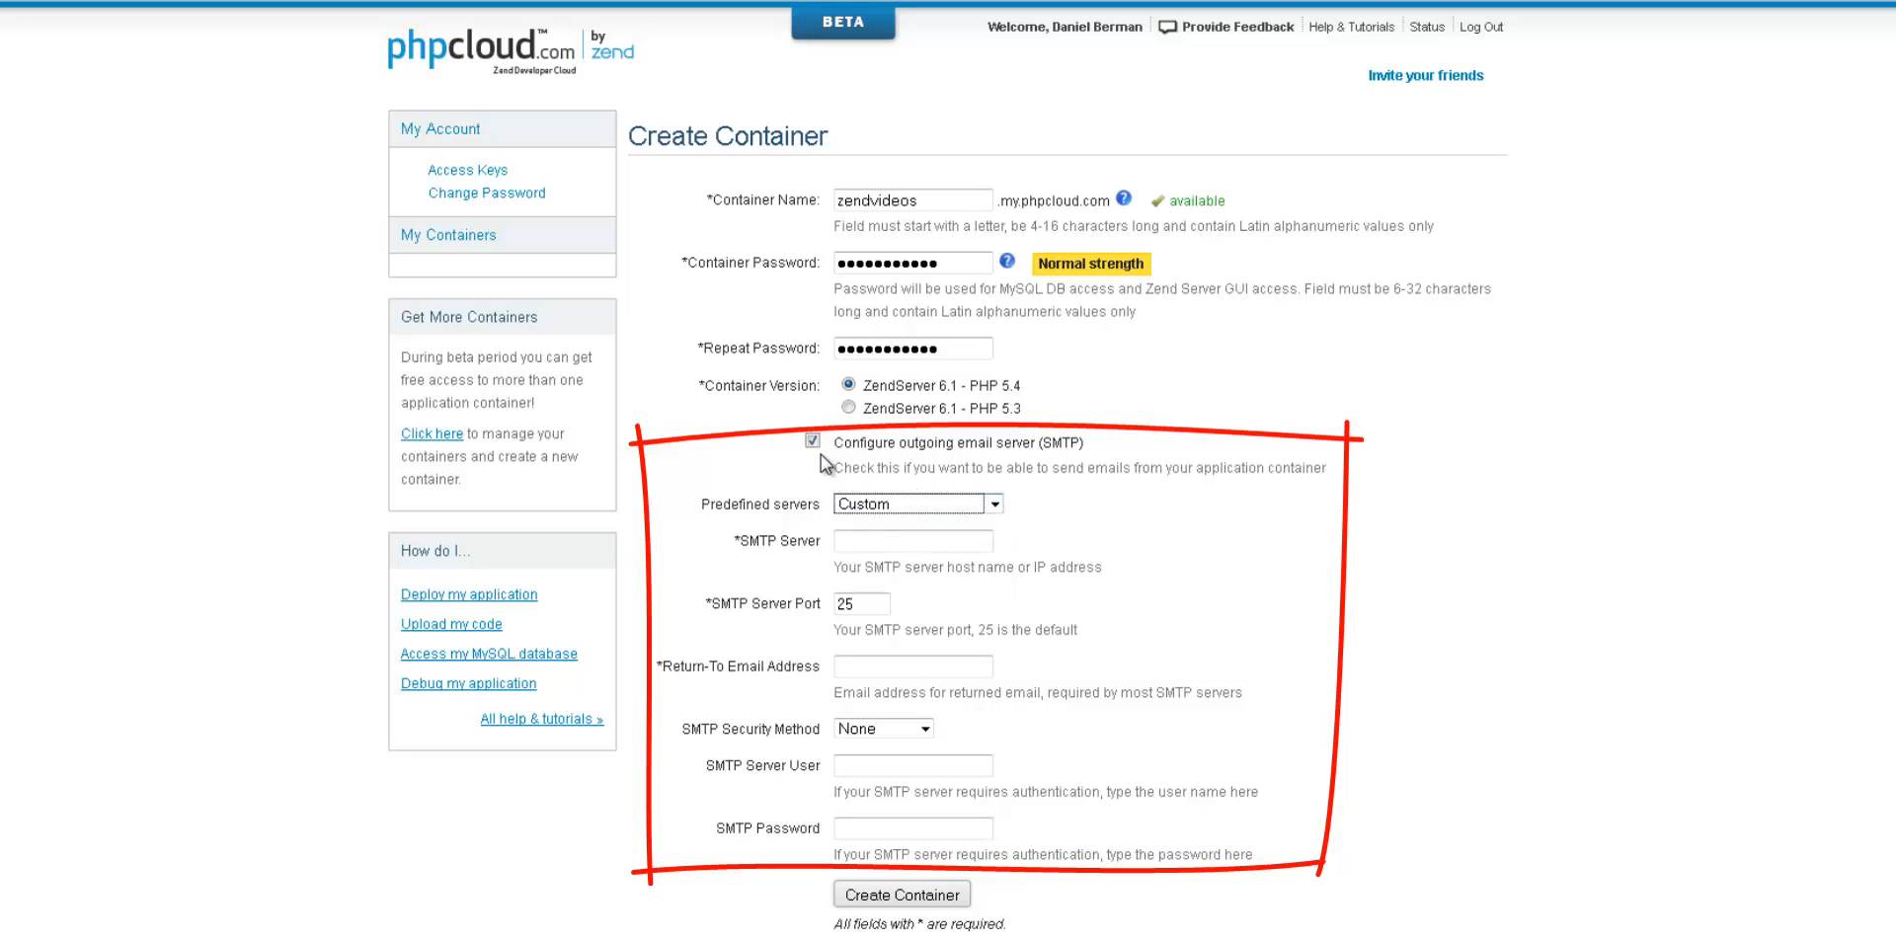
left_click(812, 443)
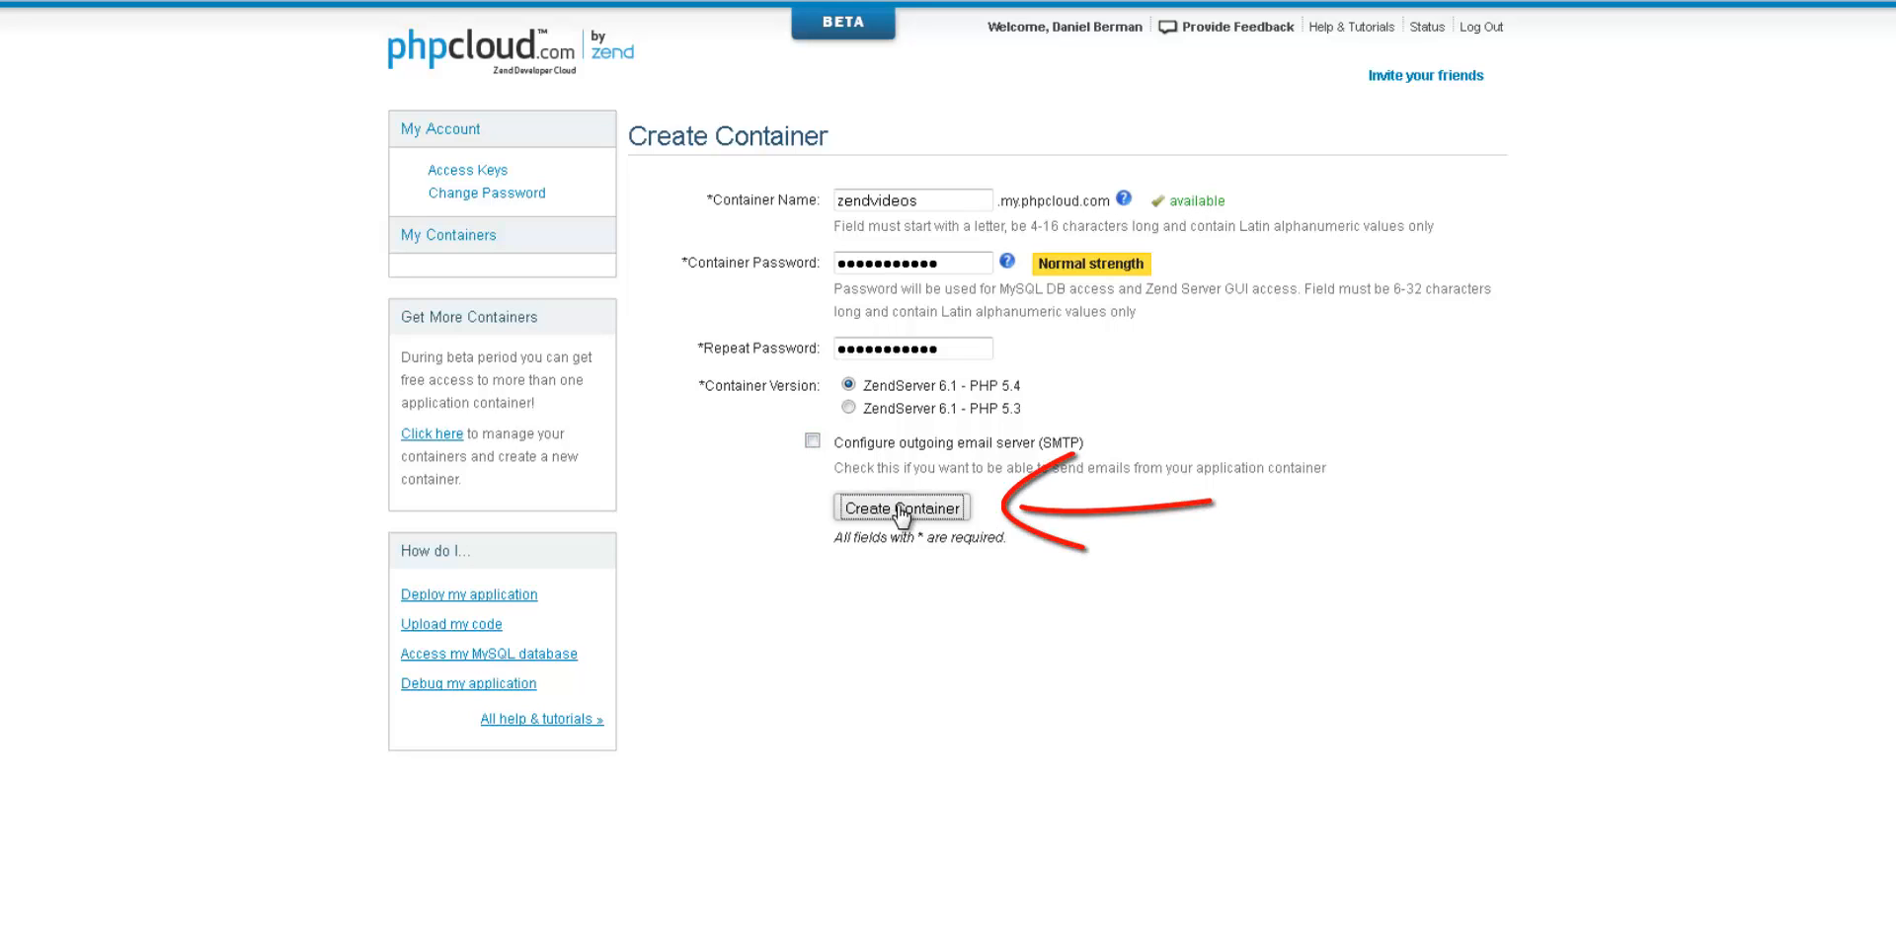
left_click(901, 505)
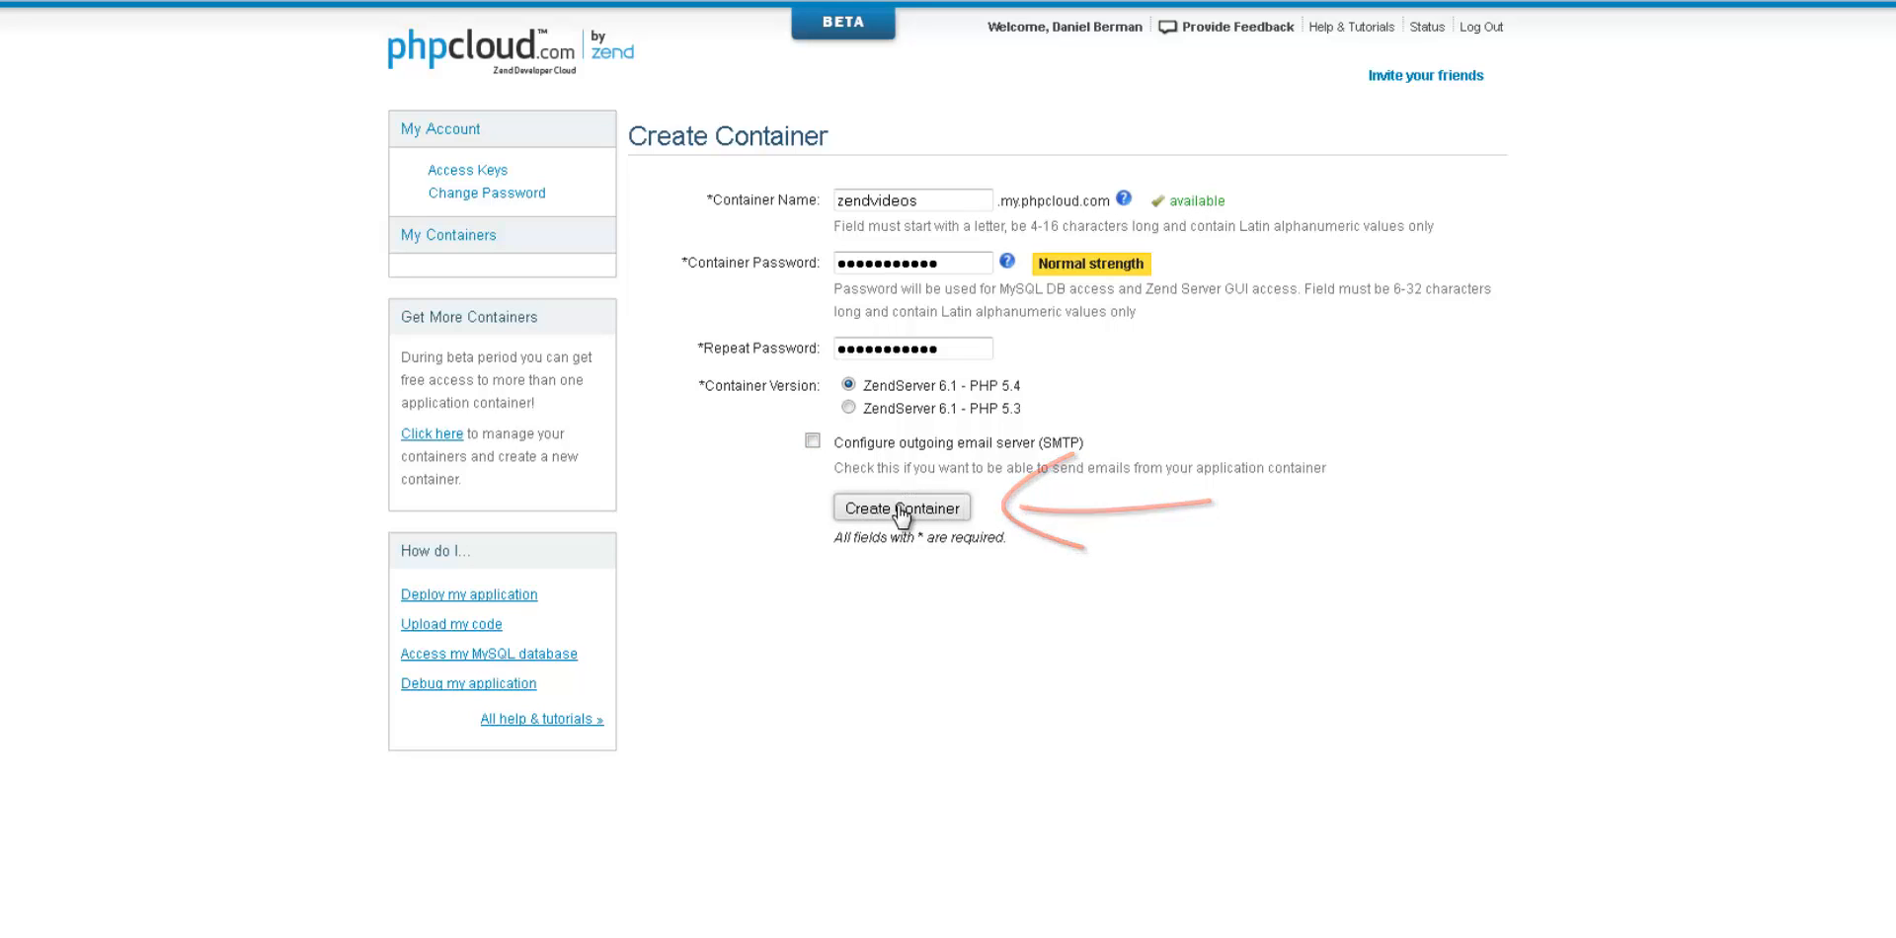
left_click(901, 506)
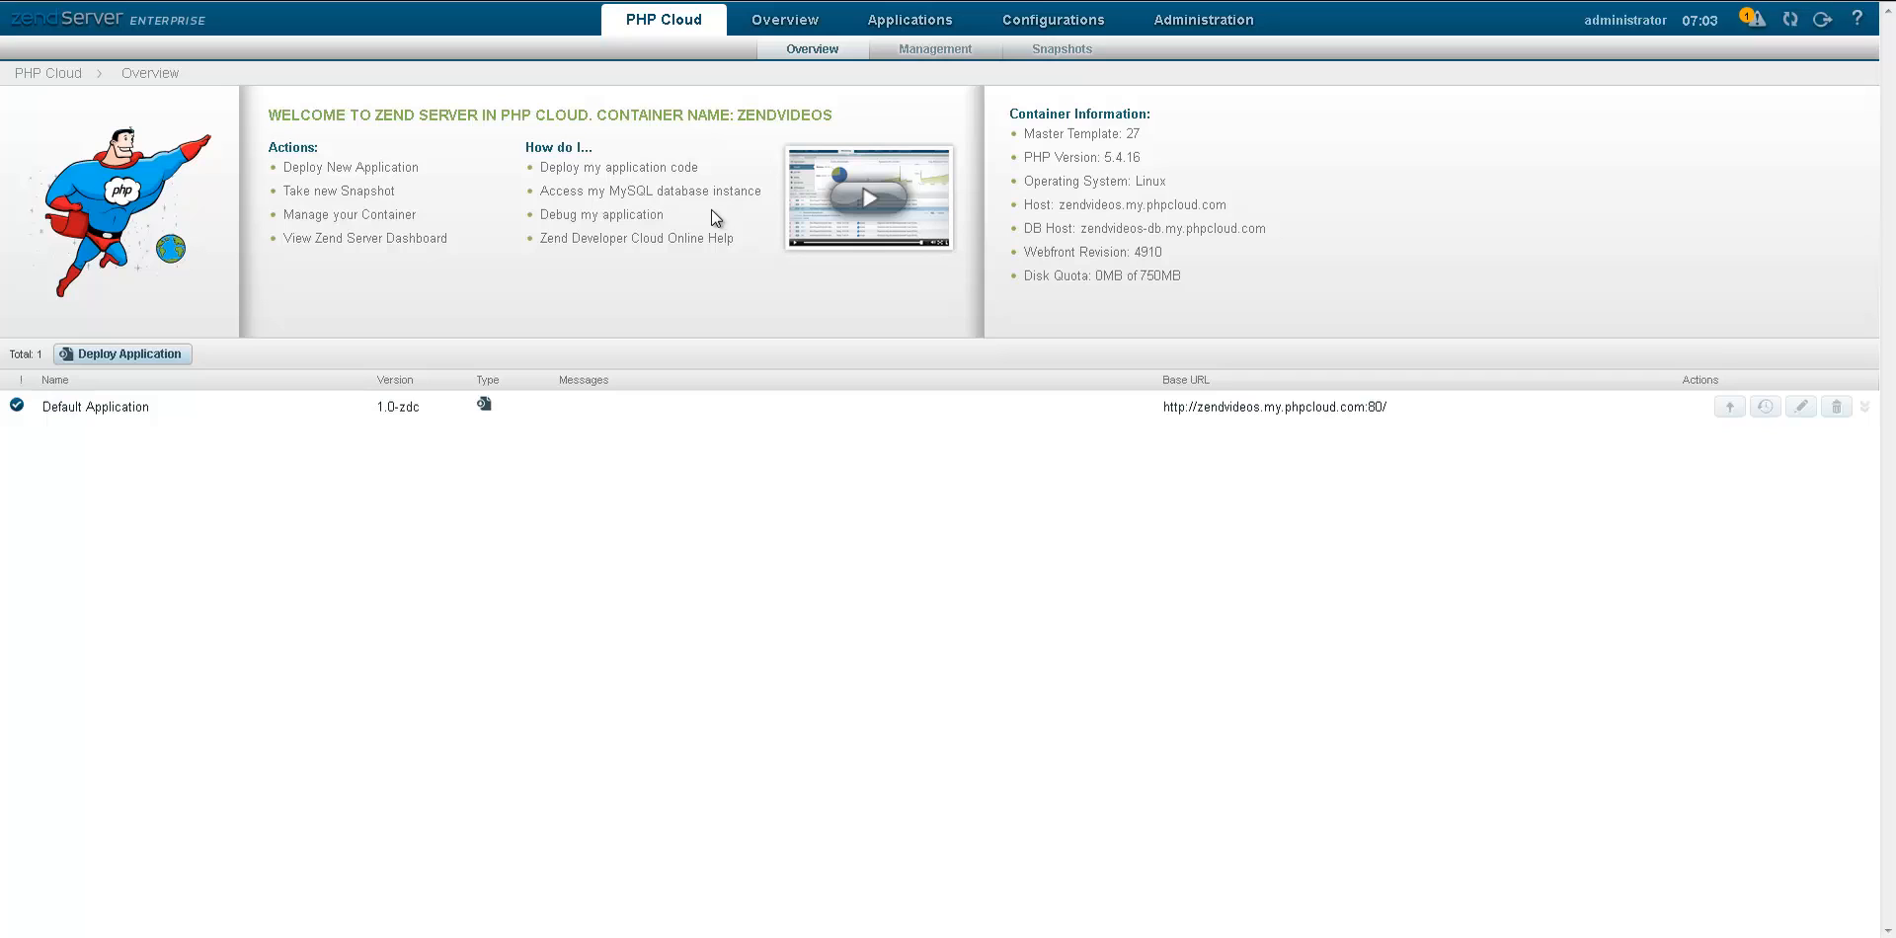
Step: Review the empty Default Application's details at zendvideos.my.phpcloud.com, then collapse the row
left_click(95, 407)
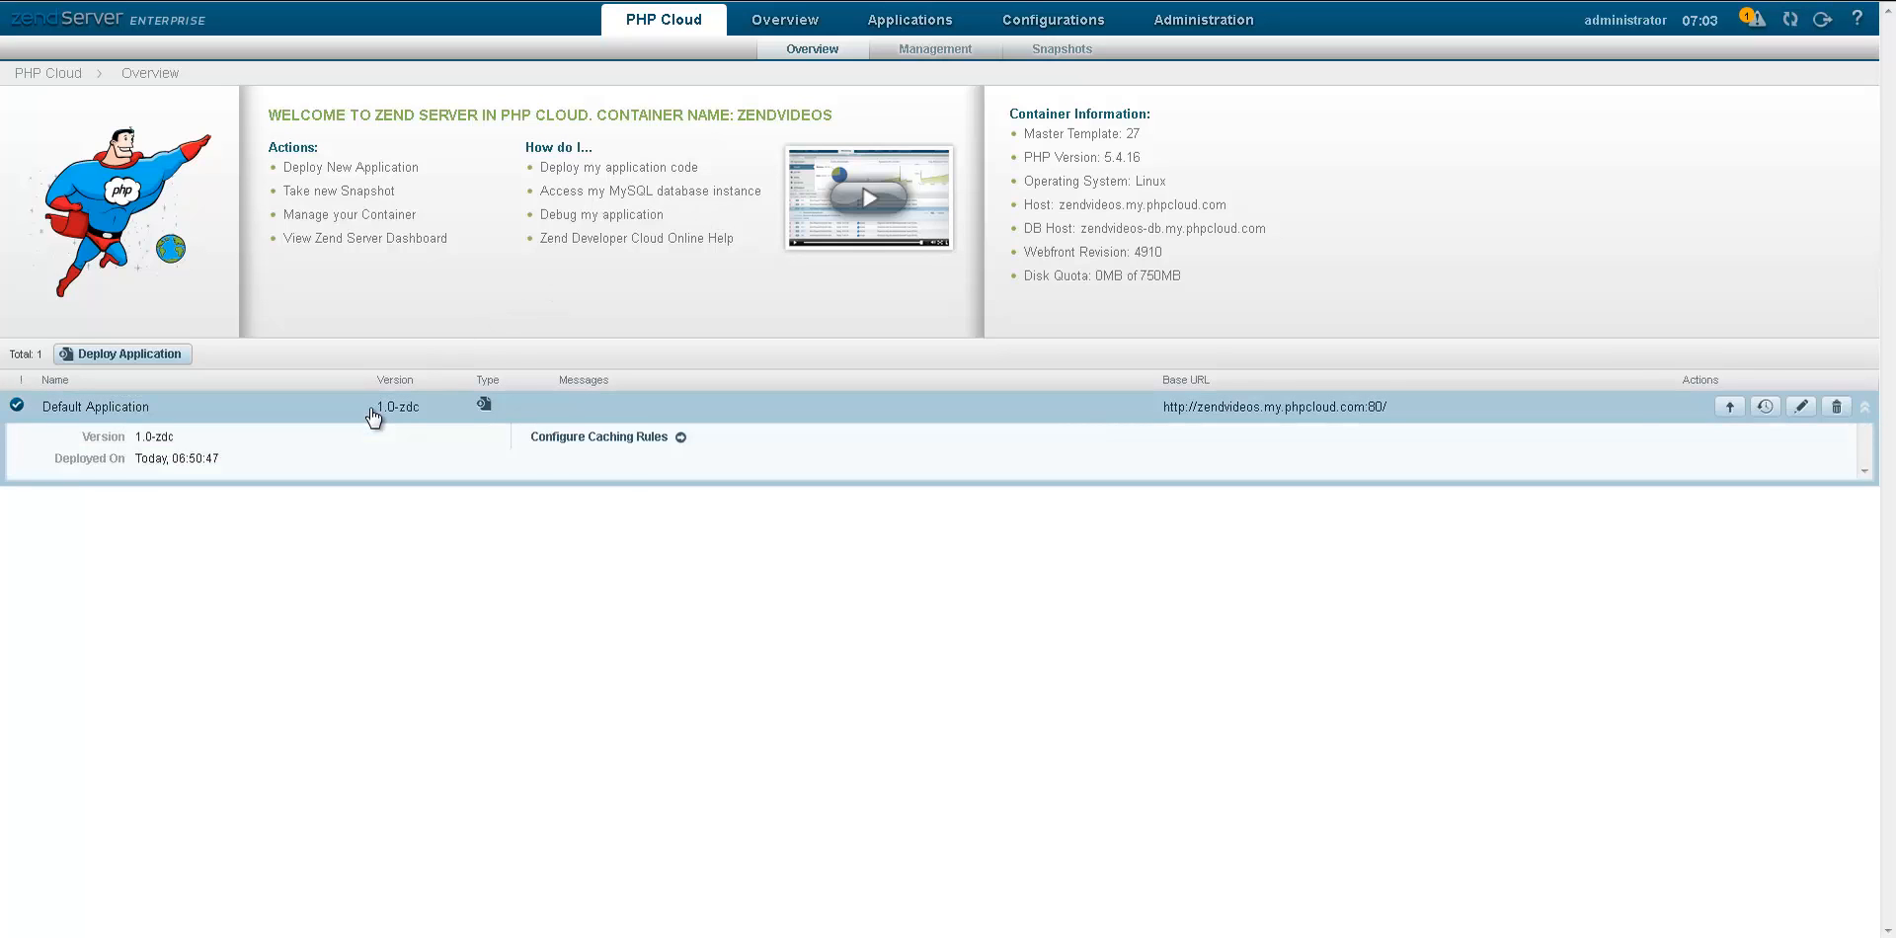
left_click(95, 407)
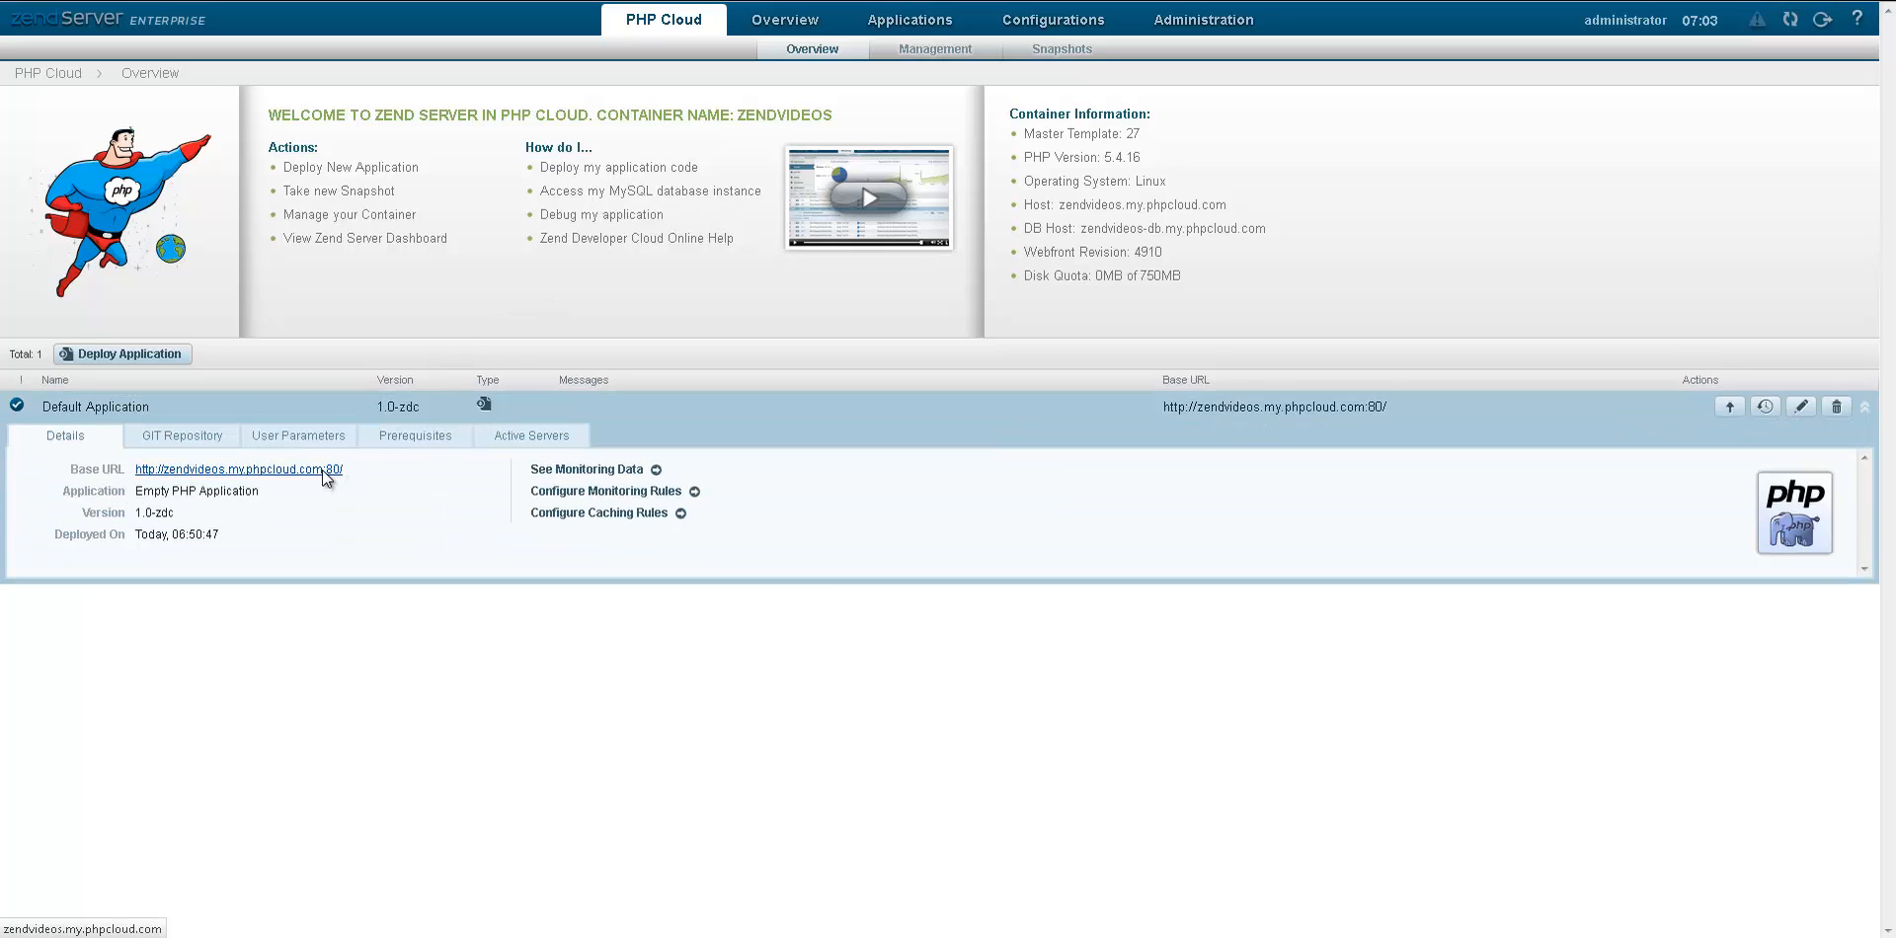
left_click(237, 470)
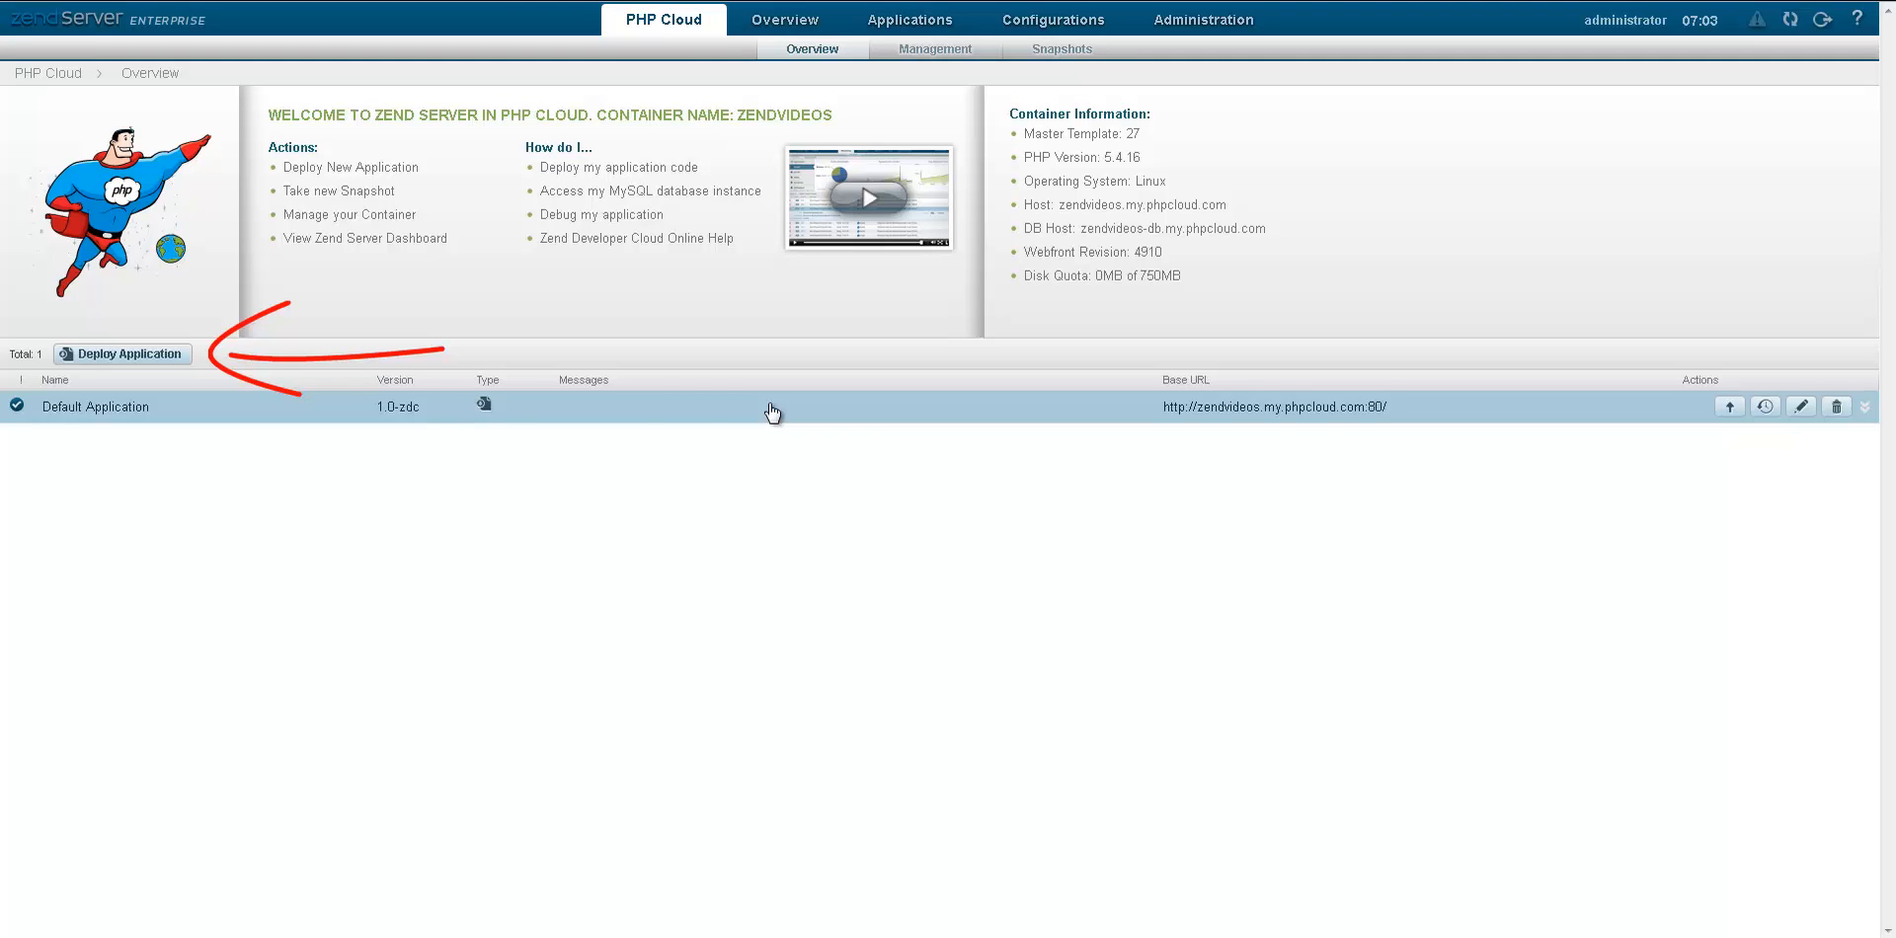
Step: Deploy a Drupal application named 'drupal' at the /drupal path
left_click(120, 354)
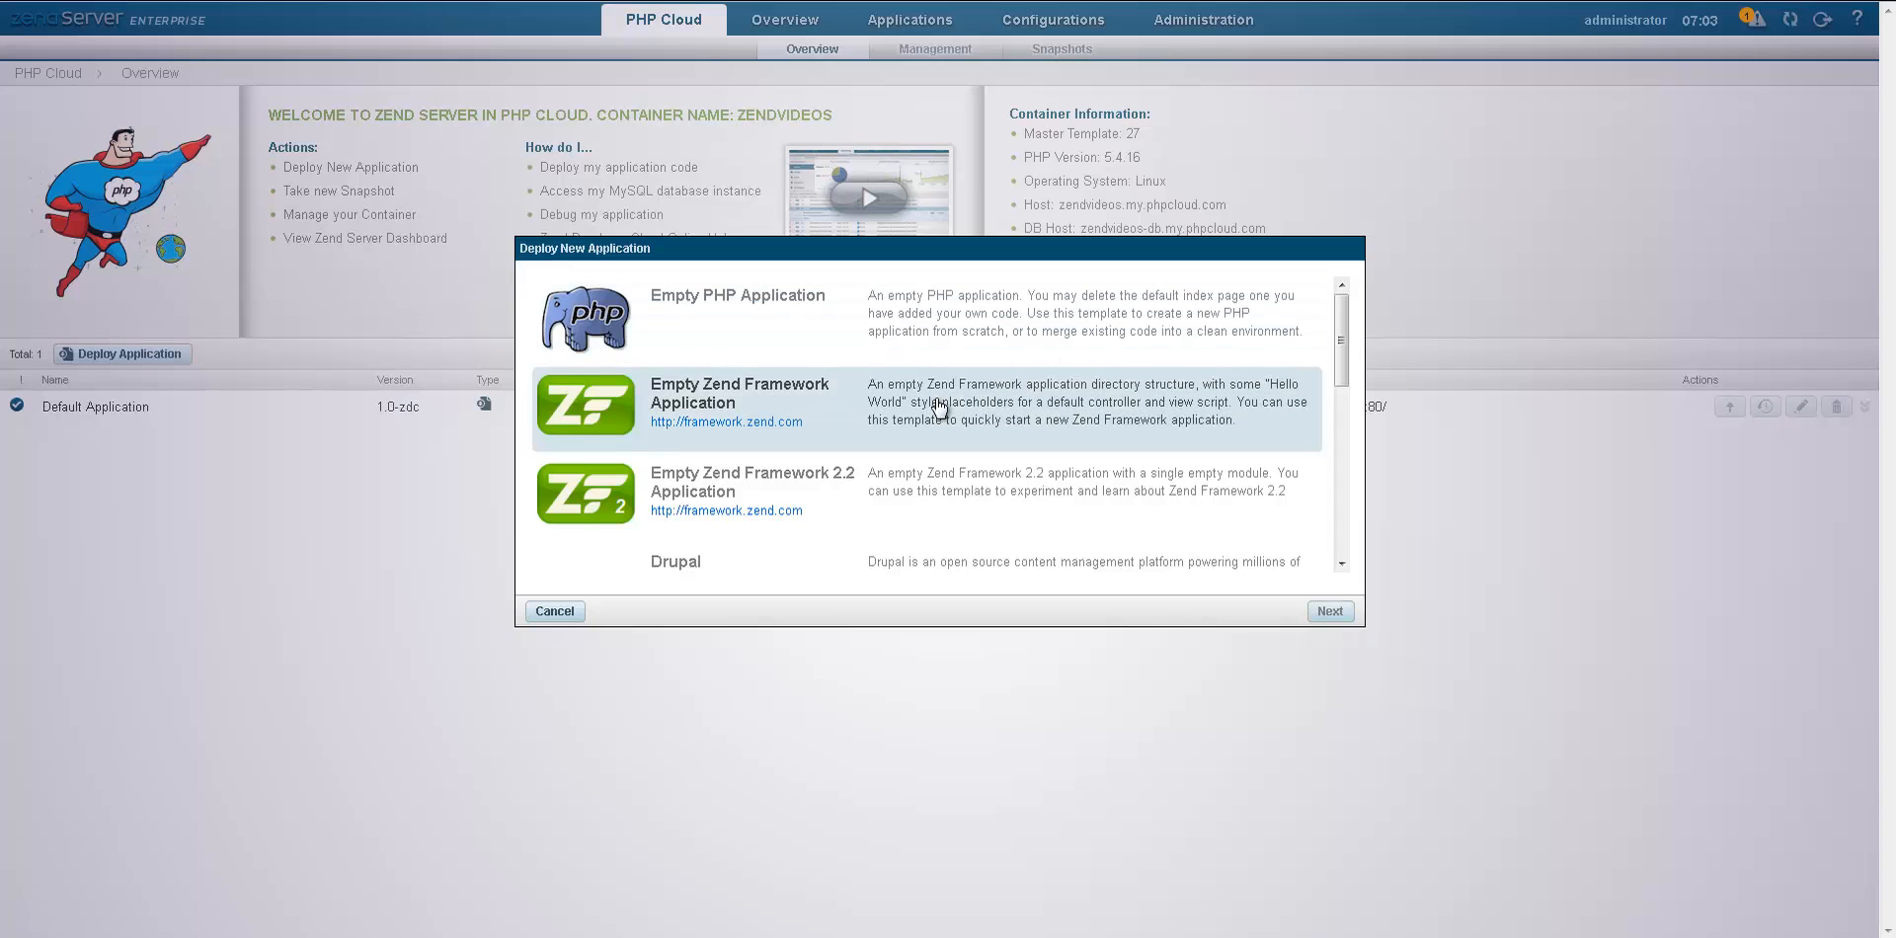
left_click(1330, 610)
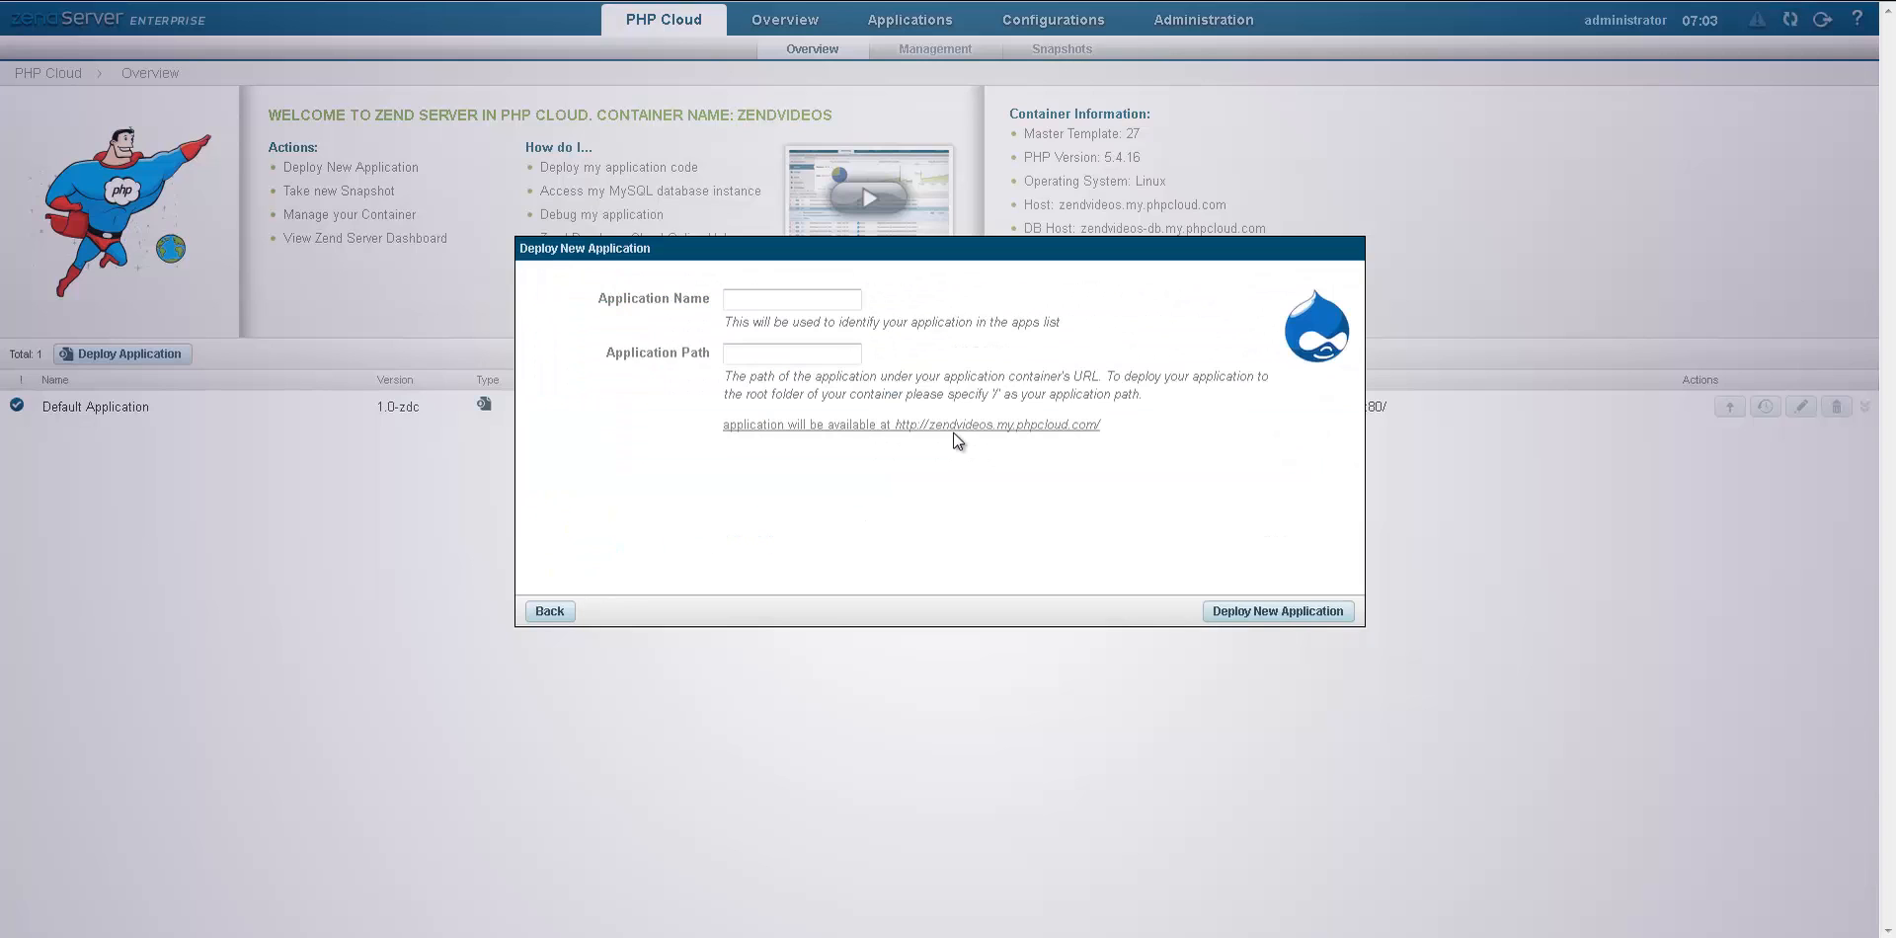
left_click(790, 298)
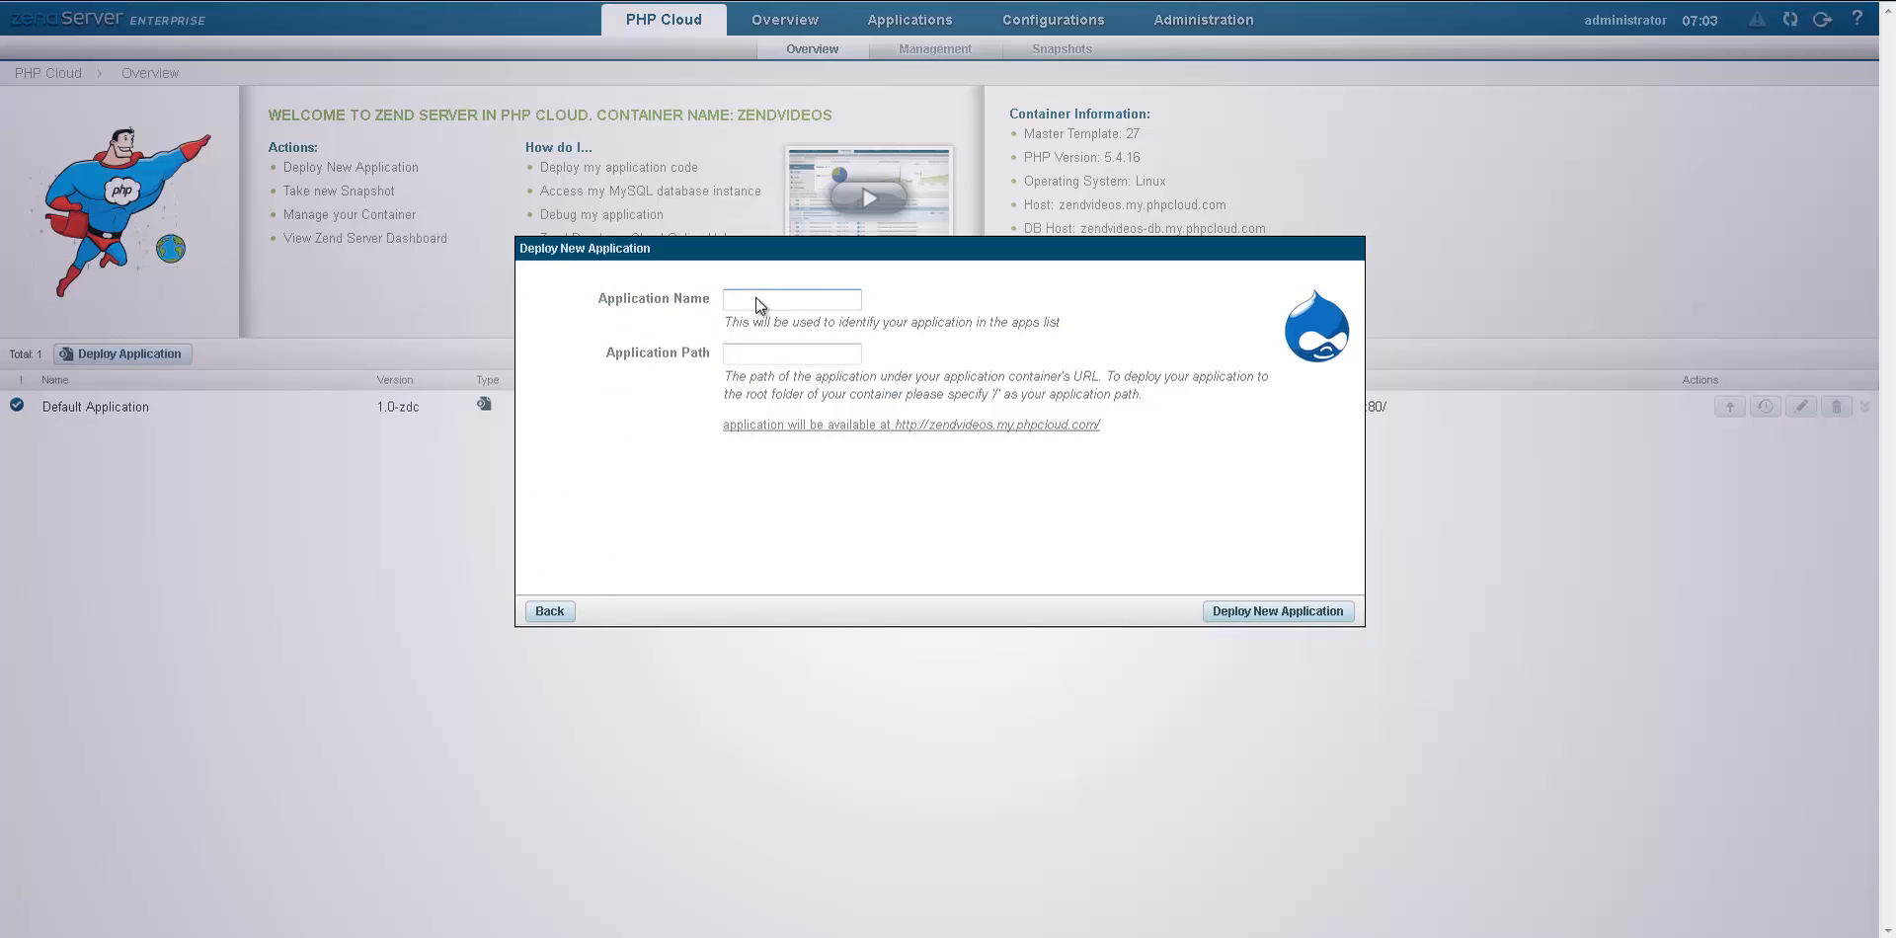
type("drupal")
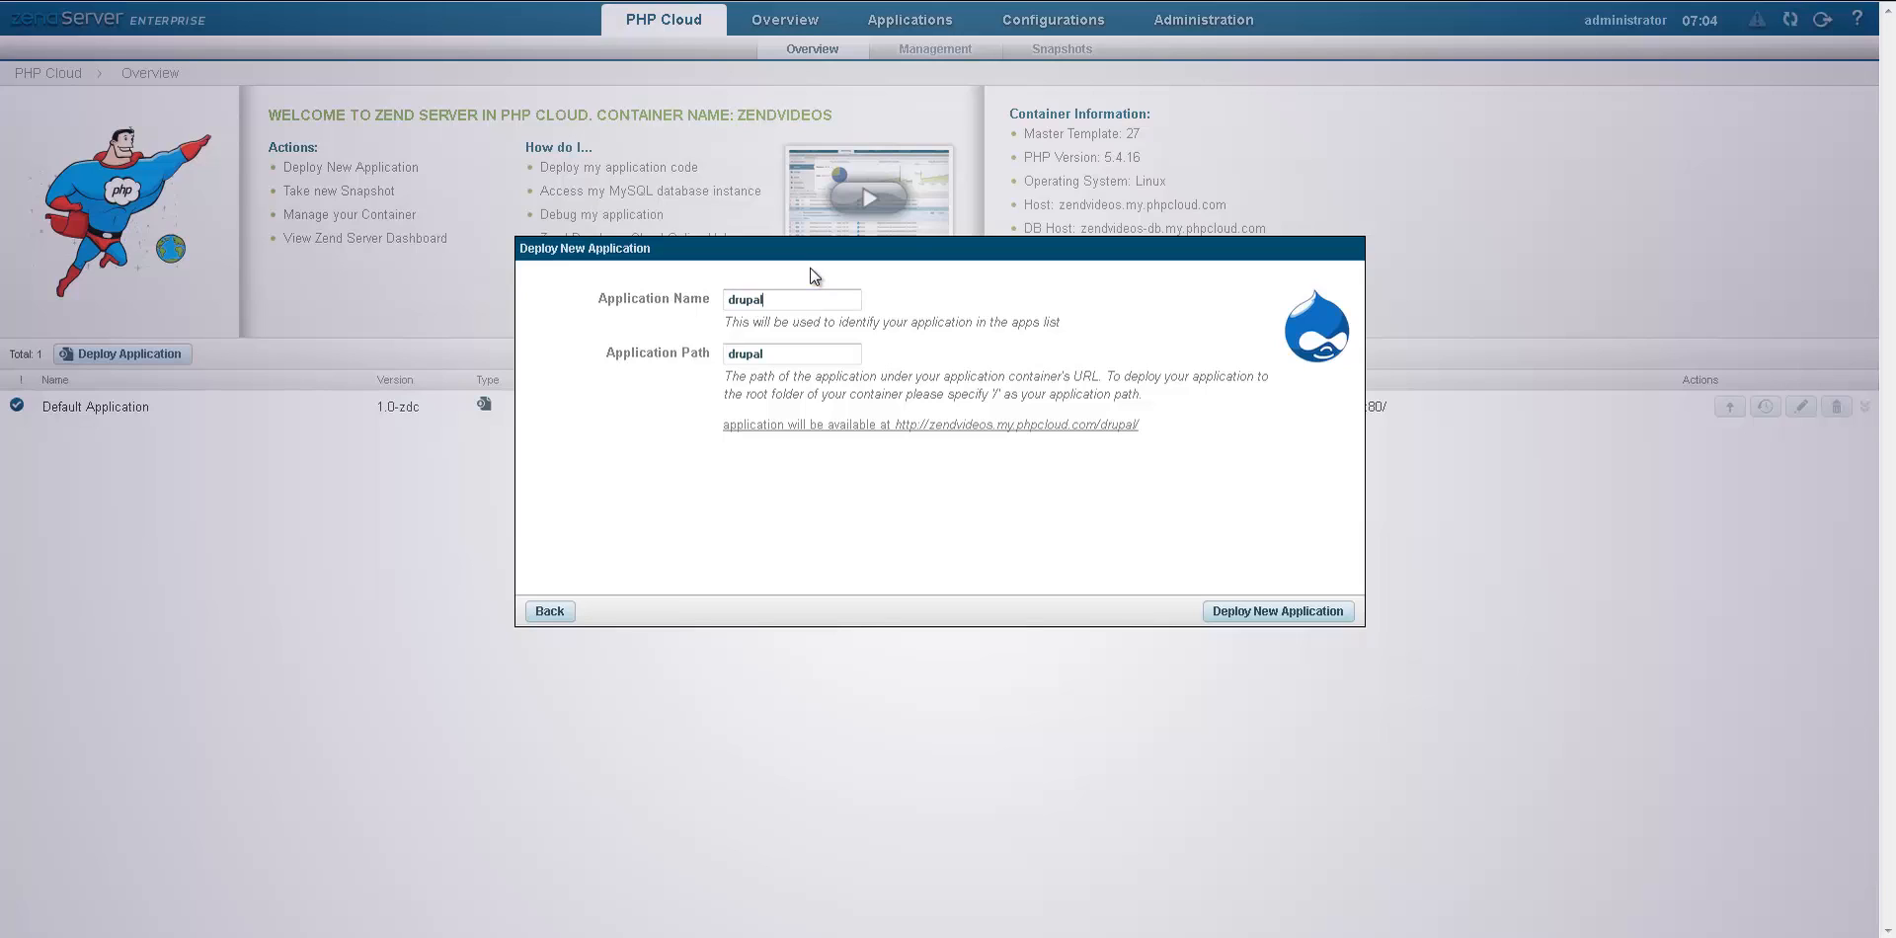
mouse_move(1252, 583)
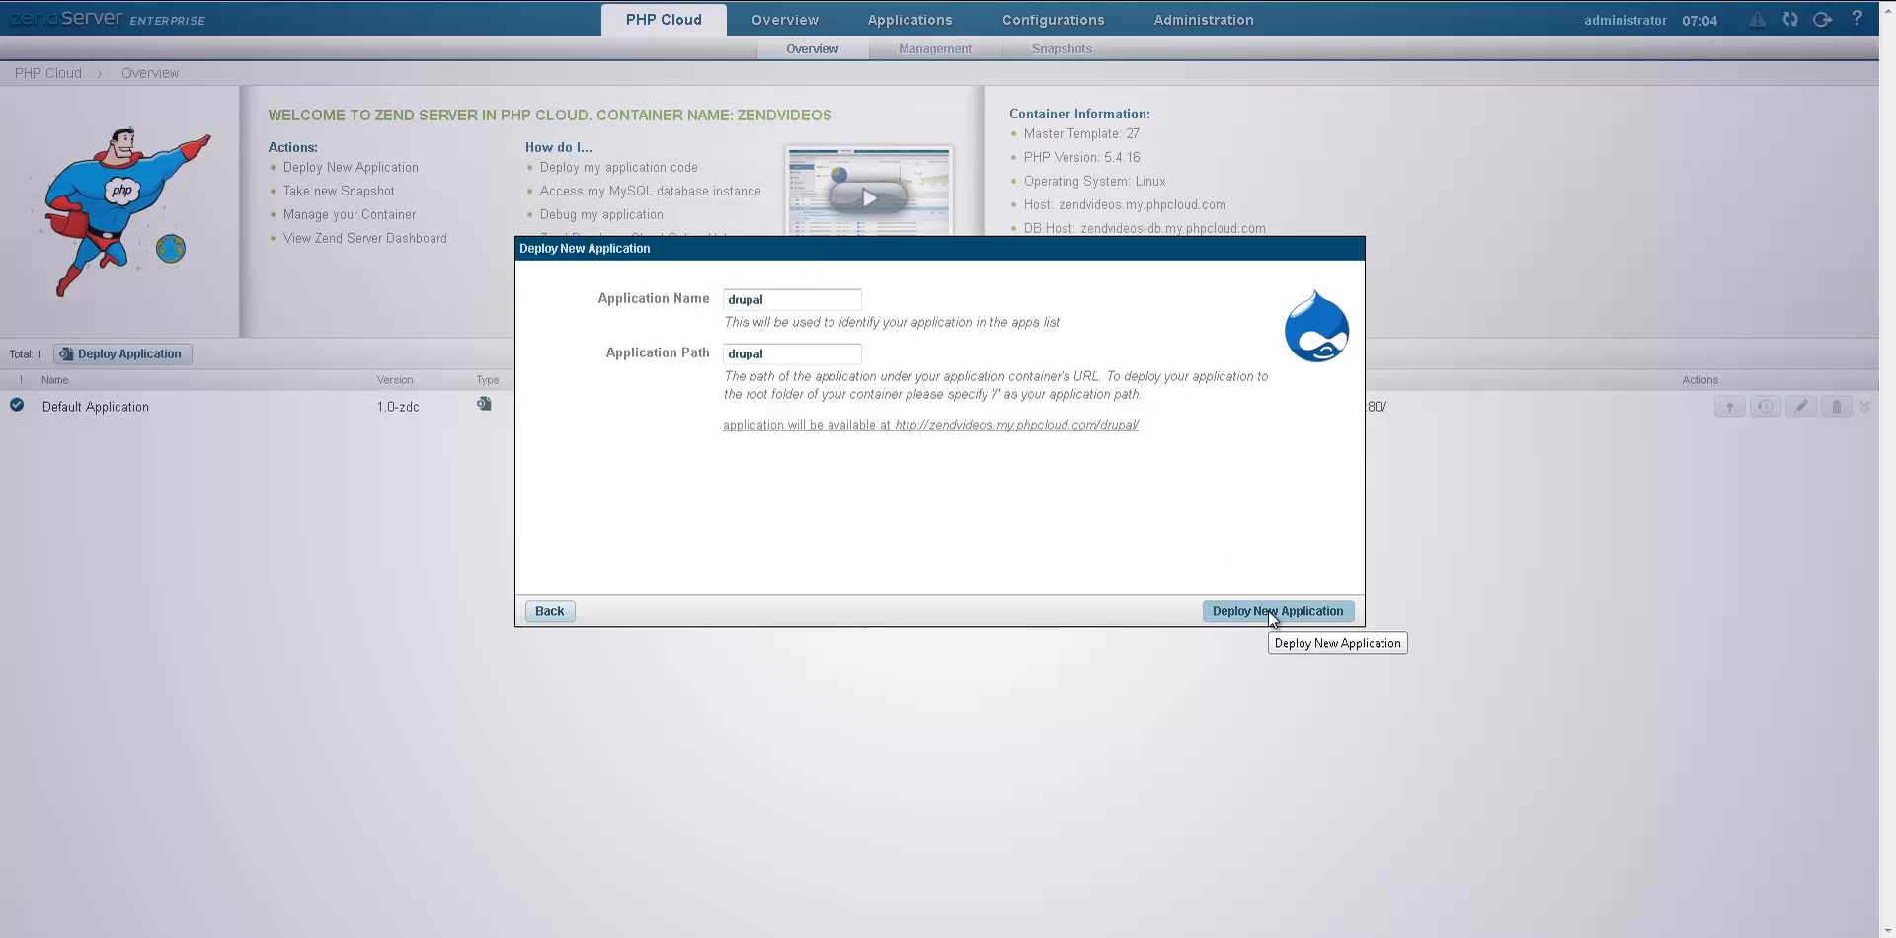
left_click(1278, 610)
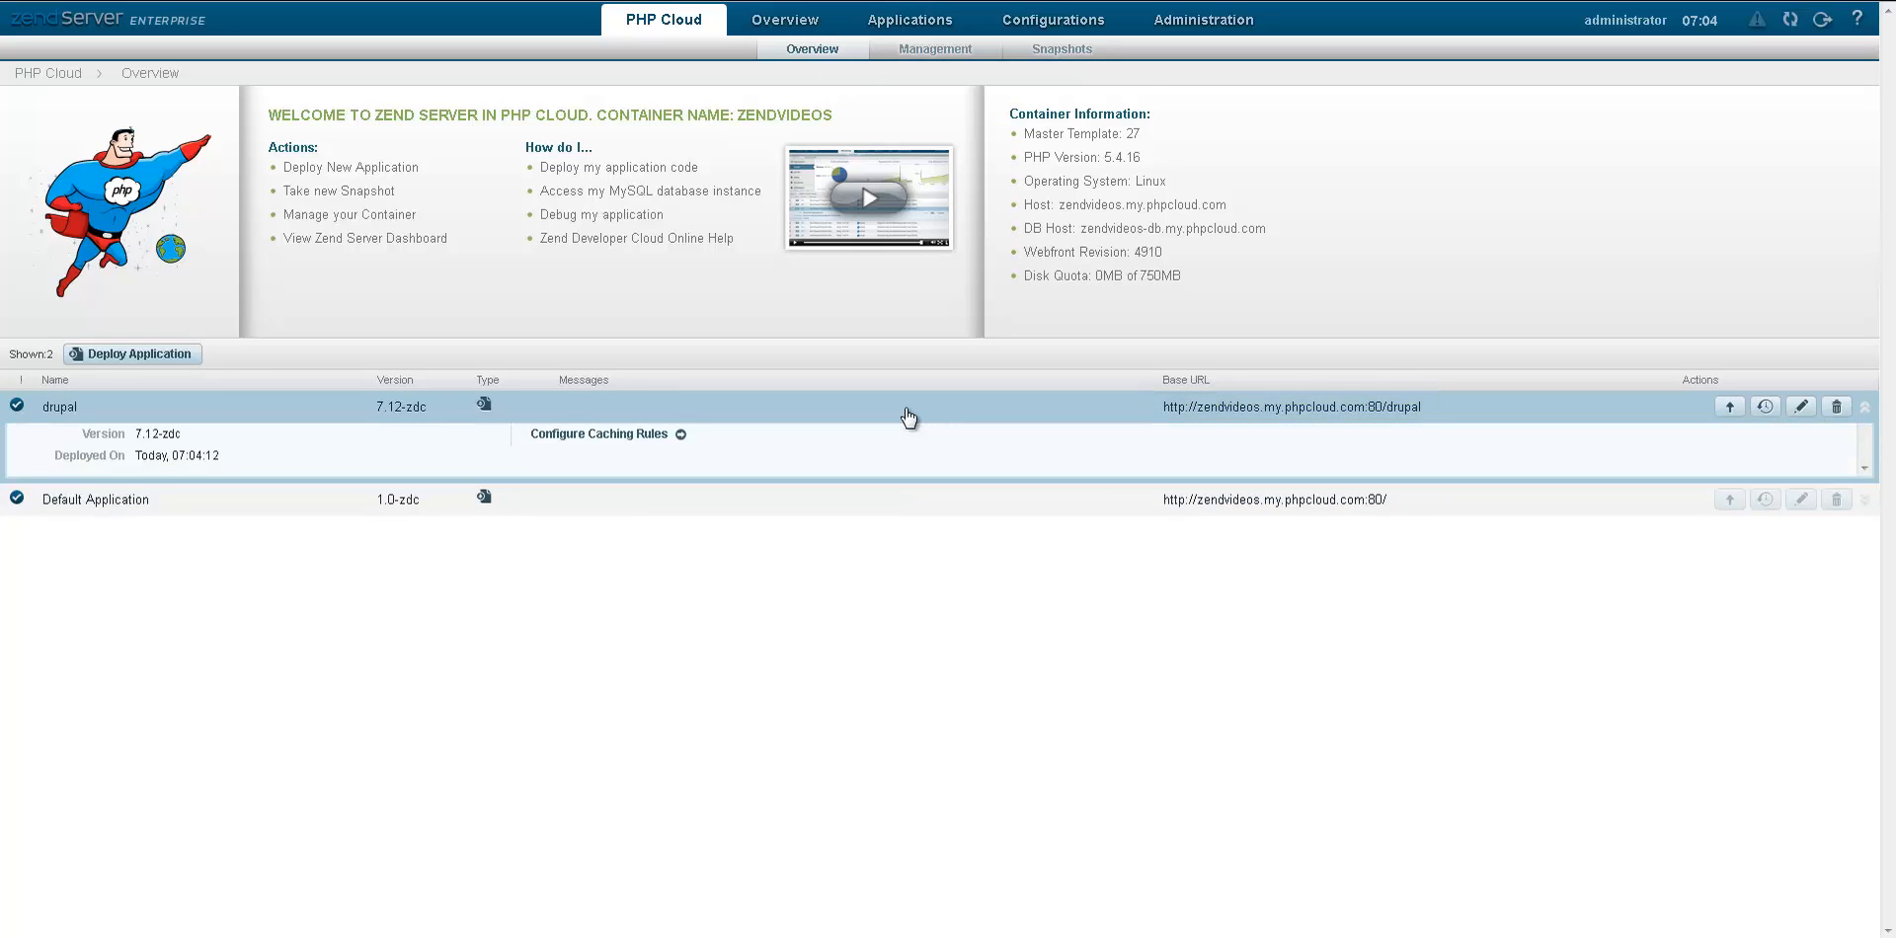
left_click(59, 405)
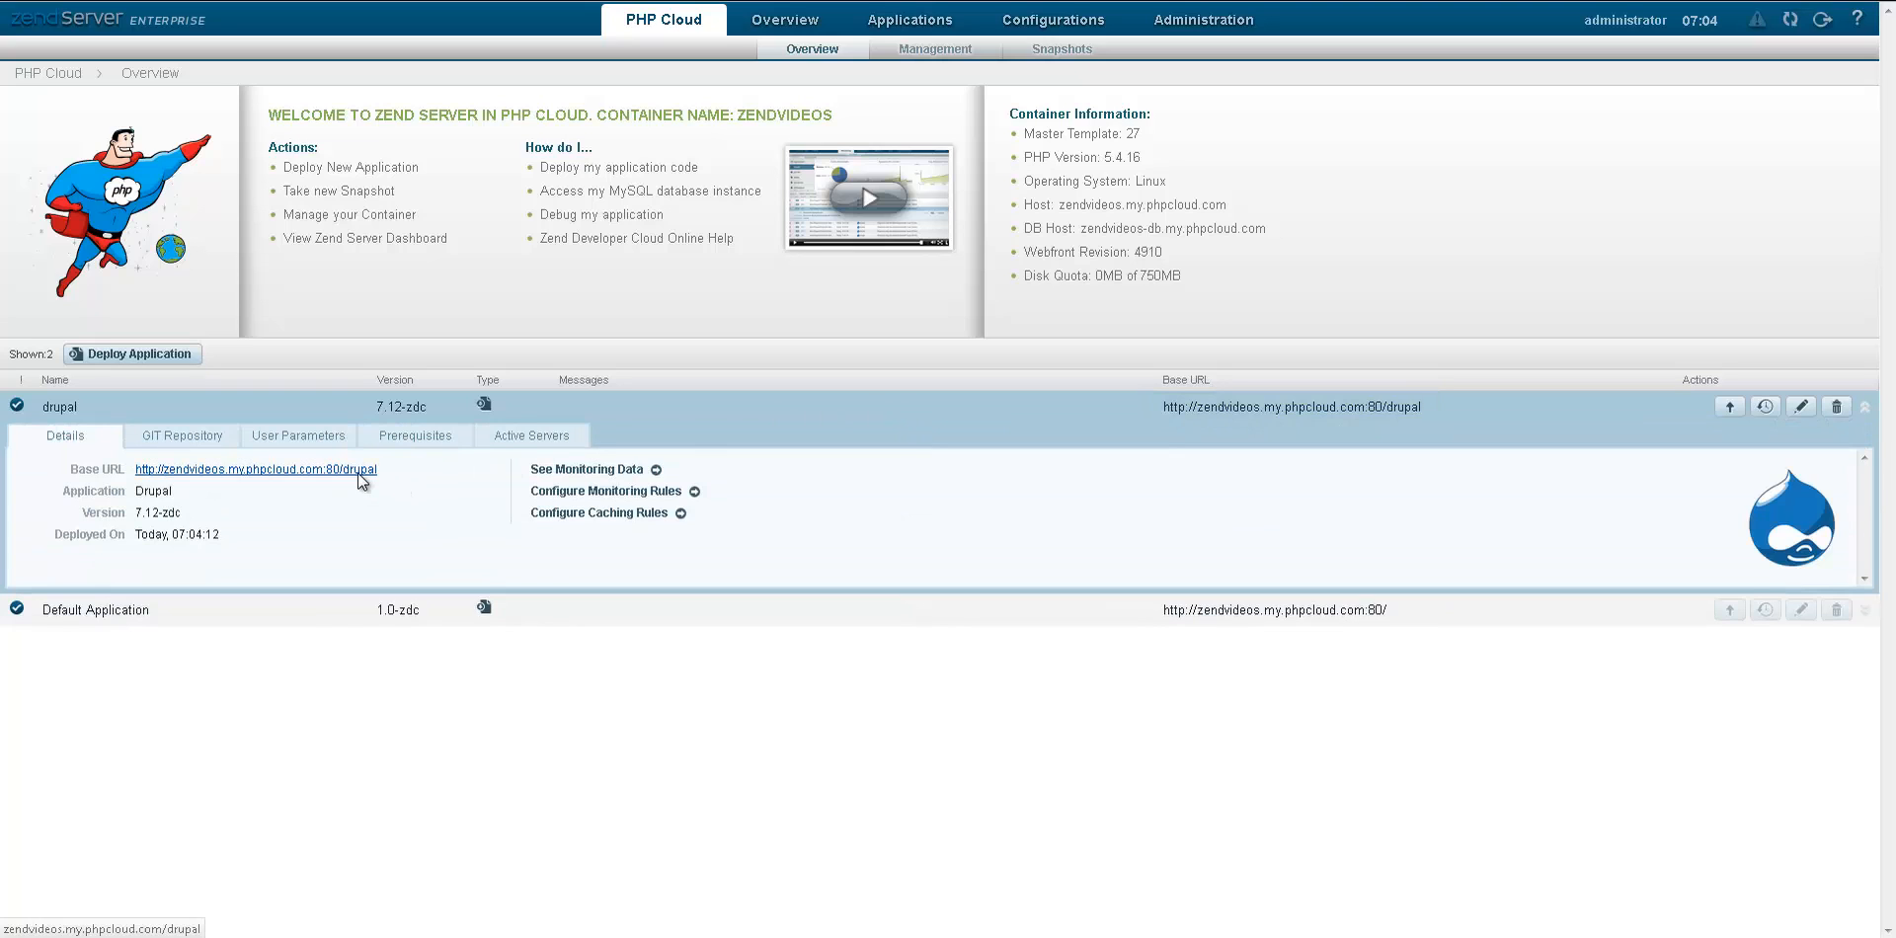
left_click(253, 470)
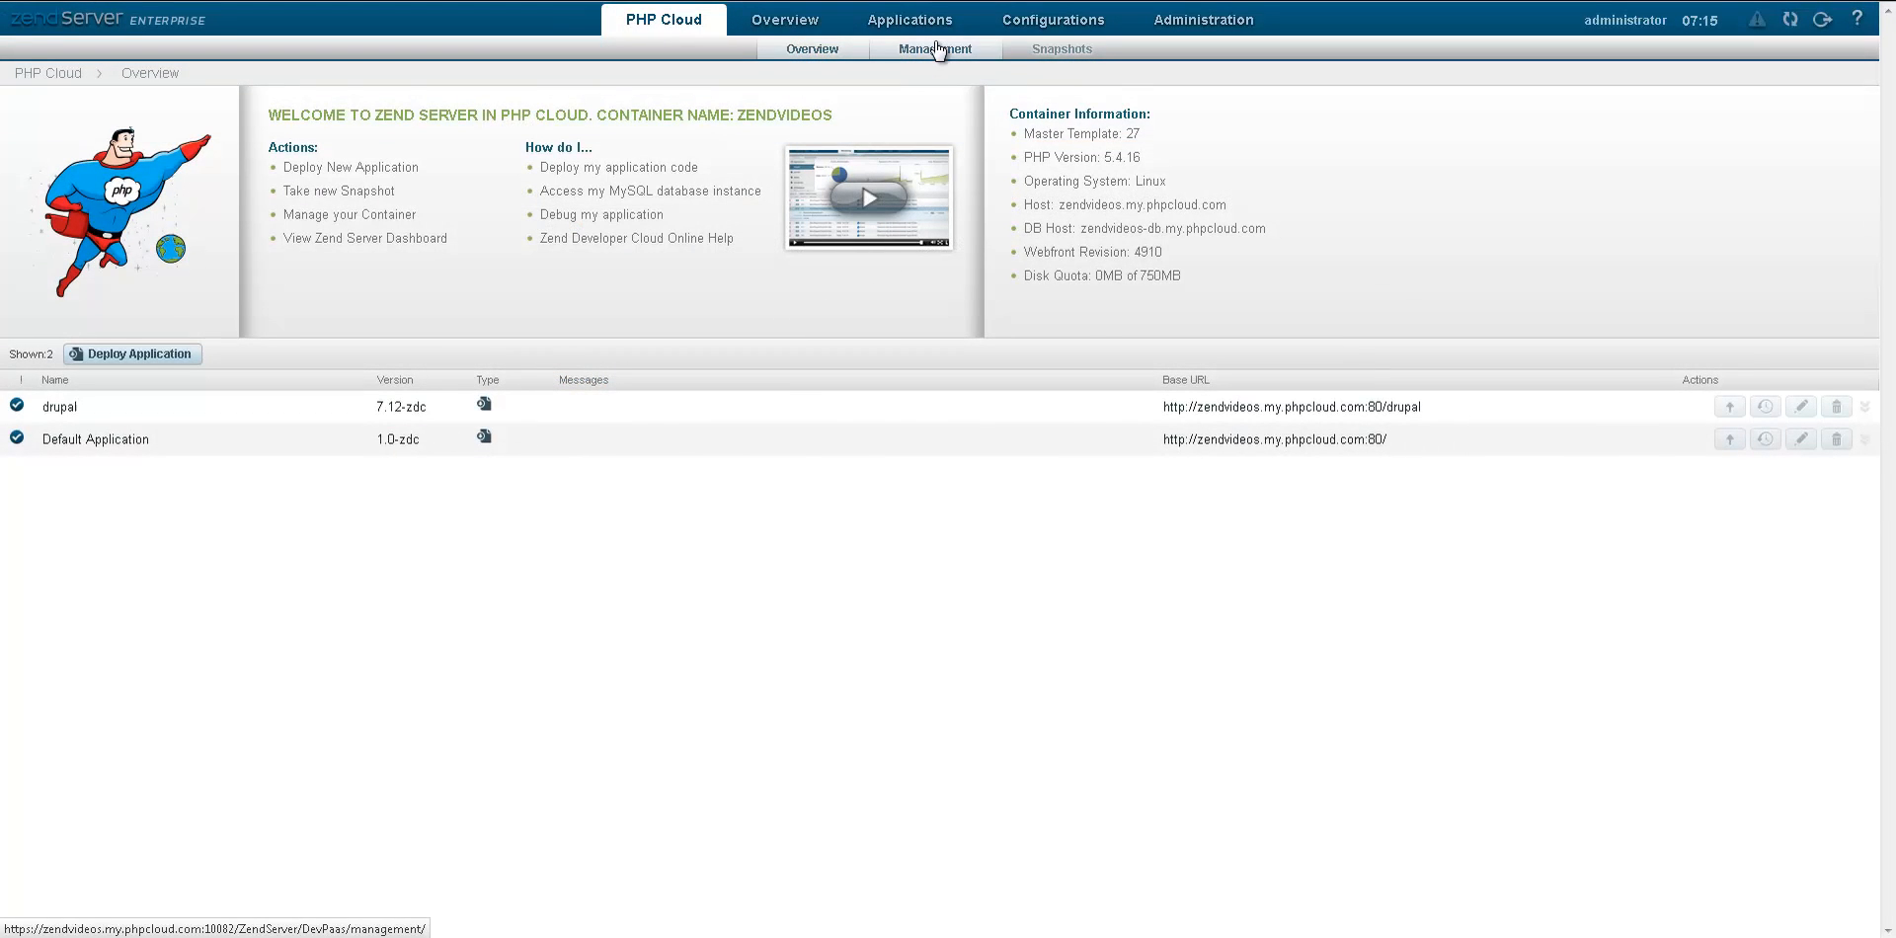
Step: Switch Code Tracing to On in container Management and review the password, reset and delete sections
left_click(935, 48)
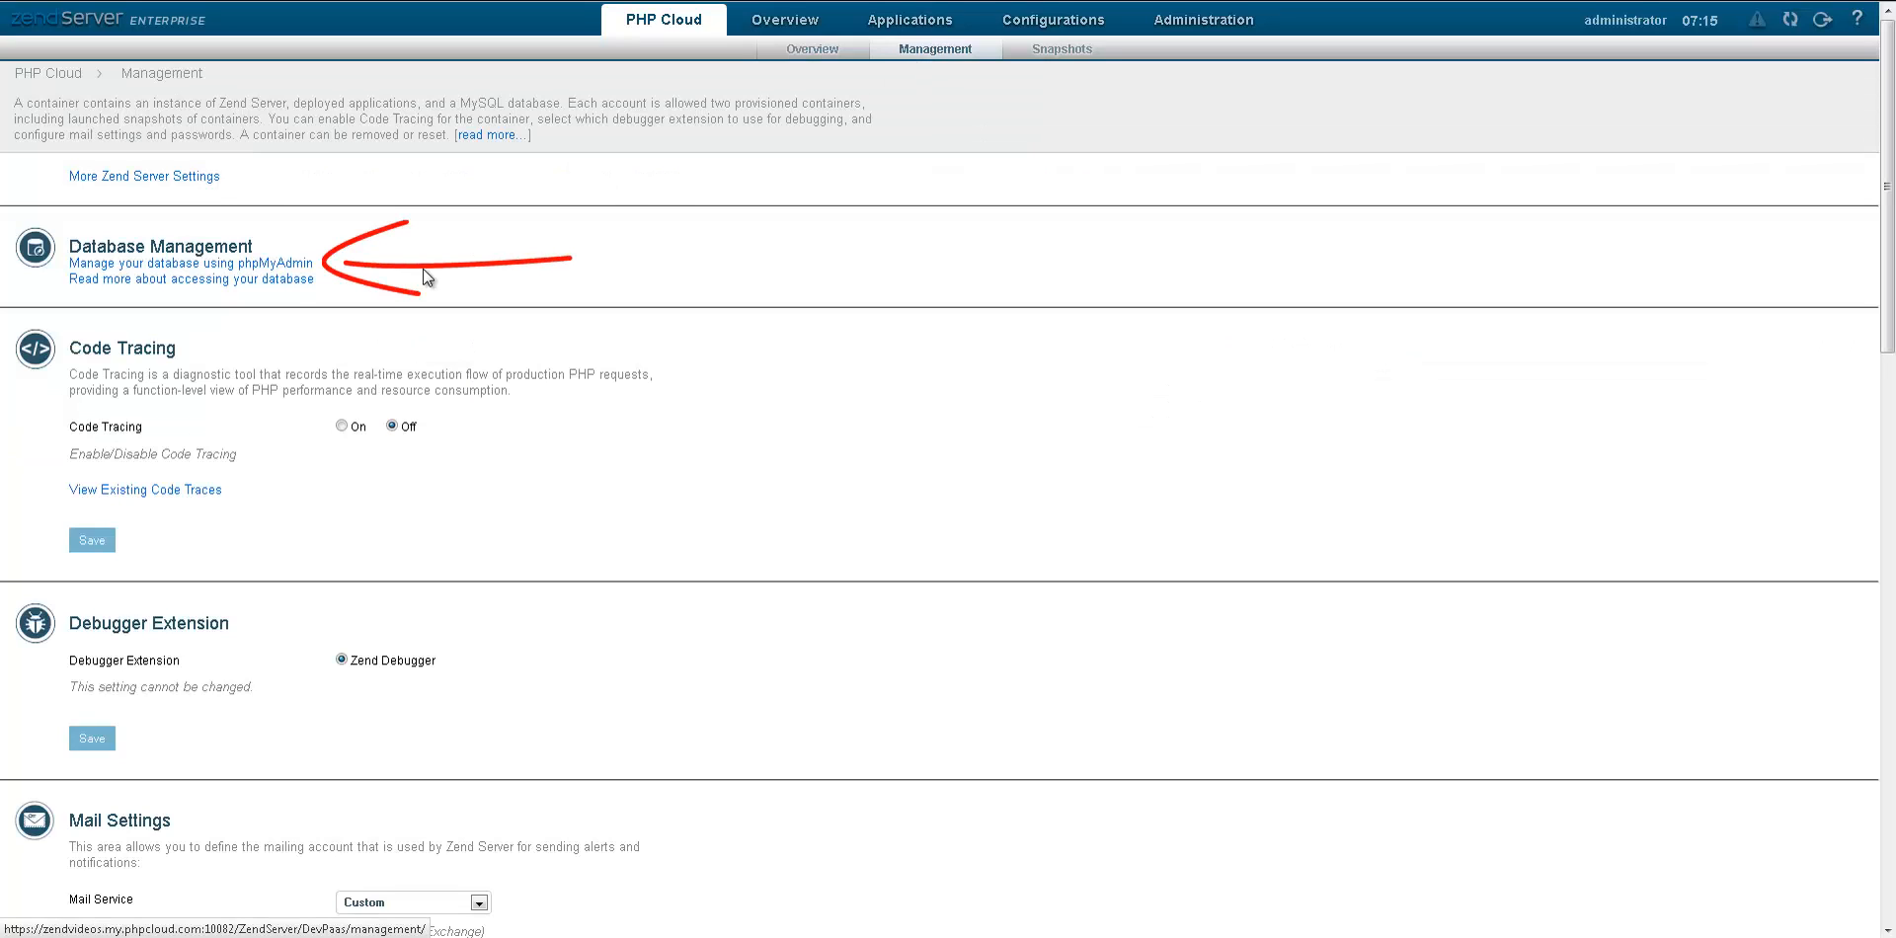
left_click(189, 263)
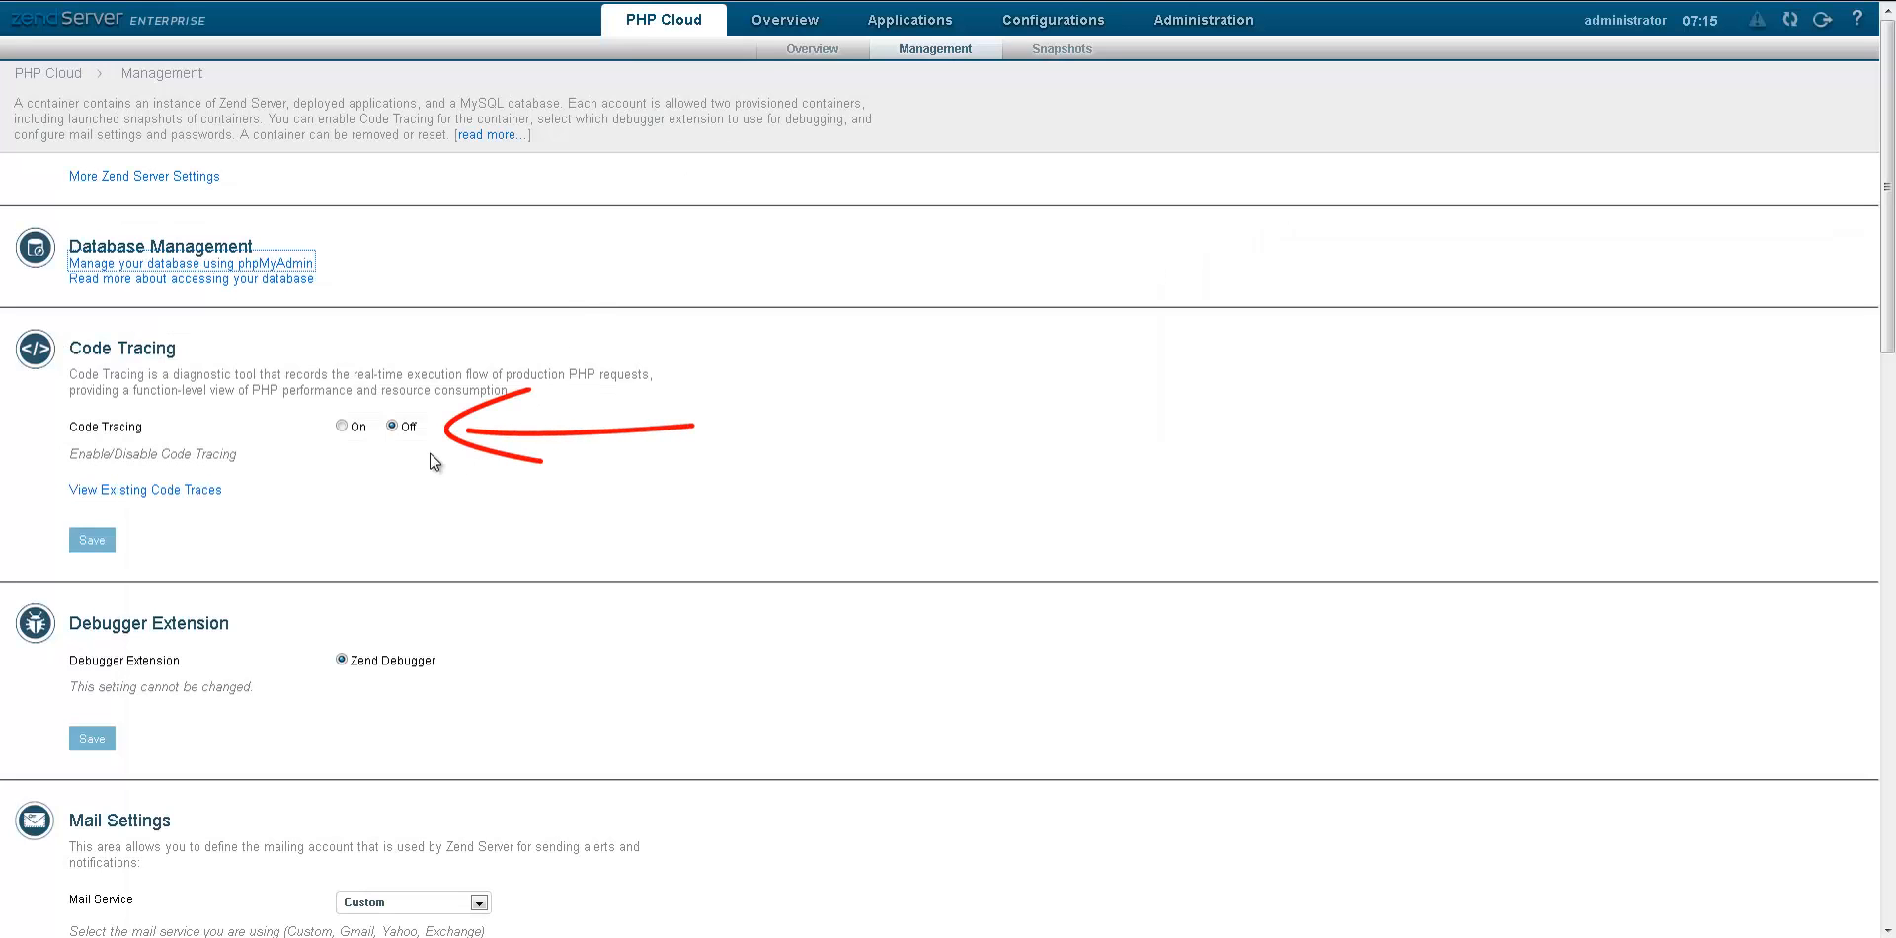
left_click(342, 425)
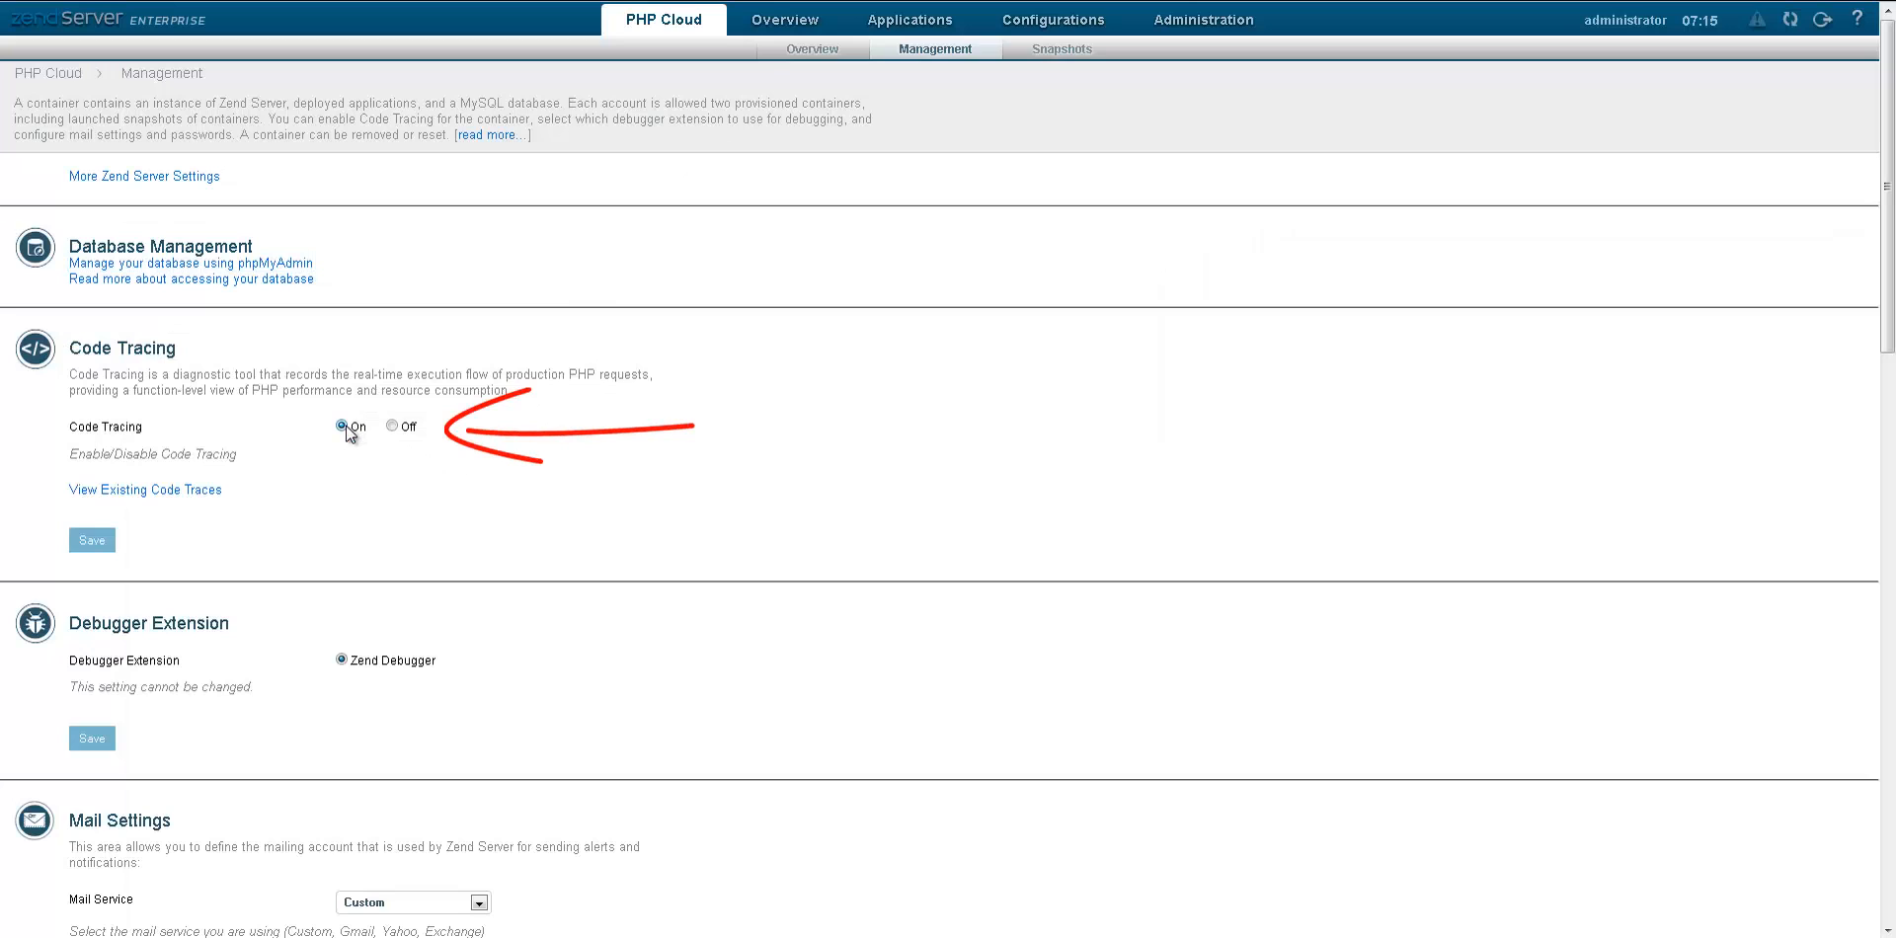
scroll("down", 3)
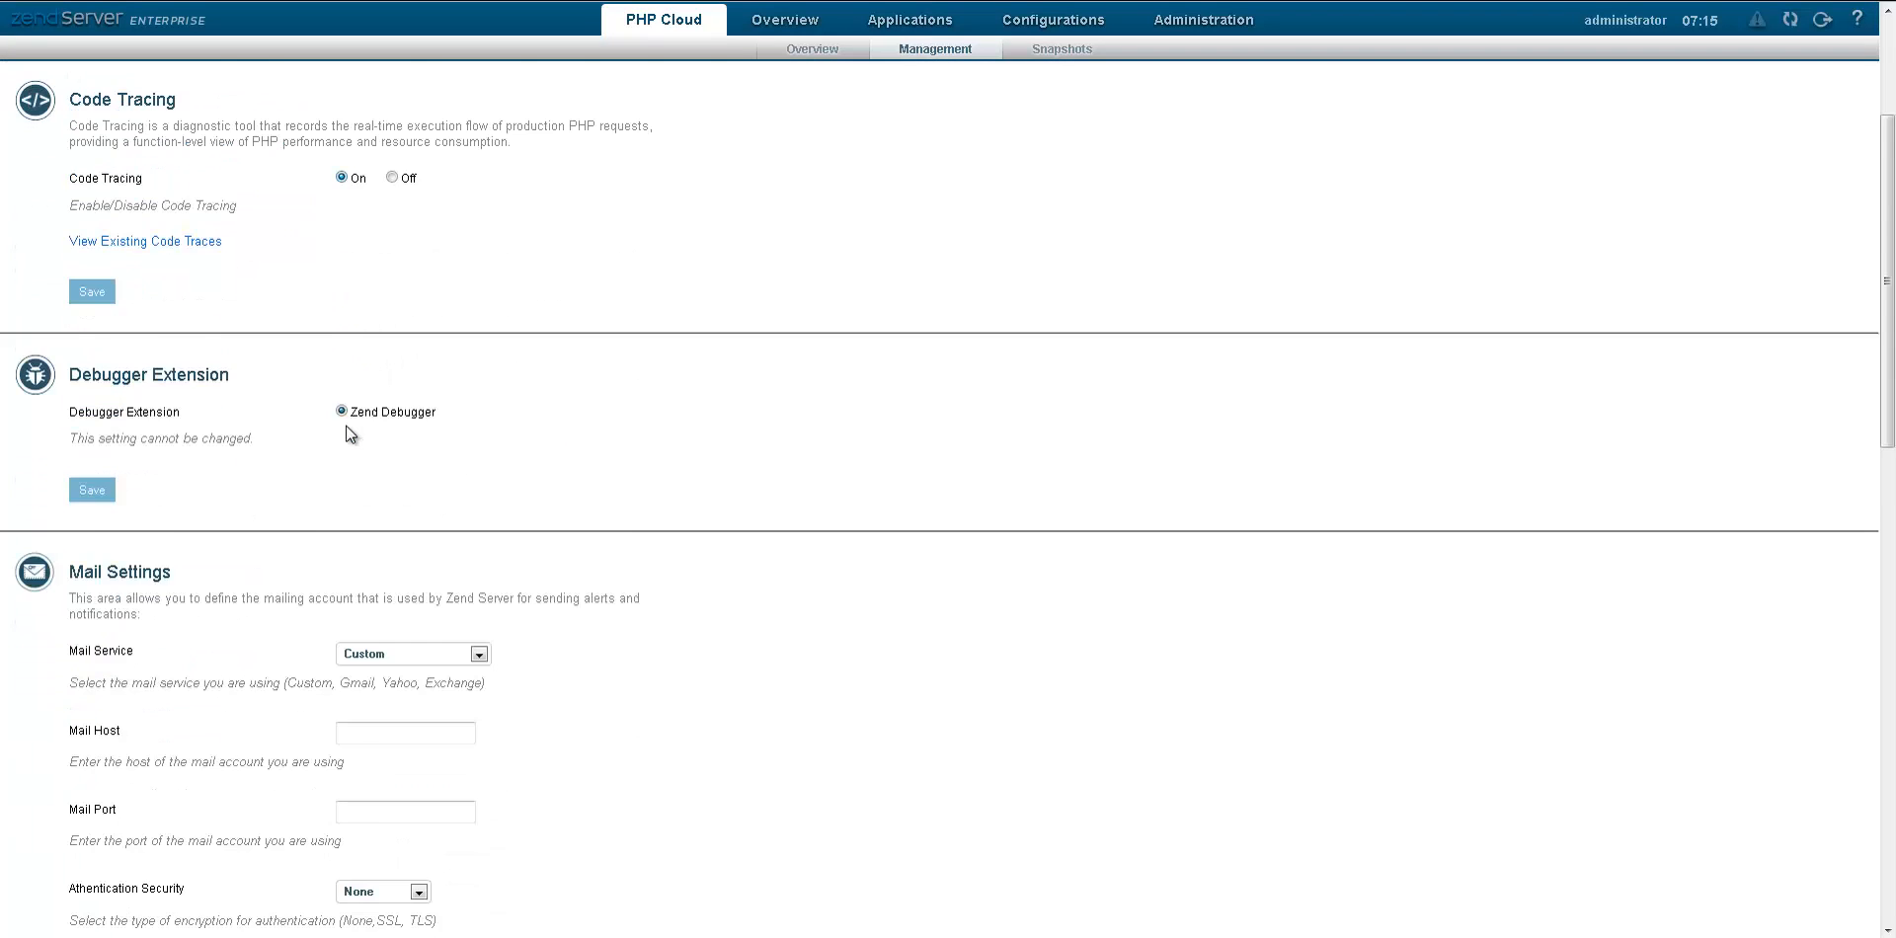
scroll("down", 3)
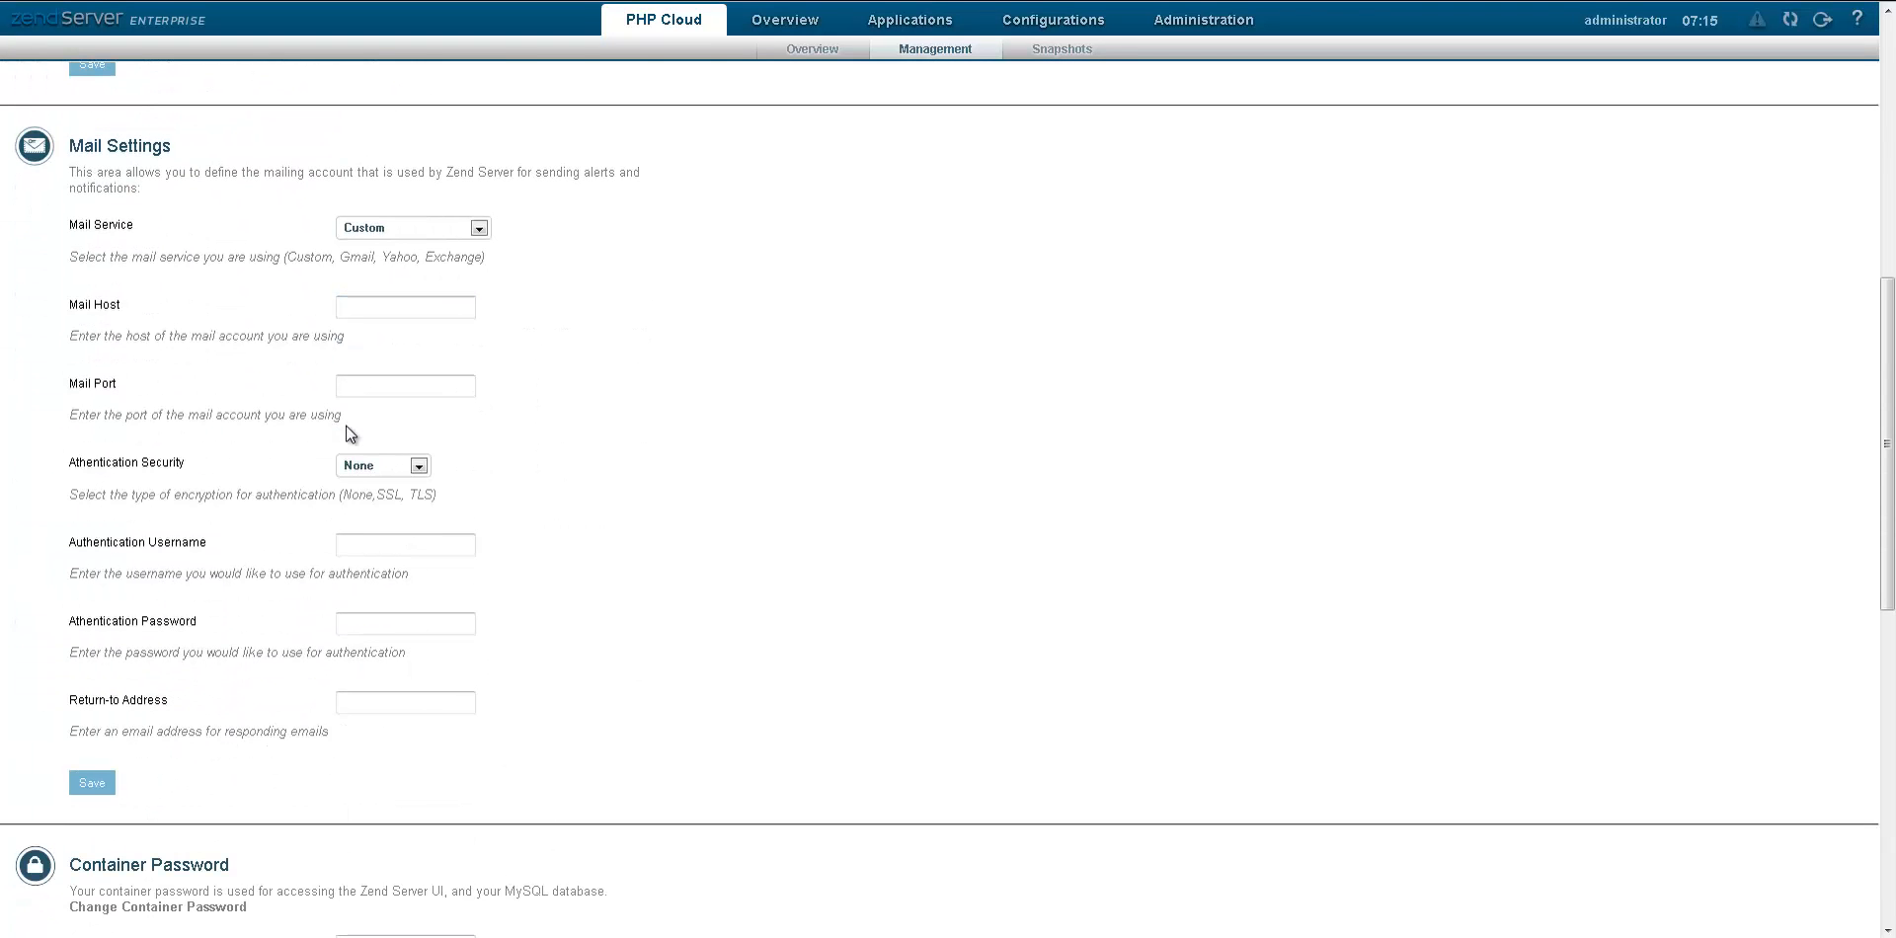
scroll("down", 3)
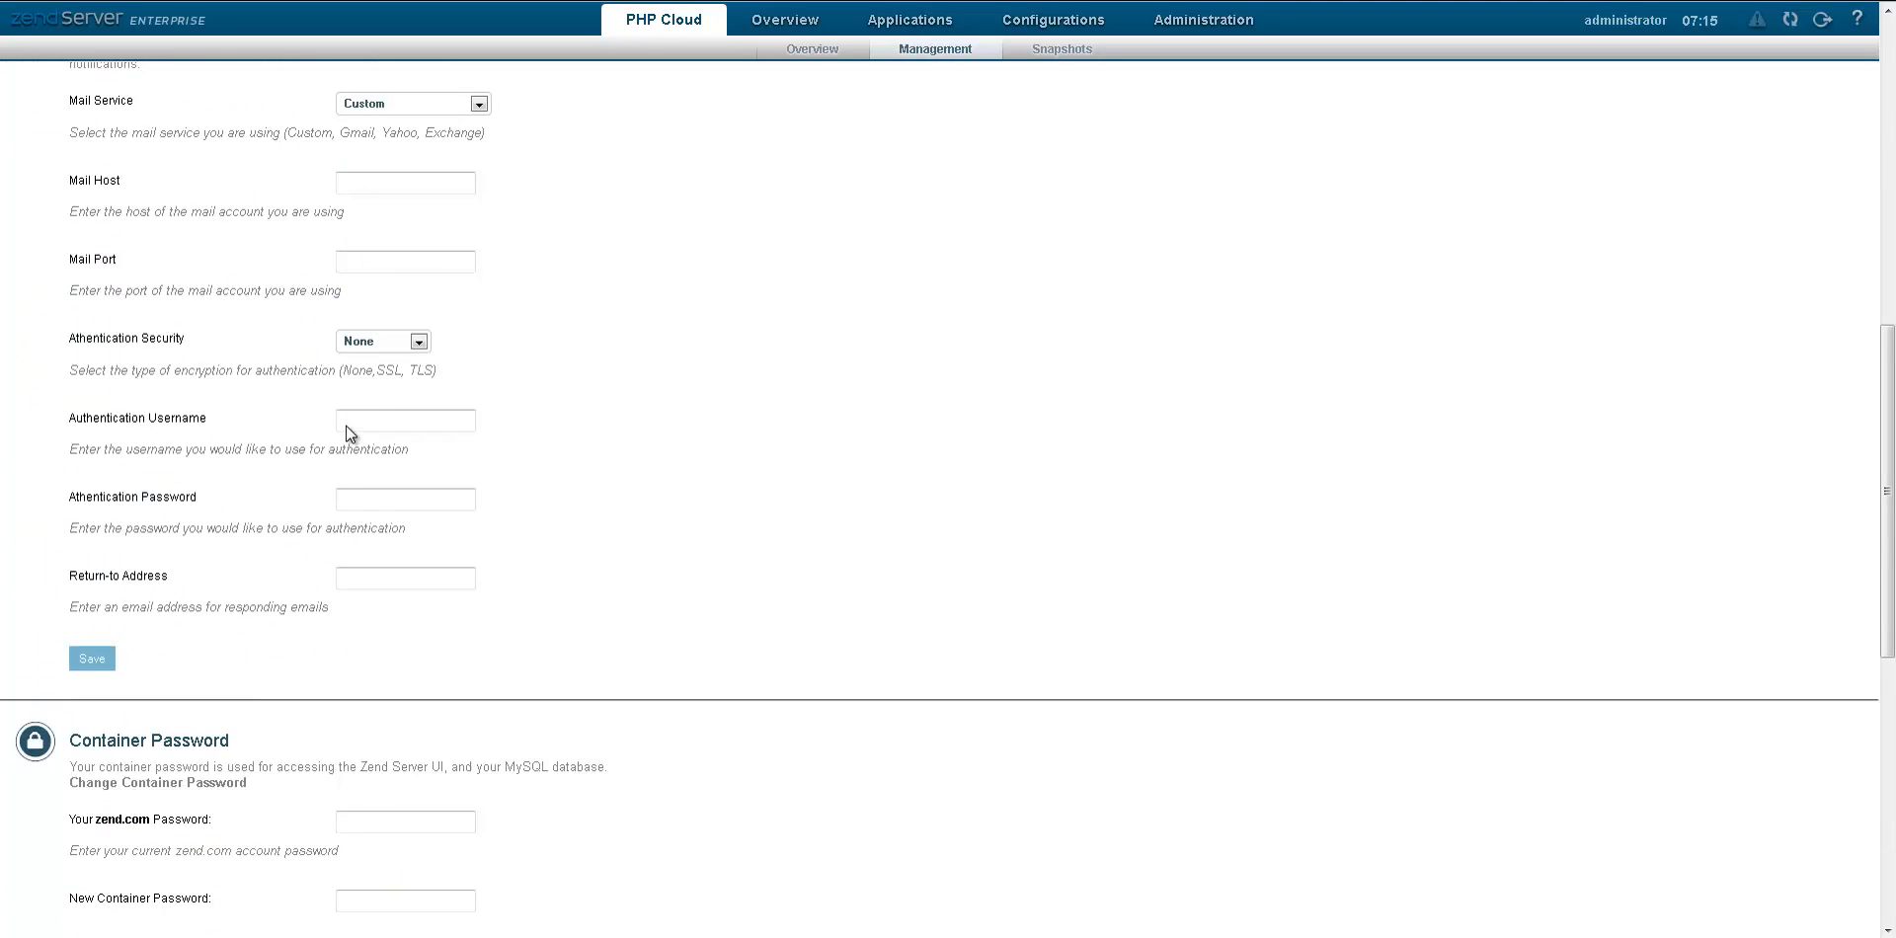
scroll("down", 3)
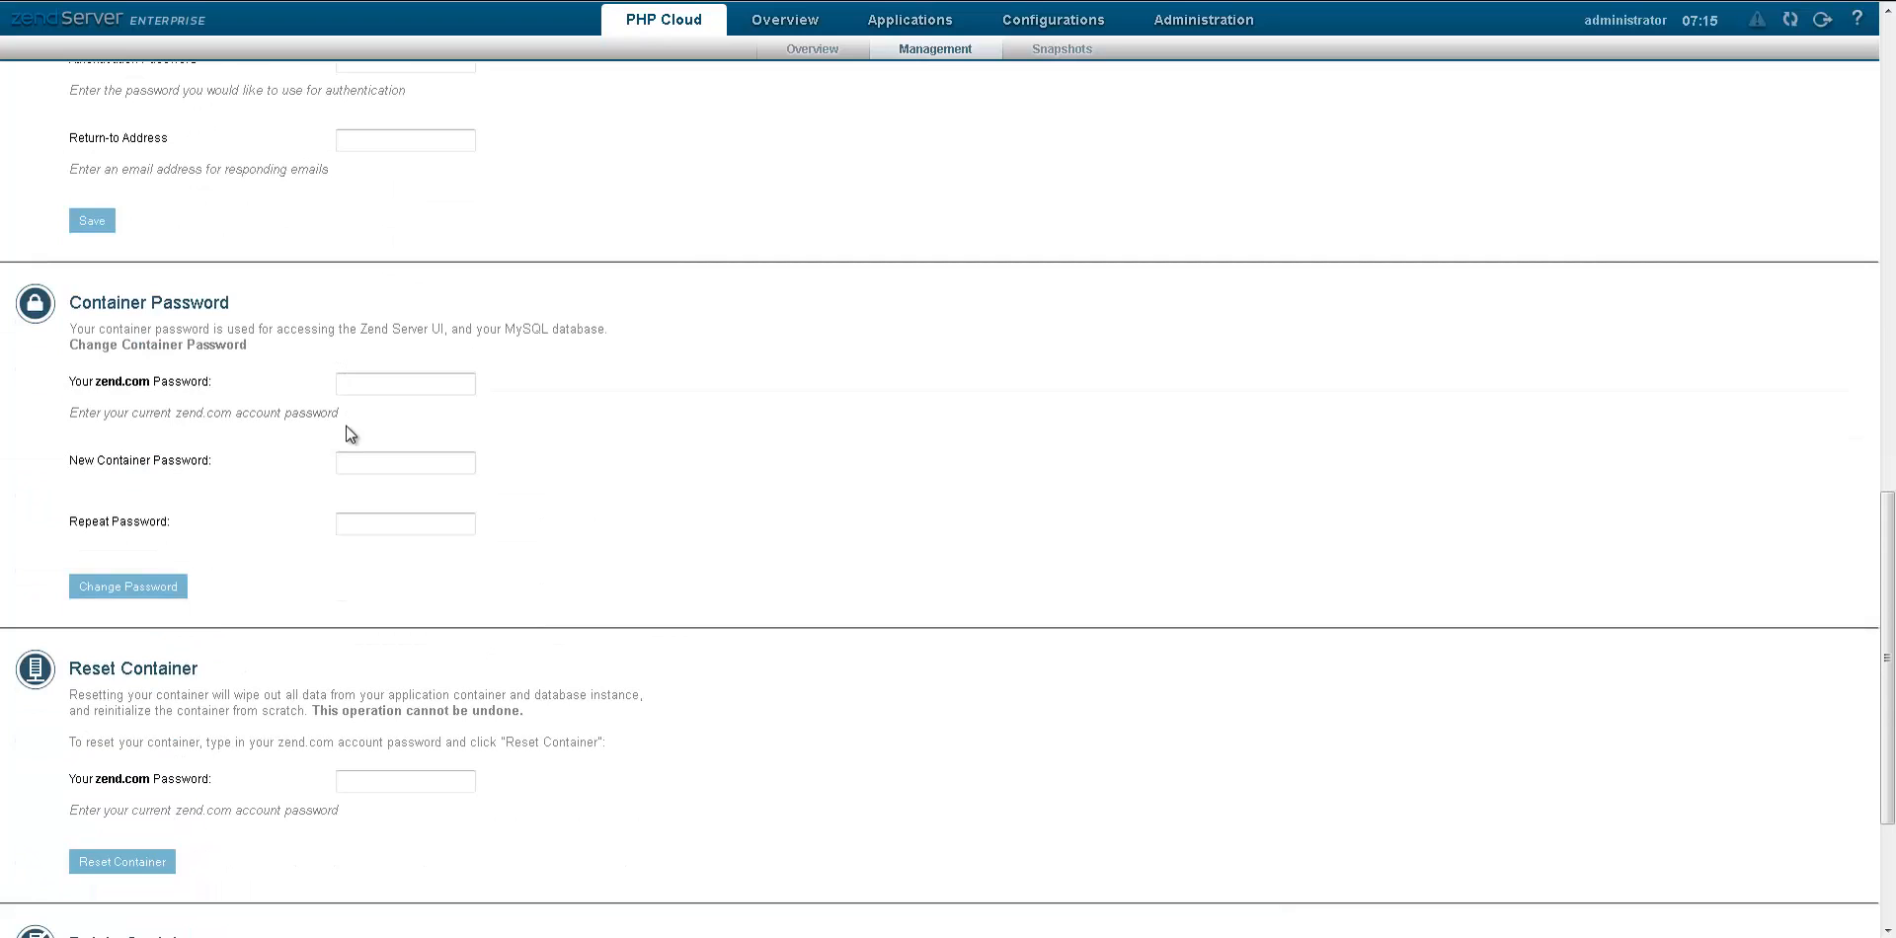
scroll("down", 3)
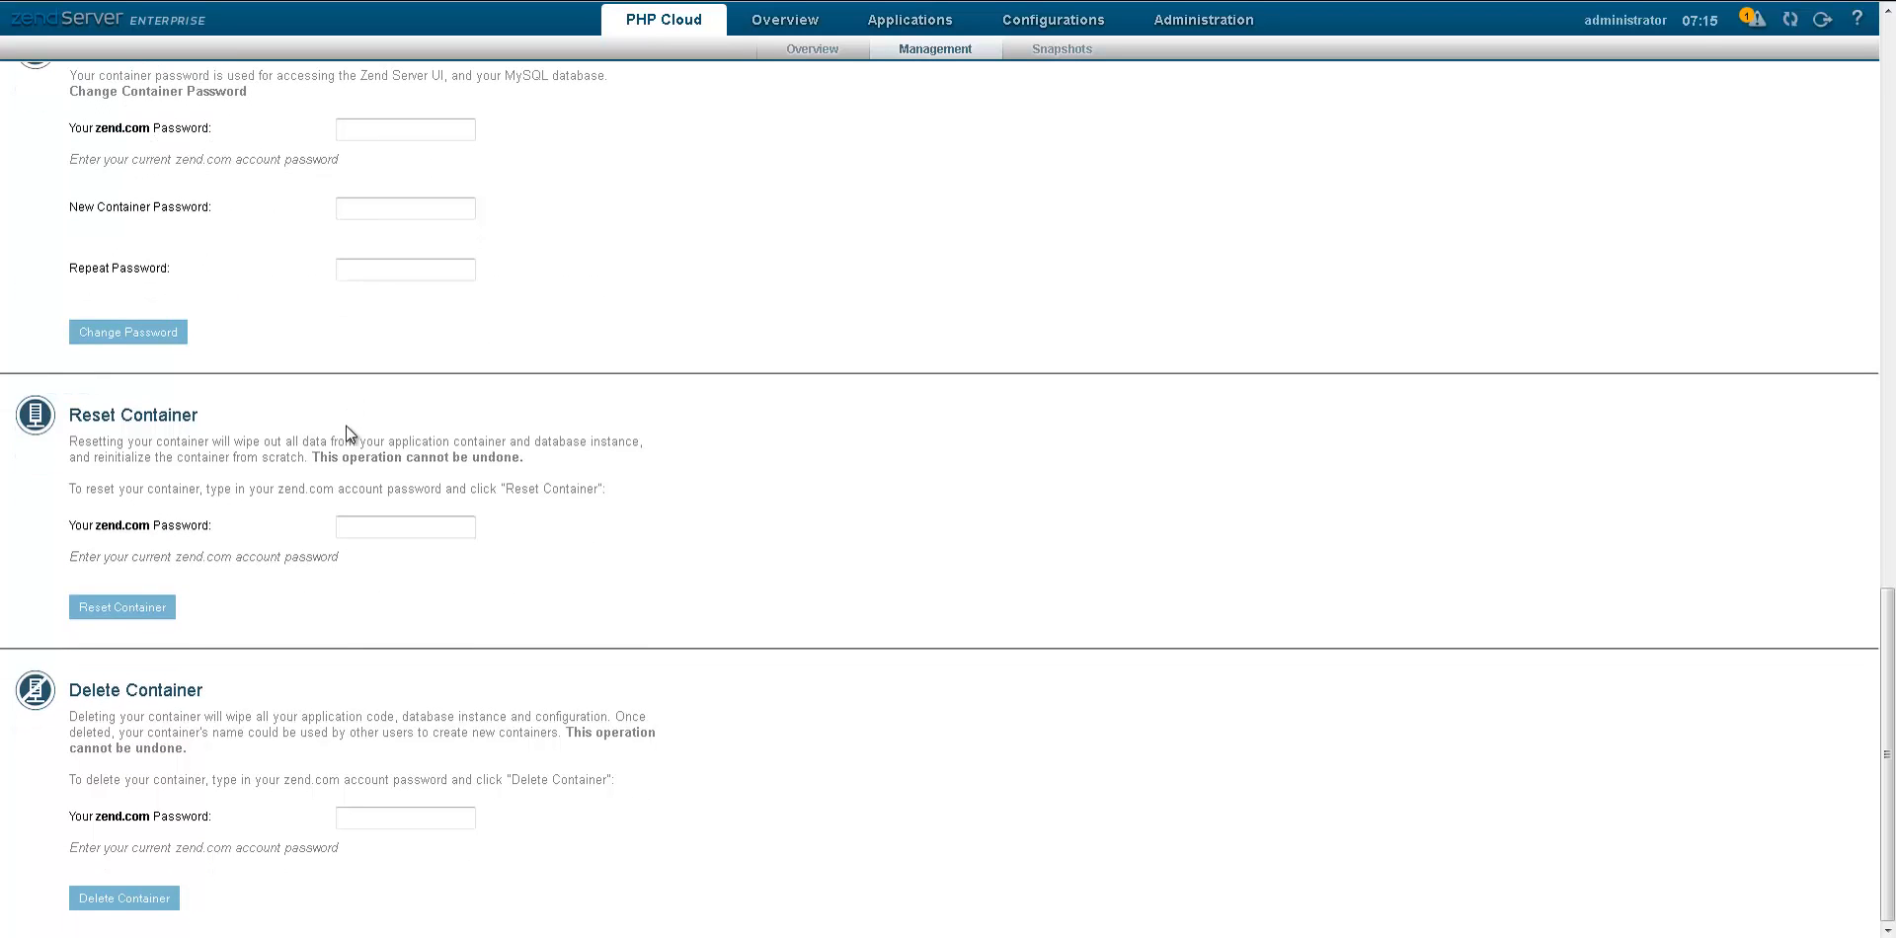
mouse_move(1024, 97)
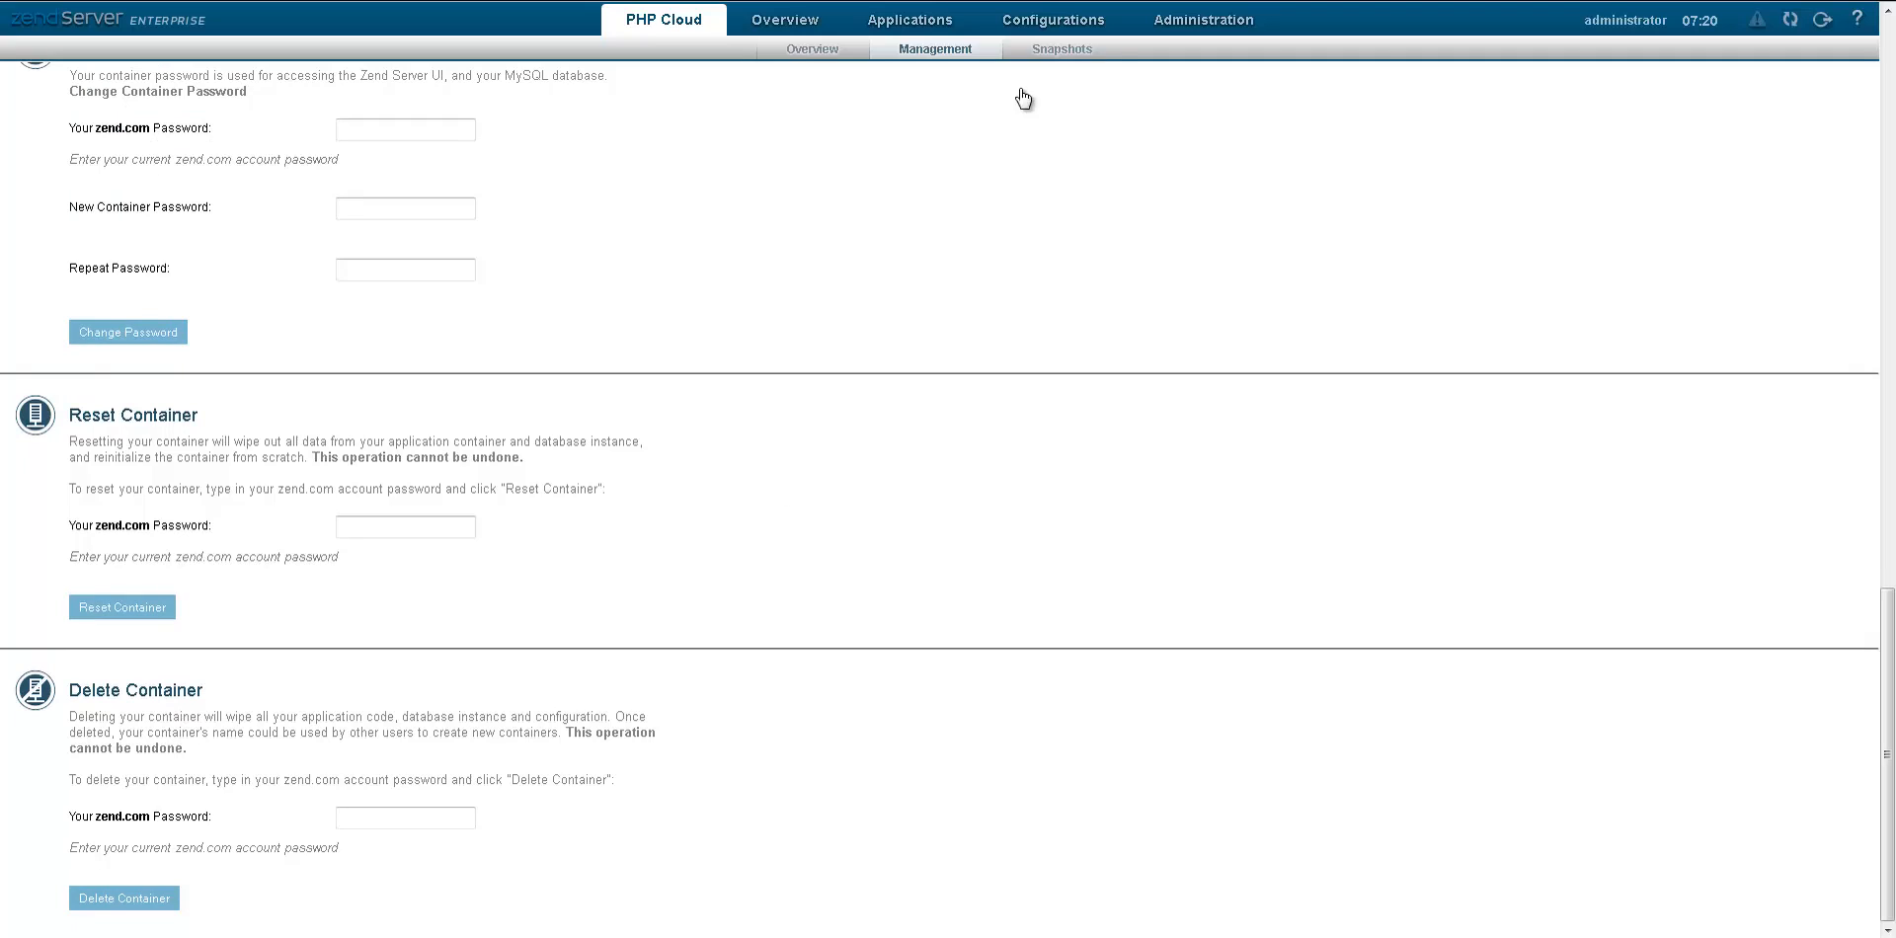
Step: Take a container snapshot described as 'new snapshot' from the Snapshots page
left_click(1062, 47)
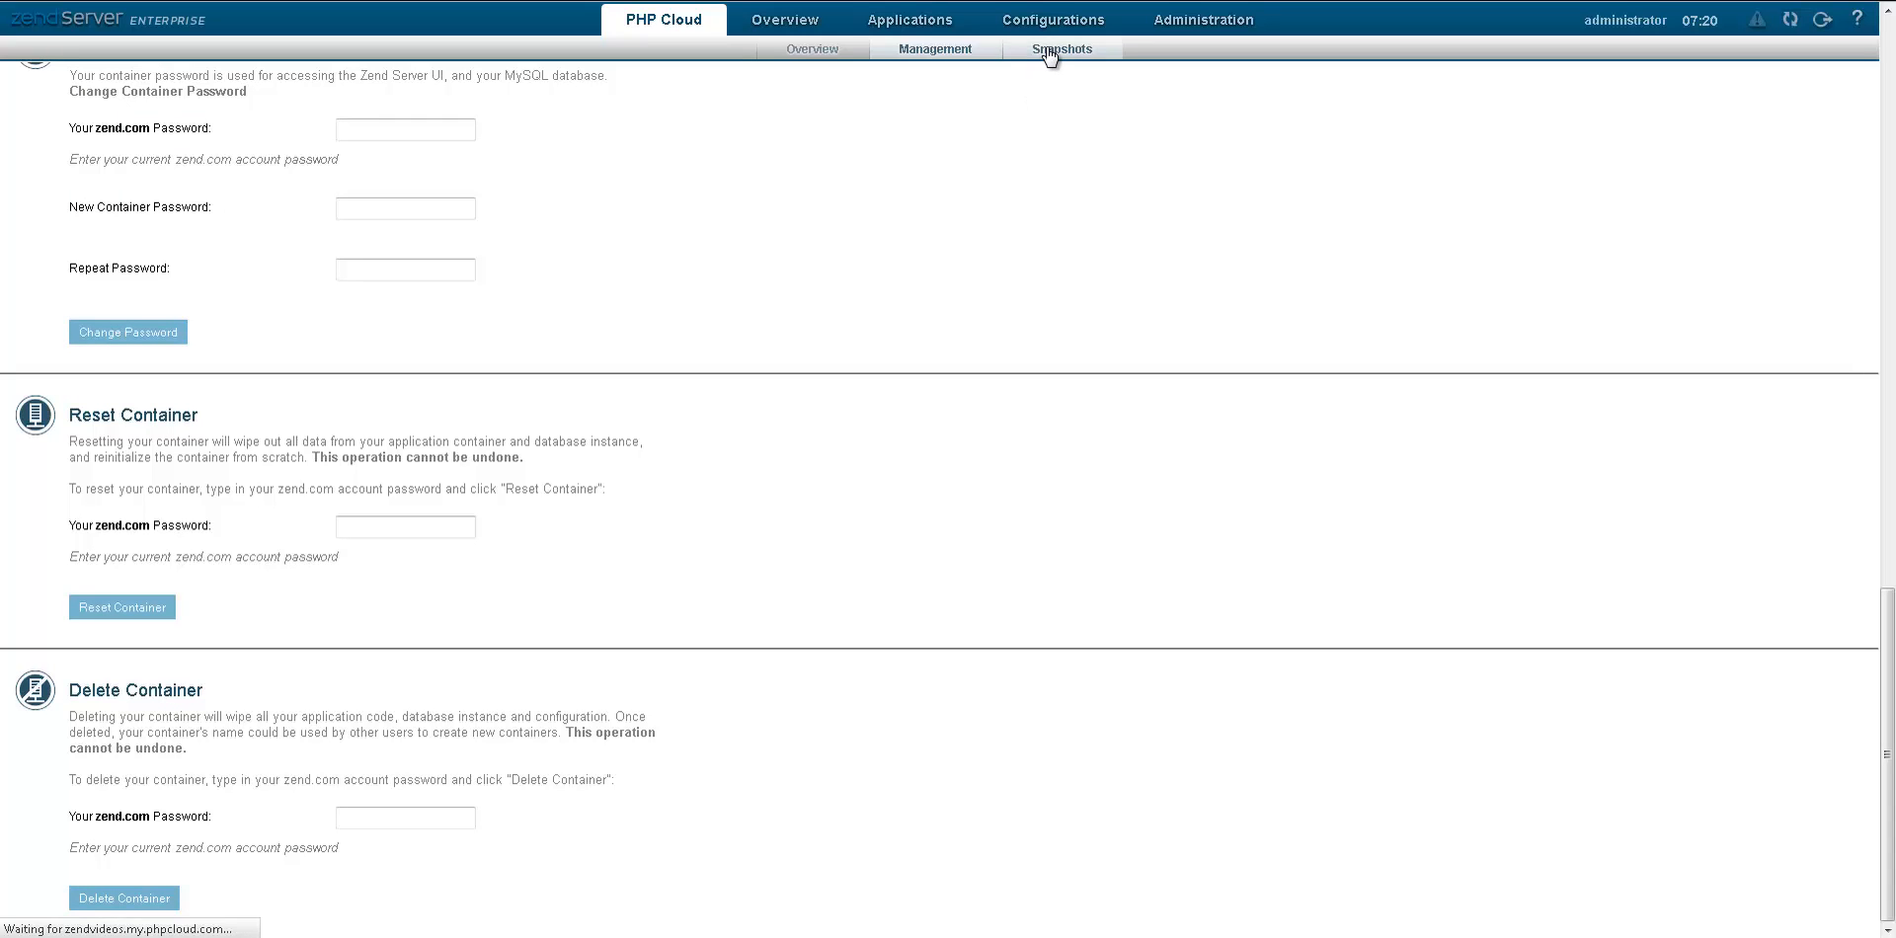
left_click(1063, 48)
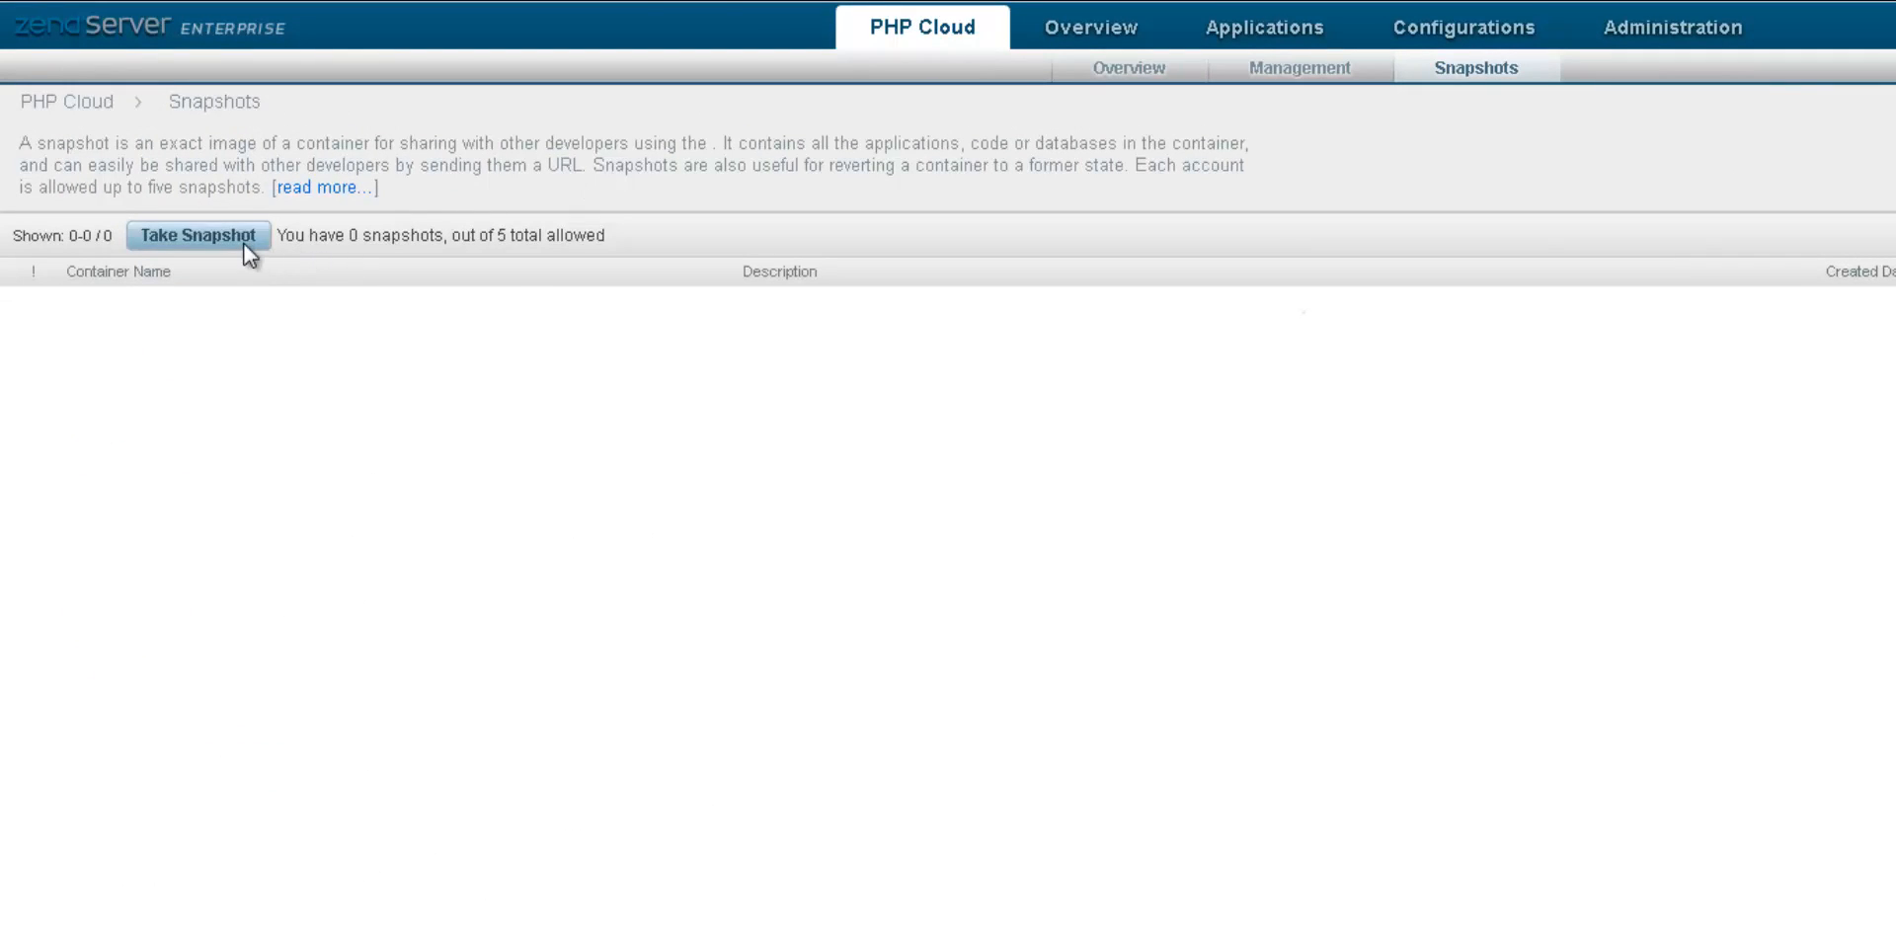
left_click(198, 235)
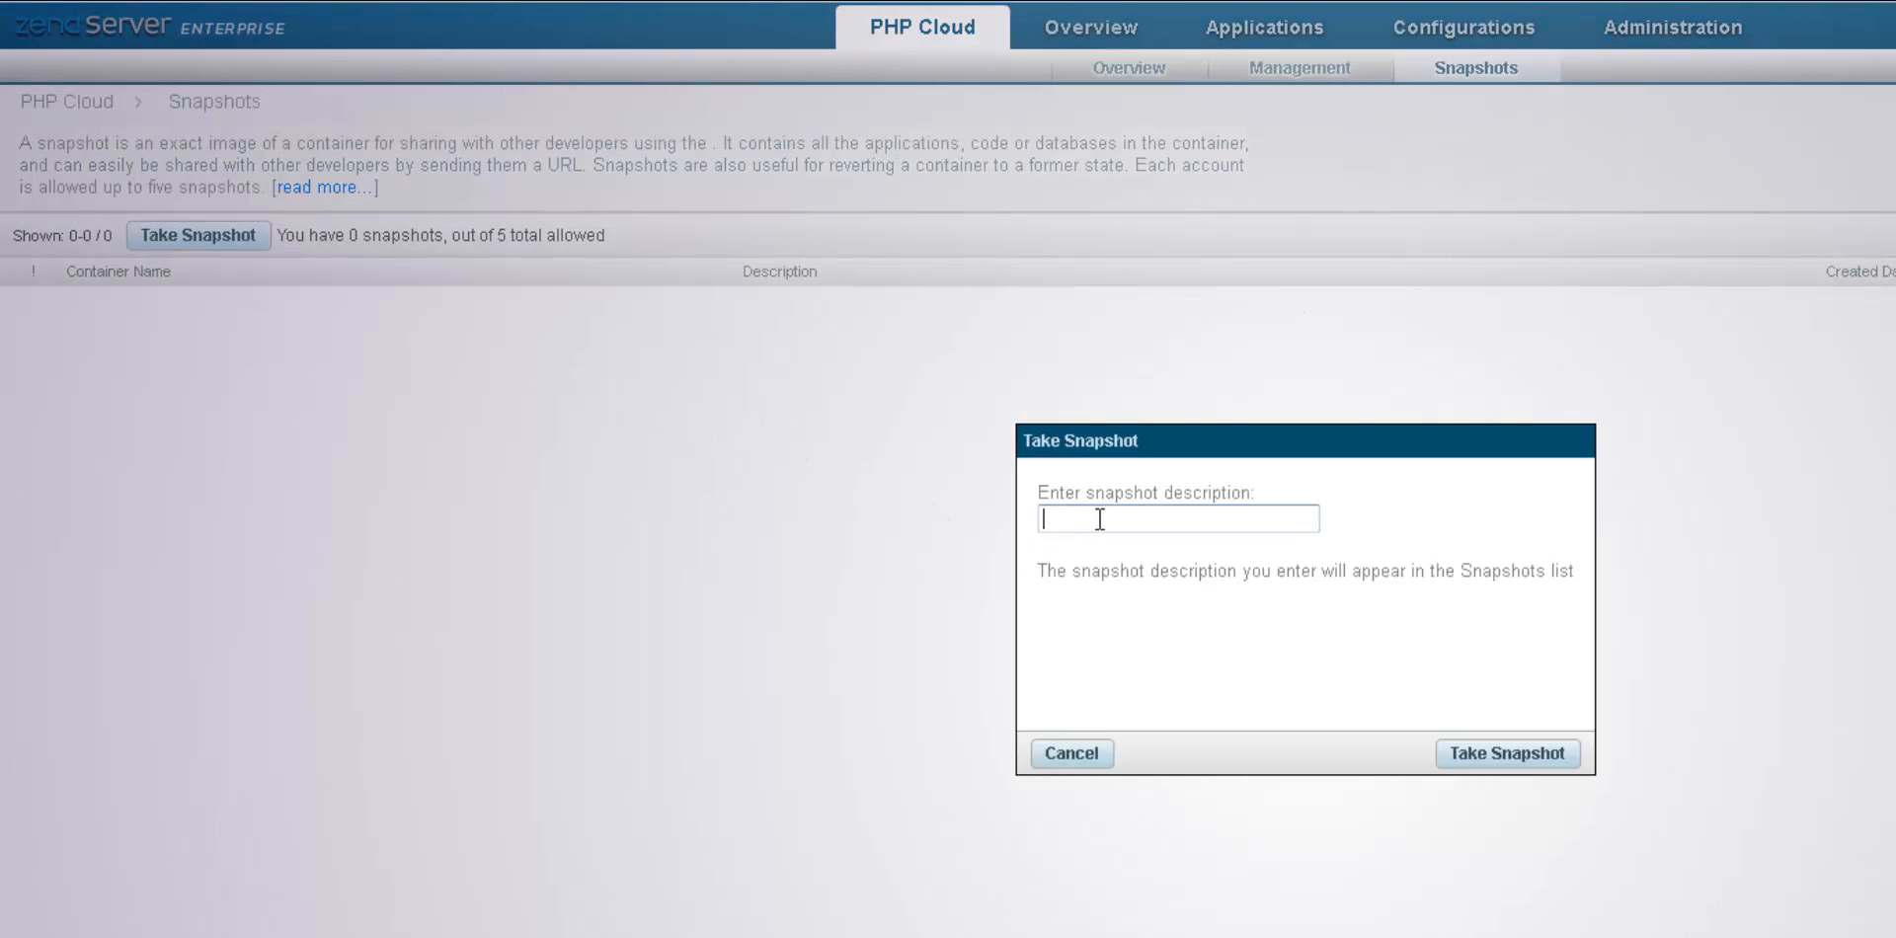
type("new snapshot")
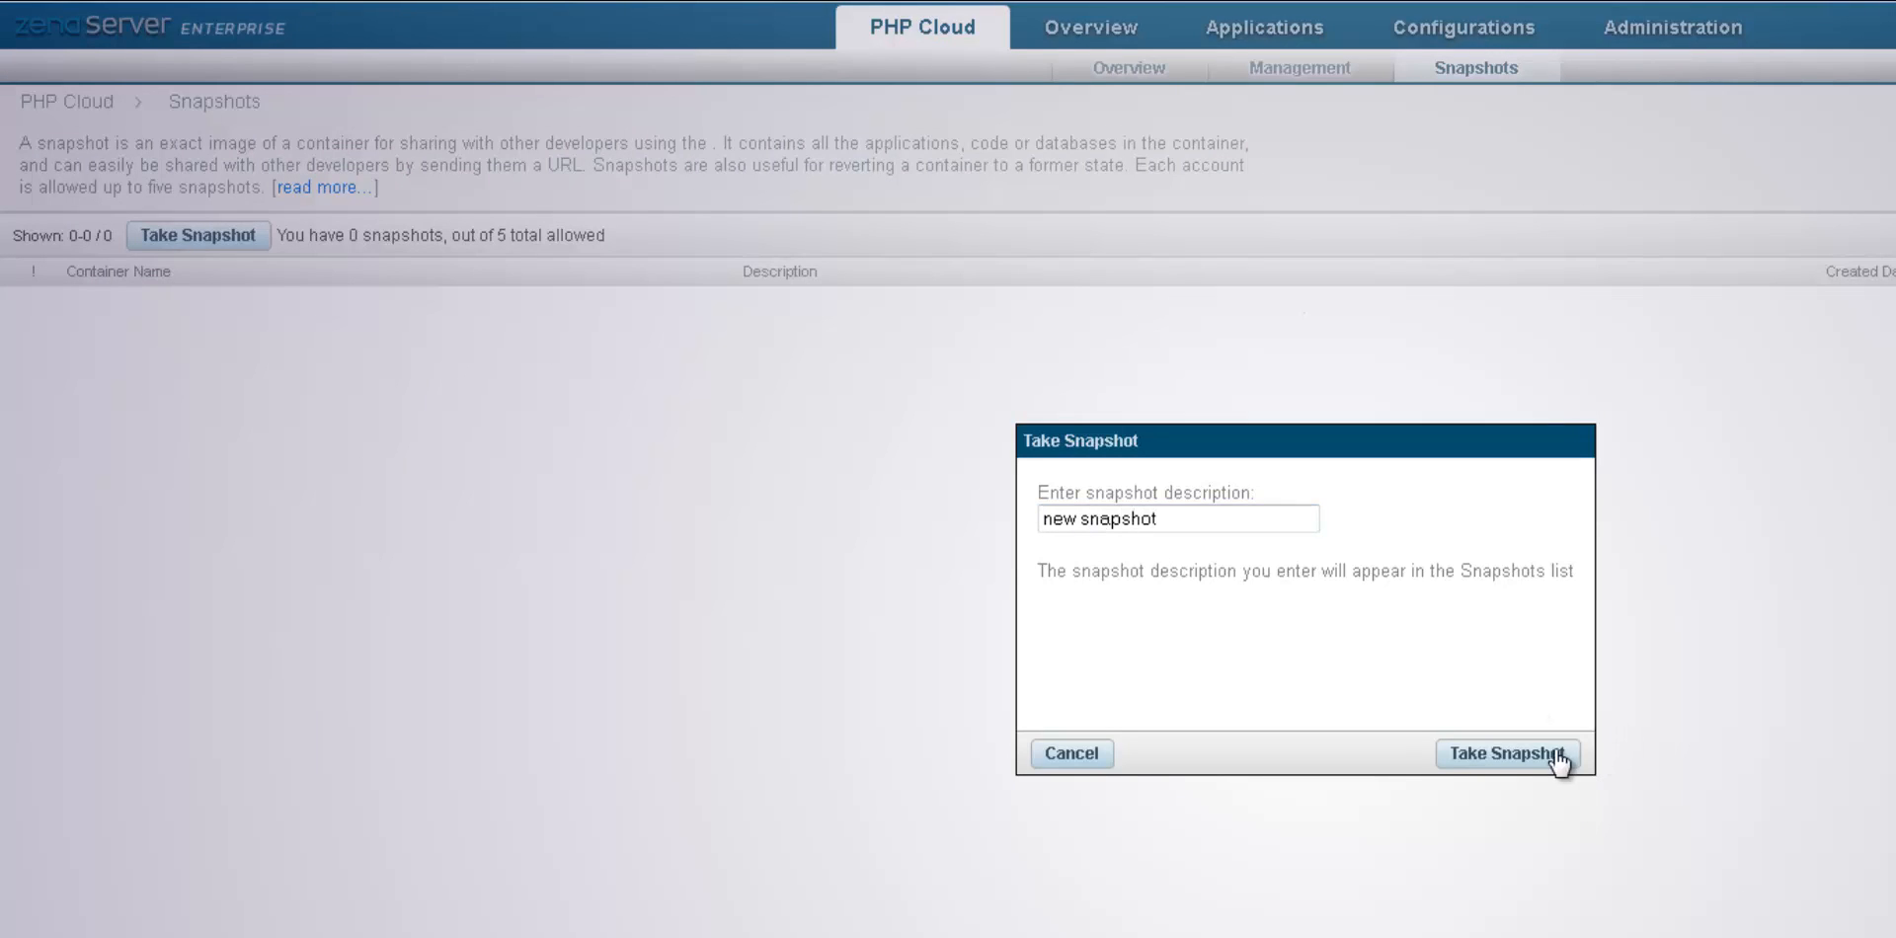
left_click(1505, 752)
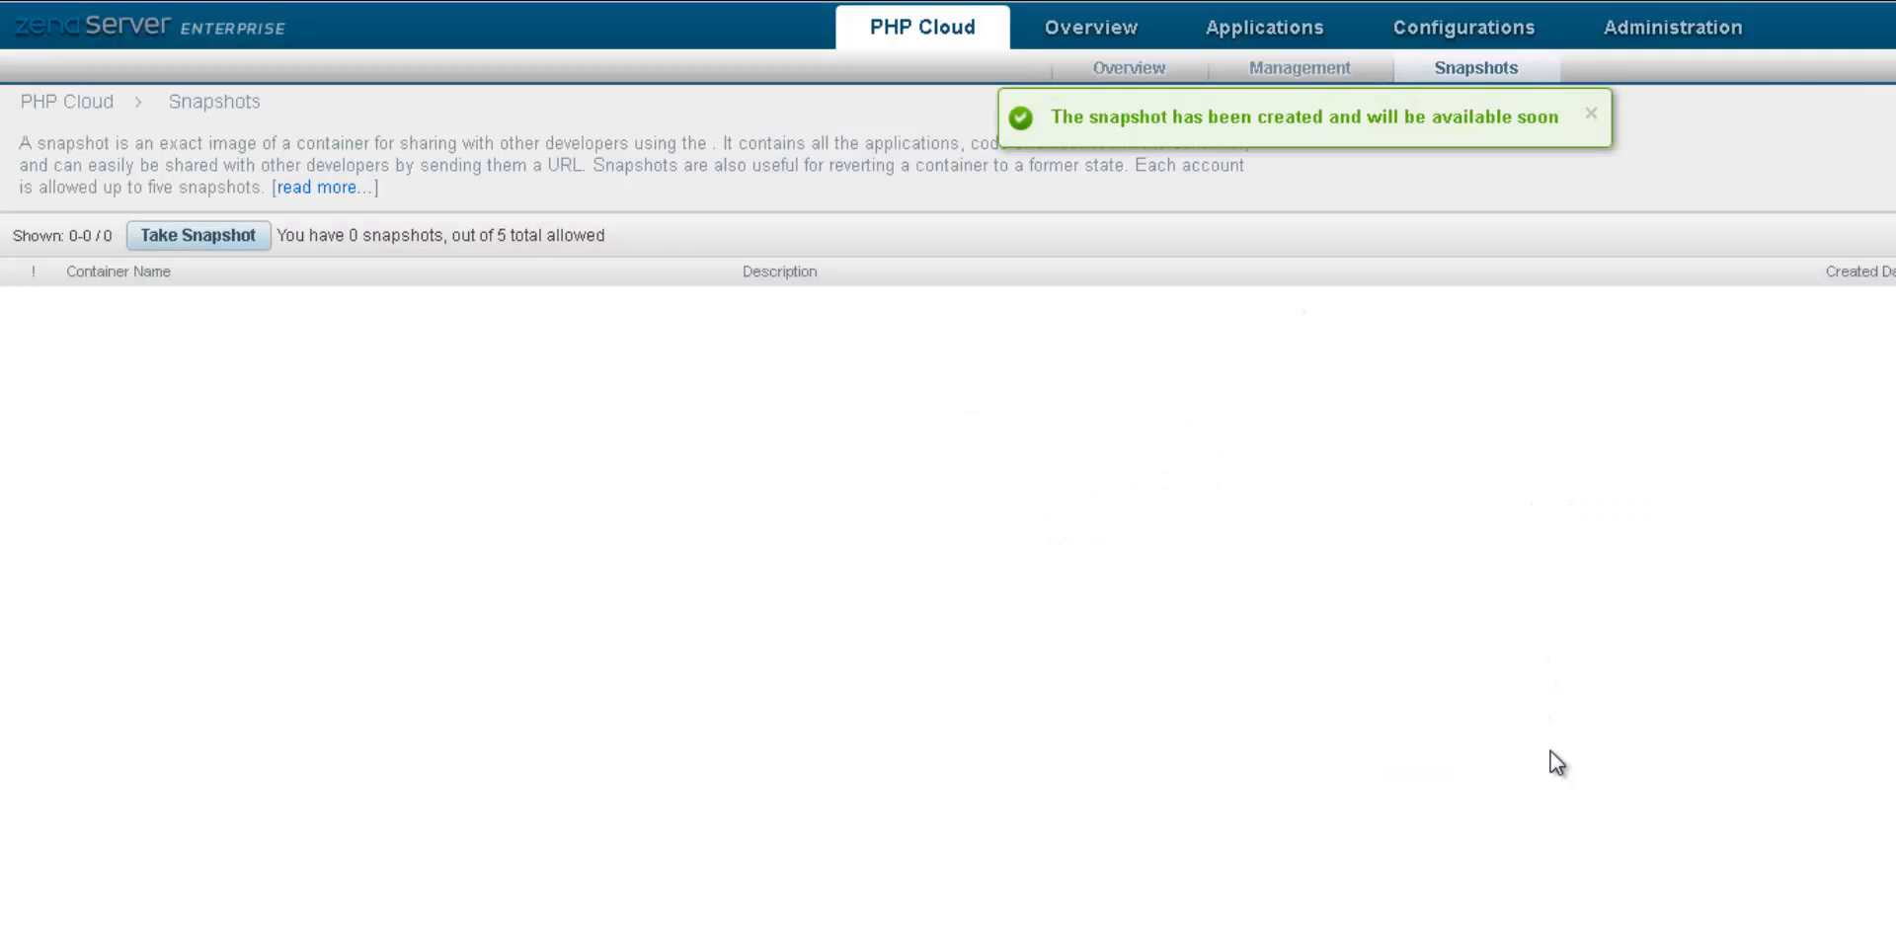